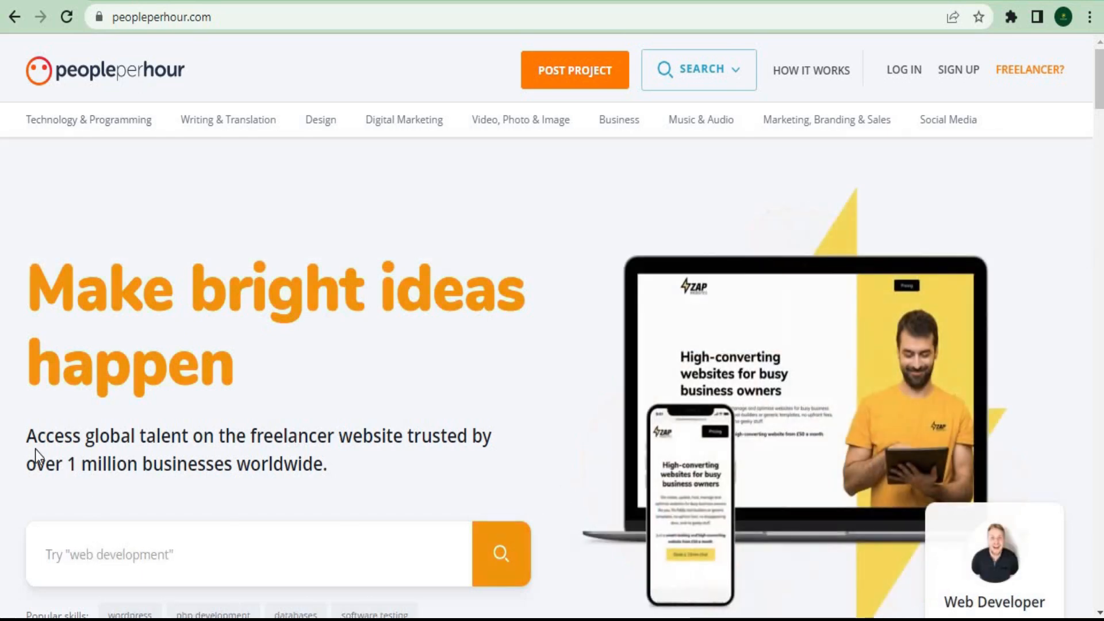
Search PeoplePerHour offers for 'background removal' services
{"action": "left_click_drag", "start_coordinate": [28, 435], "coordinate": [324, 463]}
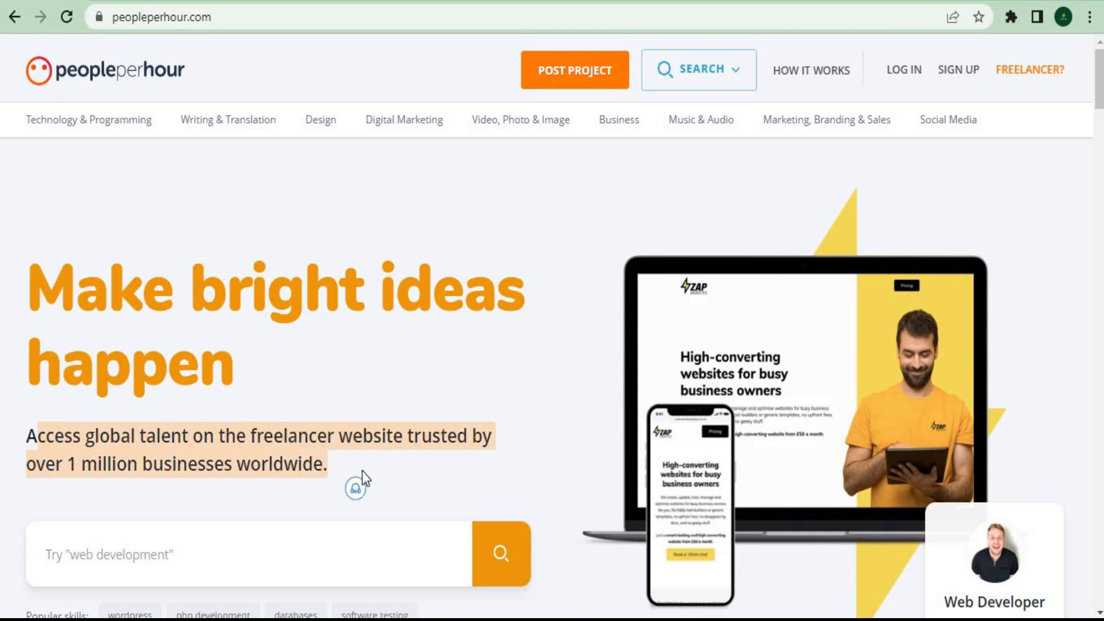
{"action": "left_click", "coordinate": [699, 70]}
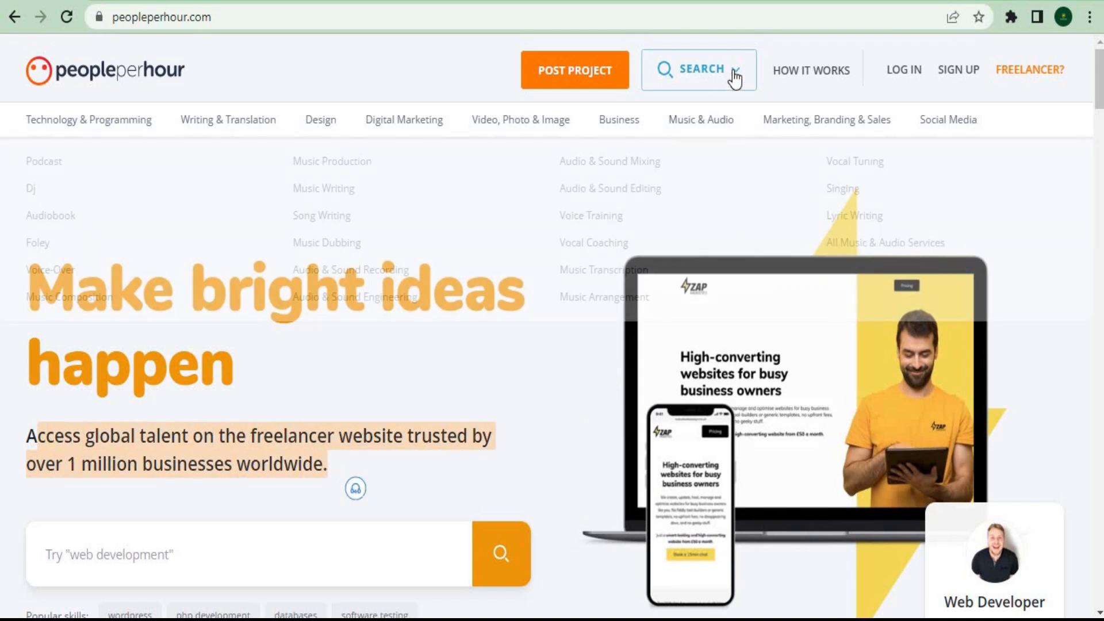
{"action": "left_click", "coordinate": [698, 70]}
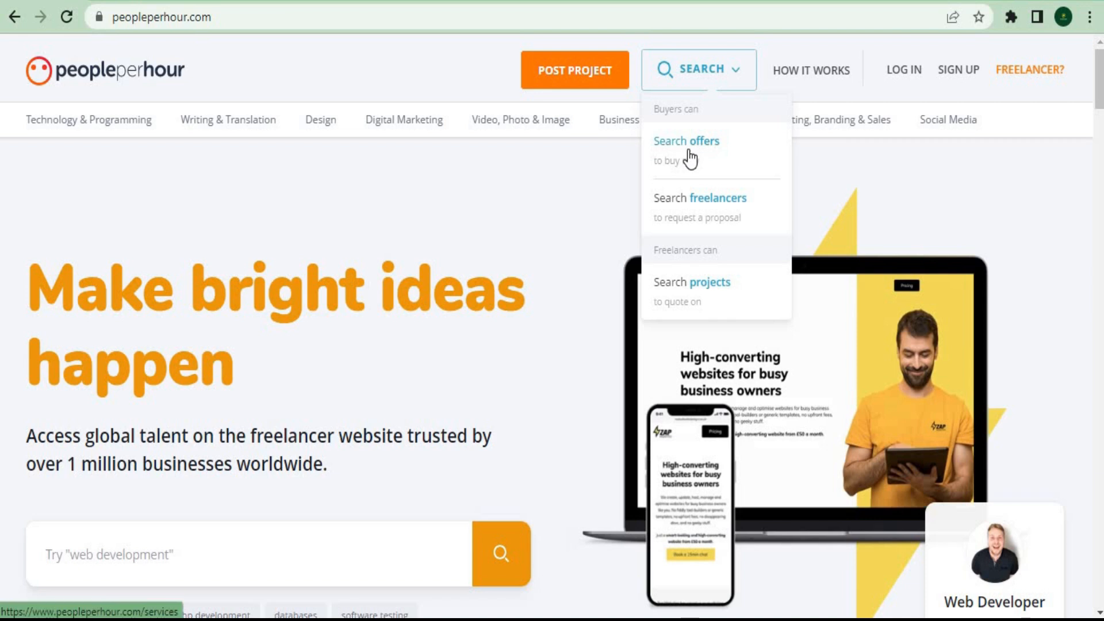
{"action": "left_click", "coordinate": [686, 140]}
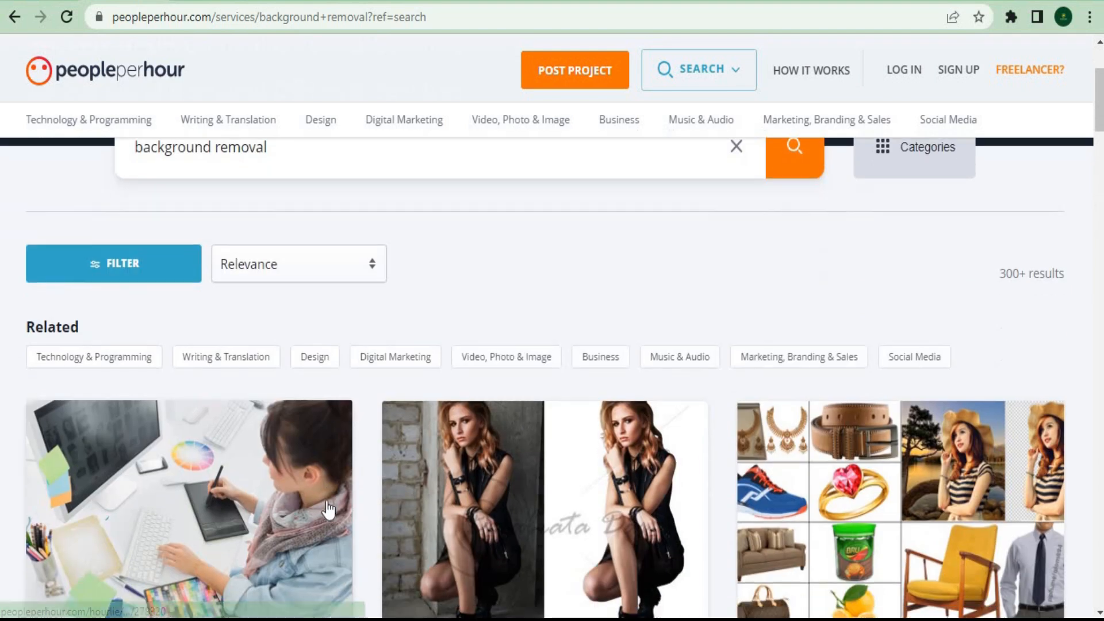
{"action": "scroll", "scroll_direction": "down", "scroll_amount": 3}
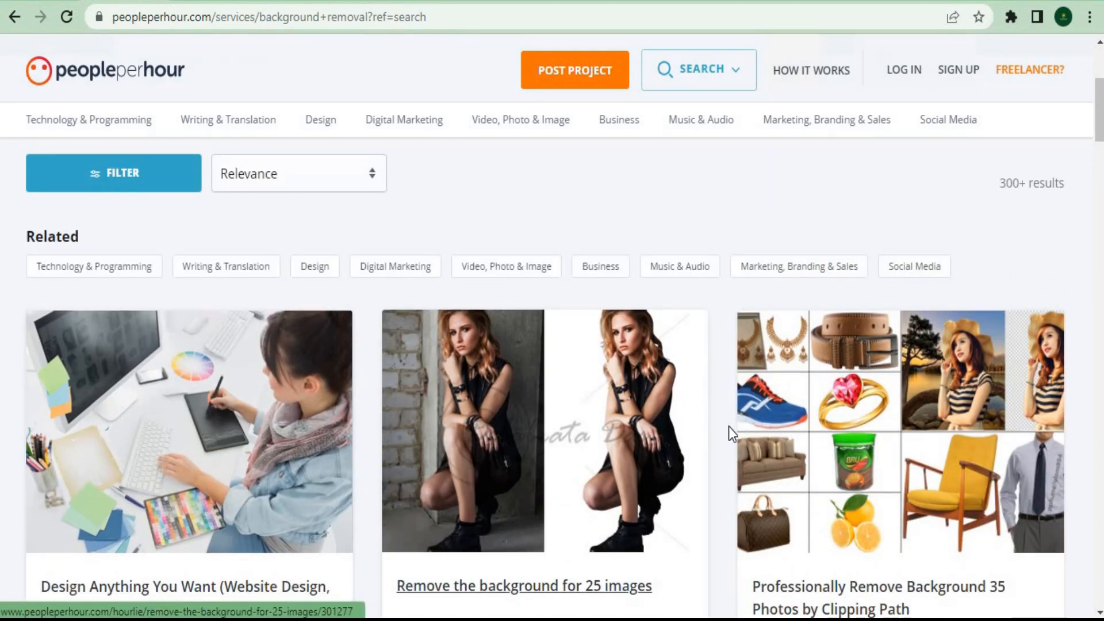
{"action": "scroll", "scroll_direction": "down", "scroll_amount": 3}
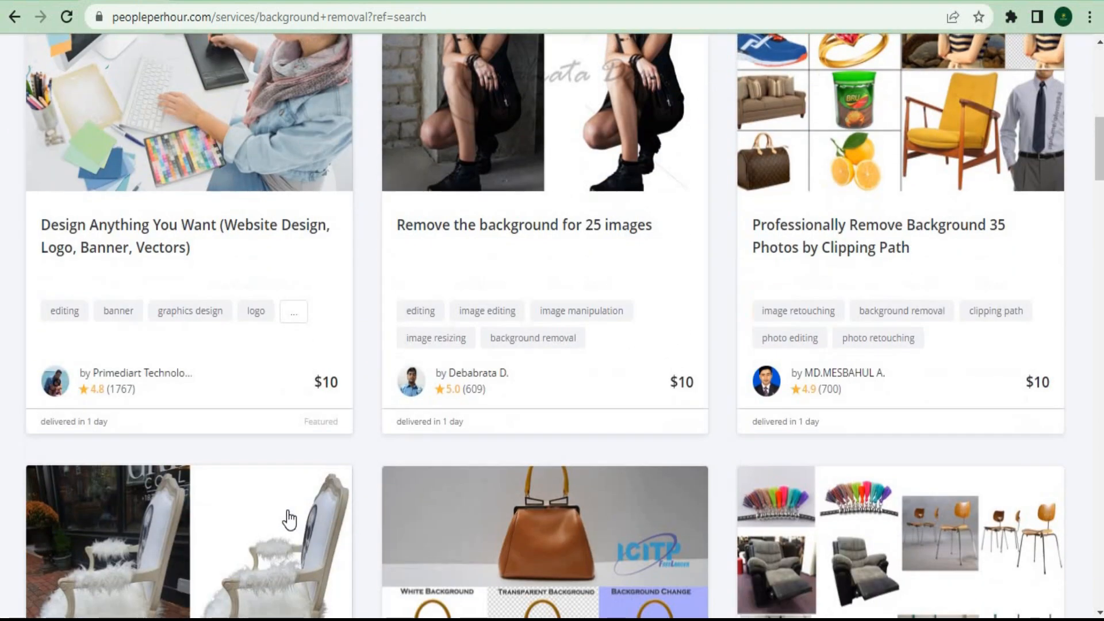
{"action": "scroll", "scroll_direction": "down", "scroll_amount": 3}
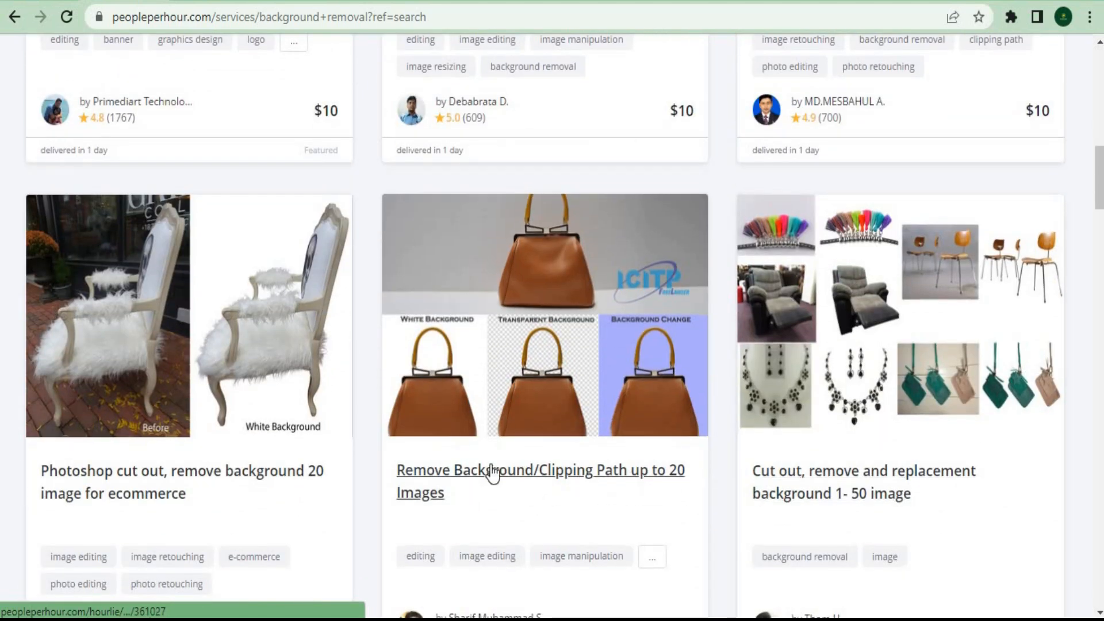
{"action": "scroll", "scroll_direction": "down", "scroll_amount": 3}
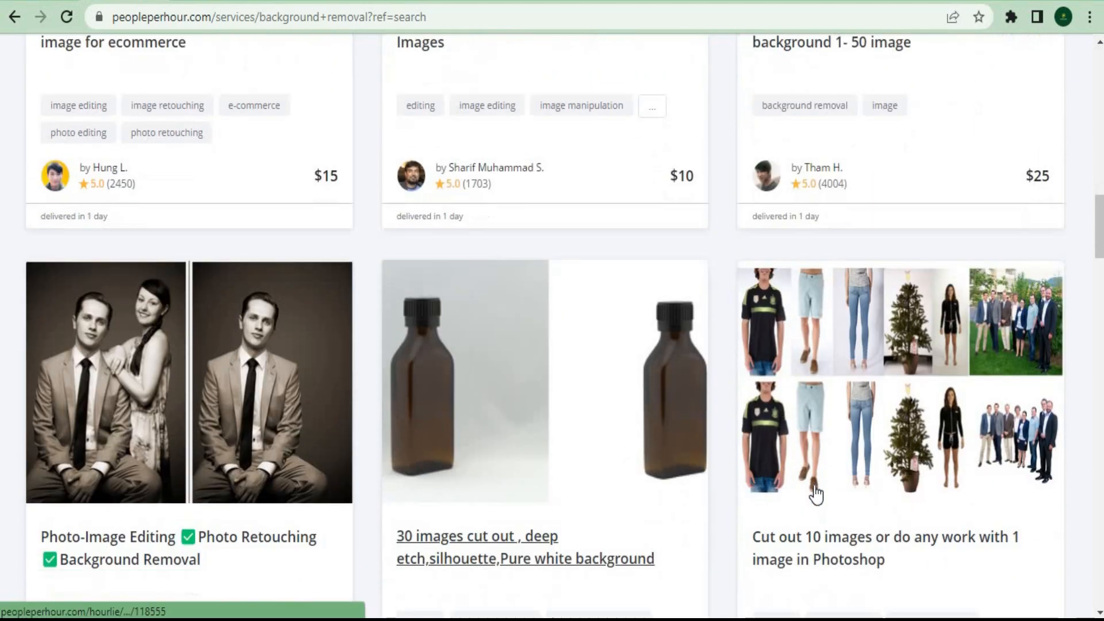
{"action": "scroll", "scroll_direction": "down", "scroll_amount": 3}
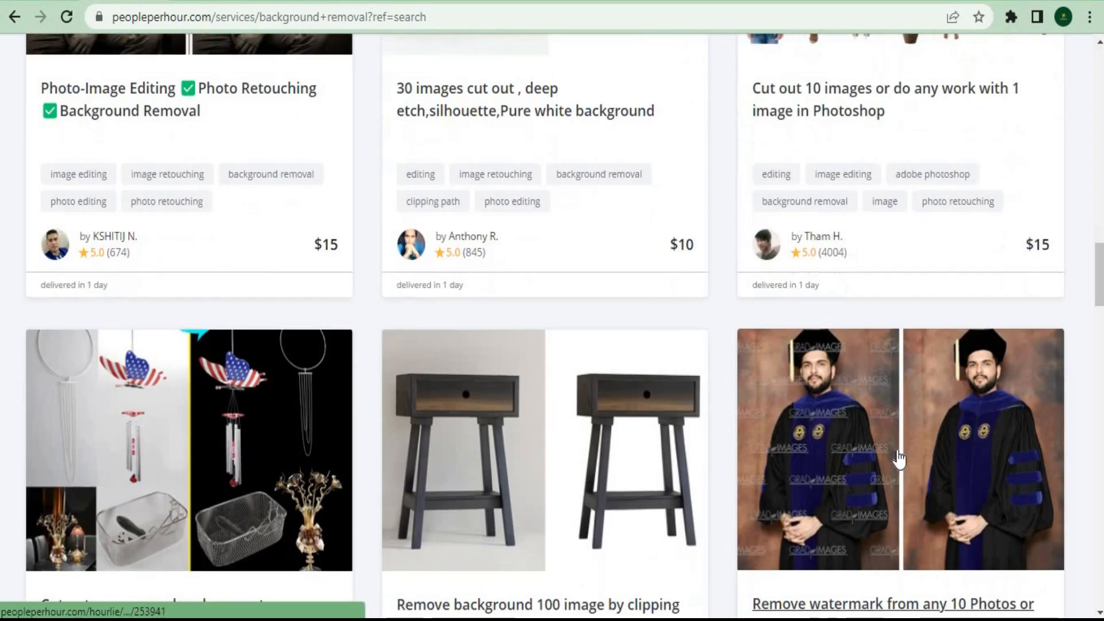
{"action": "scroll", "scroll_direction": "down", "scroll_amount": 3}
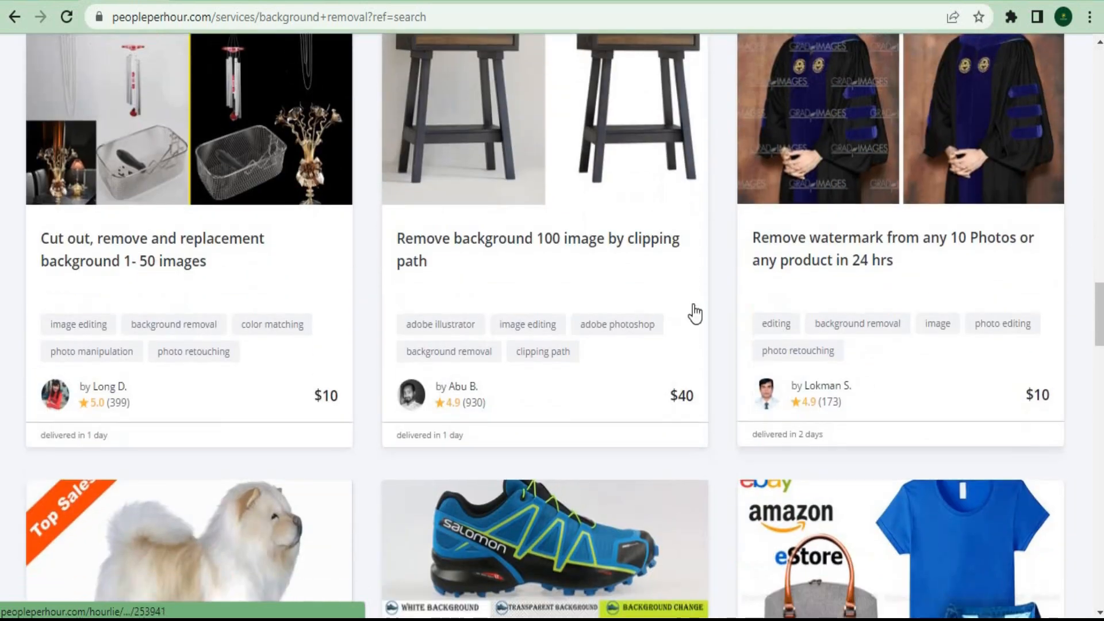
{"action": "scroll", "scroll_direction": "down", "scroll_amount": 3}
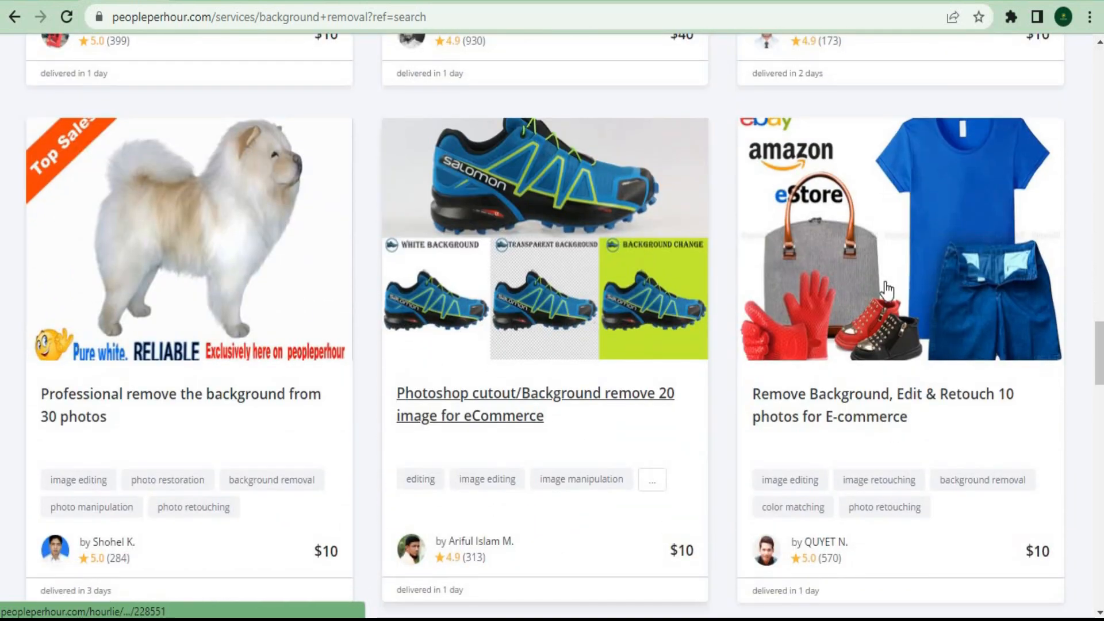
{"action": "scroll", "scroll_direction": "down", "scroll_amount": 3}
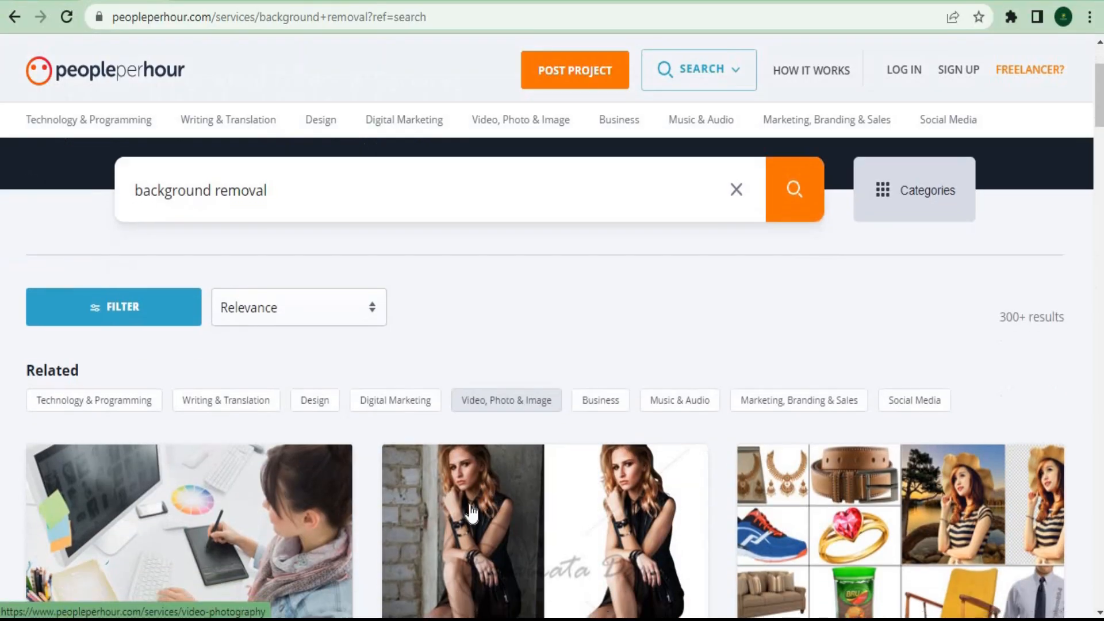
{"action": "scroll", "scroll_direction": "down", "scroll_amount": 3}
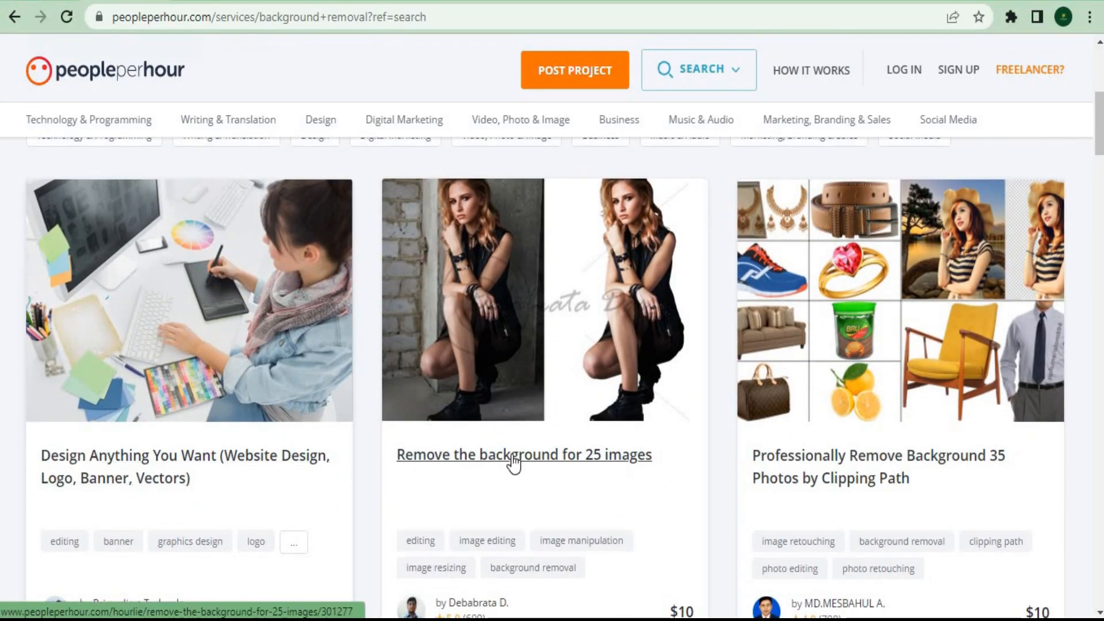
{"action": "mouse_move", "coordinate": [559, 470]}
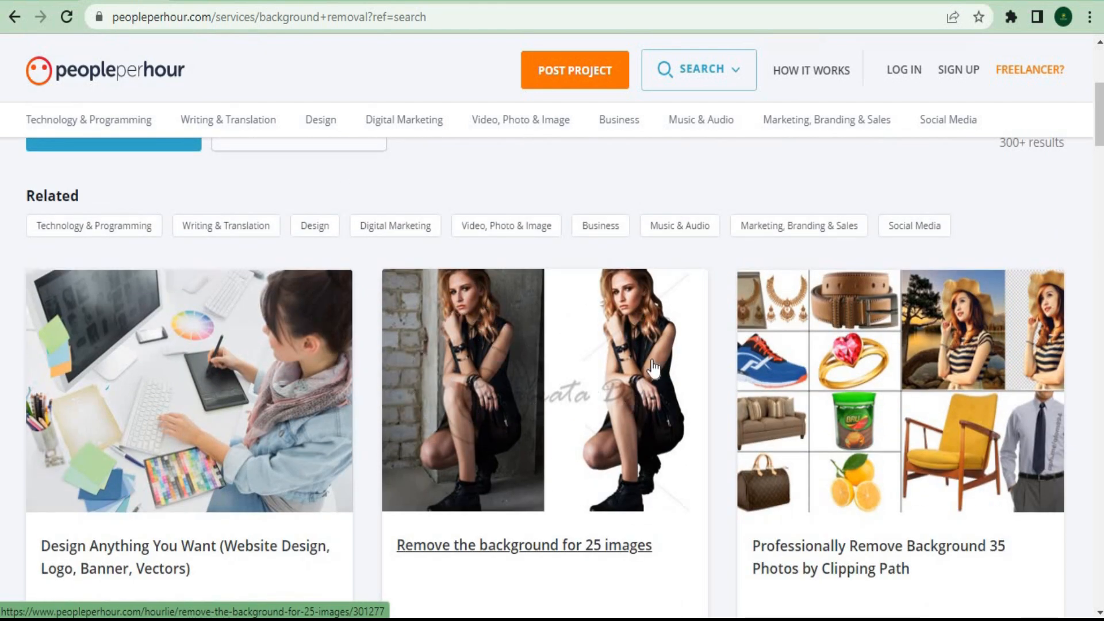
{"action": "scroll", "scroll_direction": "down", "scroll_amount": 3}
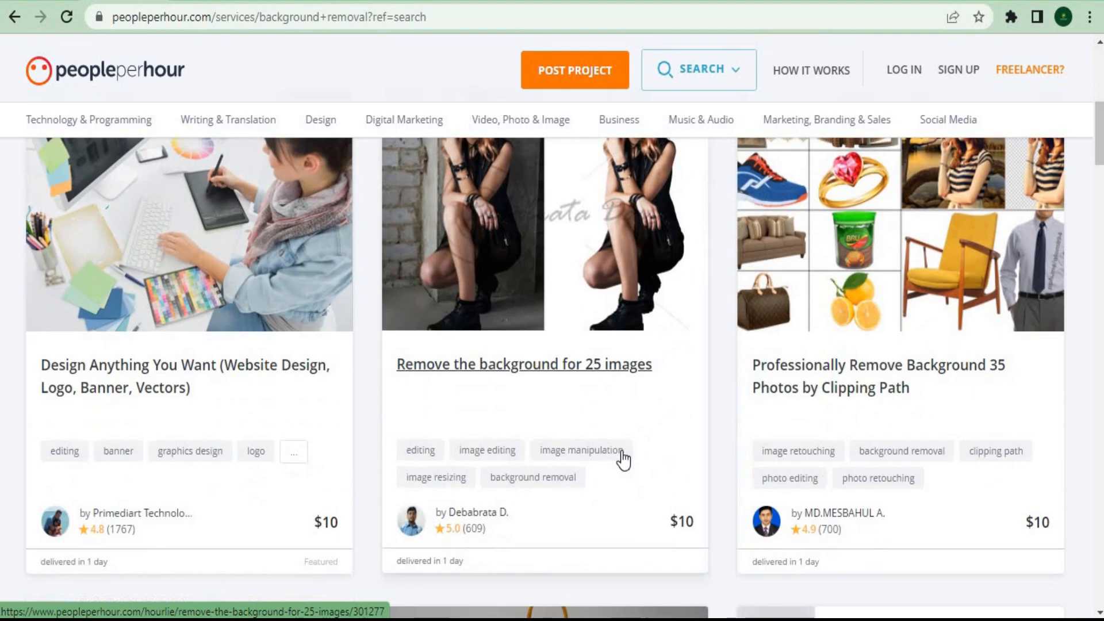
{"action": "scroll", "scroll_direction": "down", "scroll_amount": 3}
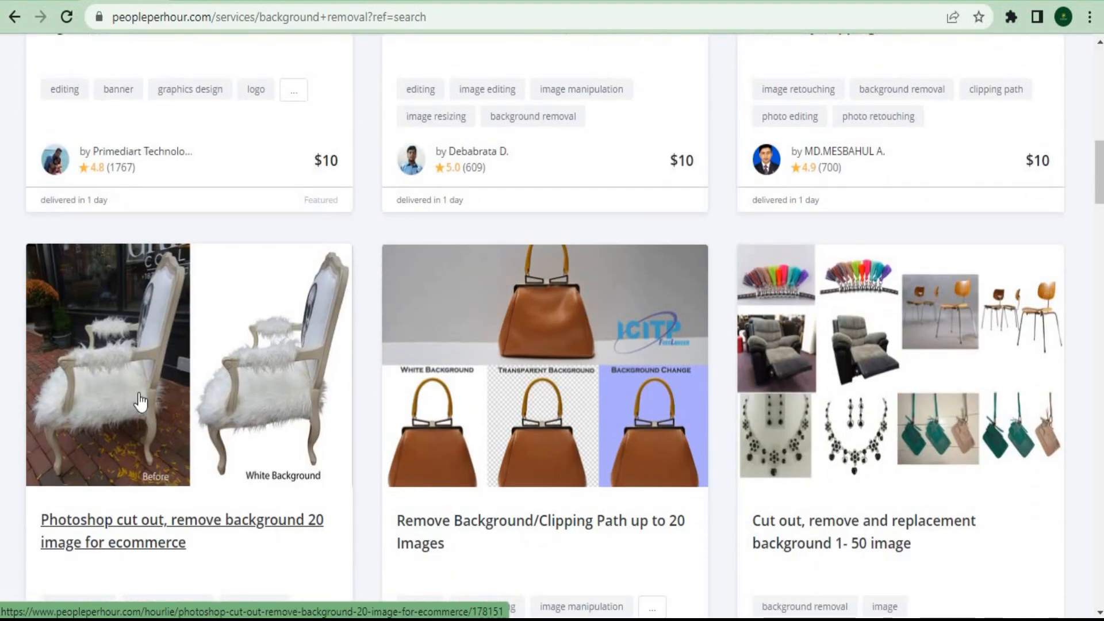
{"action": "mouse_move", "coordinate": [843, 412]}
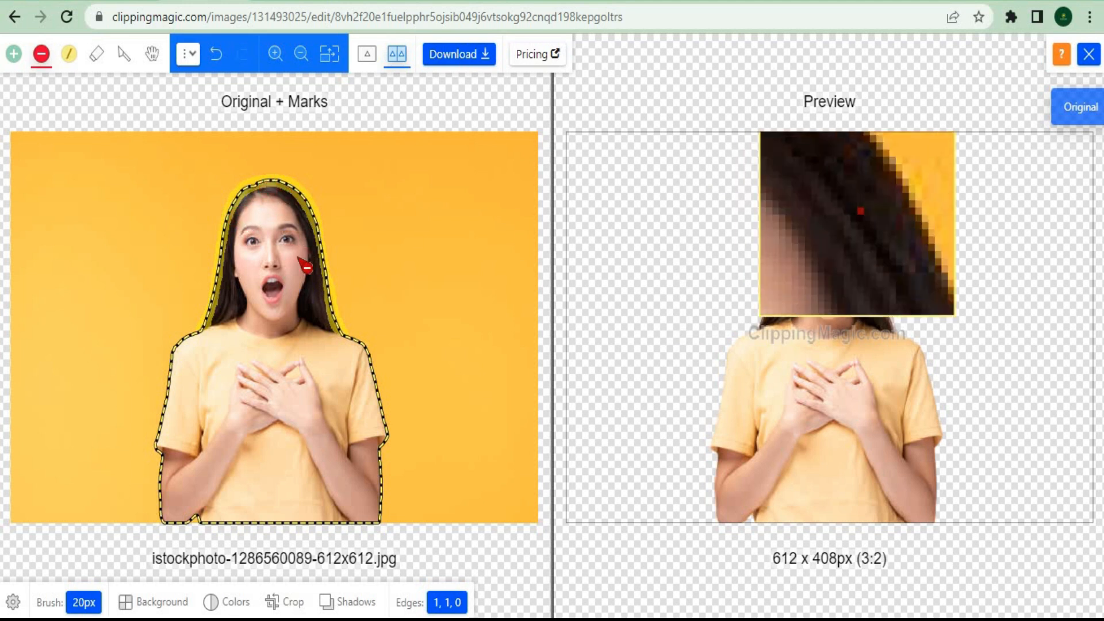
Switch back to the PeoplePerHour background-removal listings tab
{"action": "left_click", "coordinate": [293, 469]}
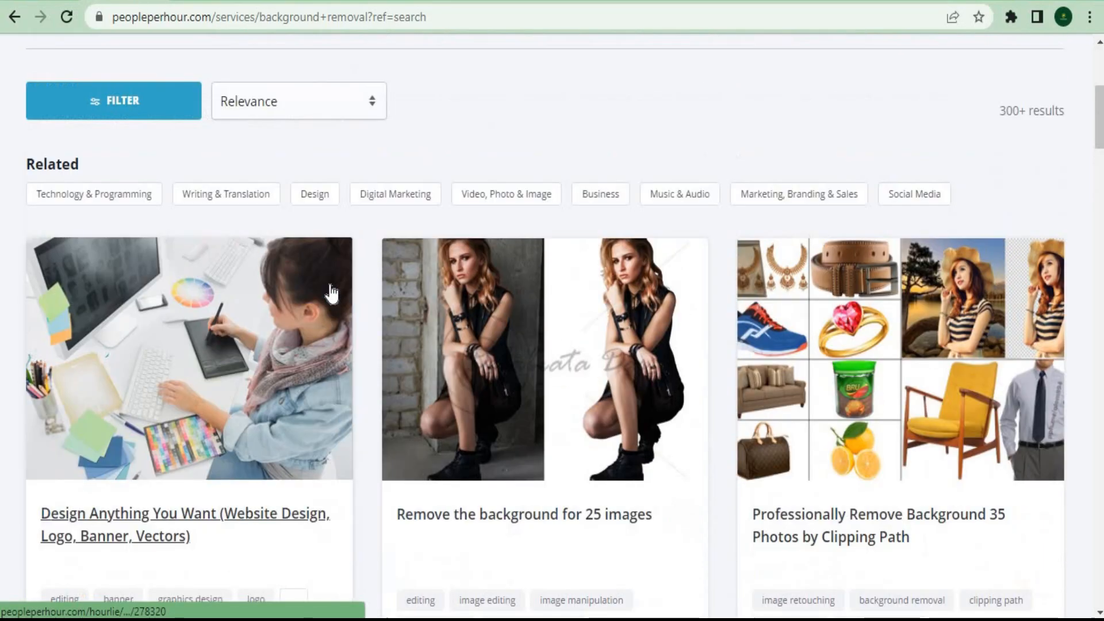
Open the $20 'Remove the background for 25 images' offer and scroll to its 416 reviews
{"action": "scroll", "scroll_direction": "up", "scroll_amount": 3}
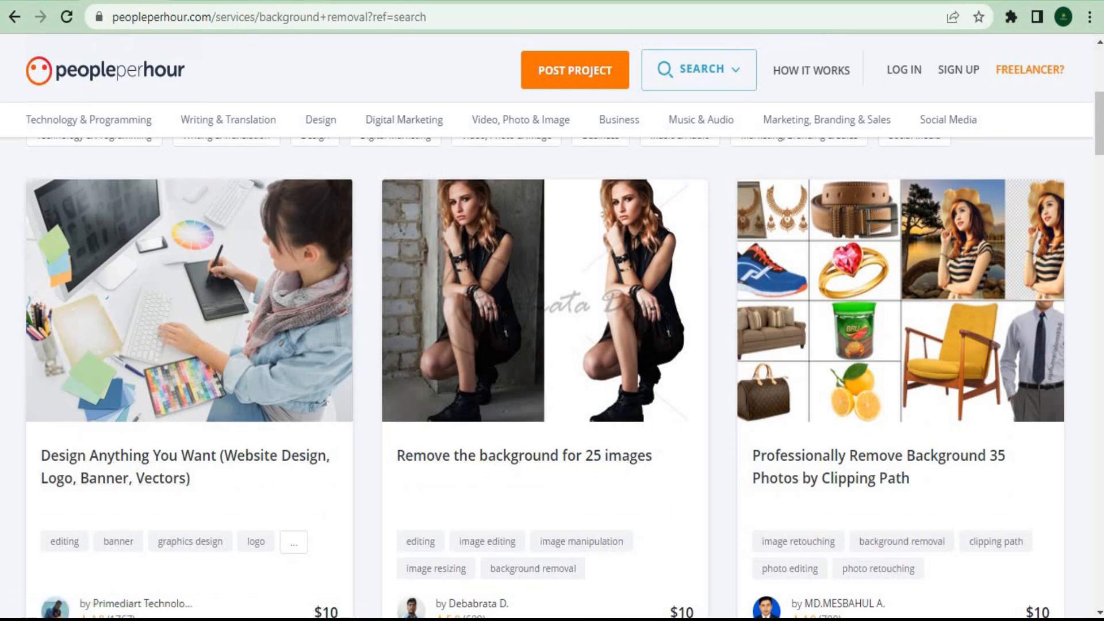
{"action": "left_click", "coordinate": [522, 455]}
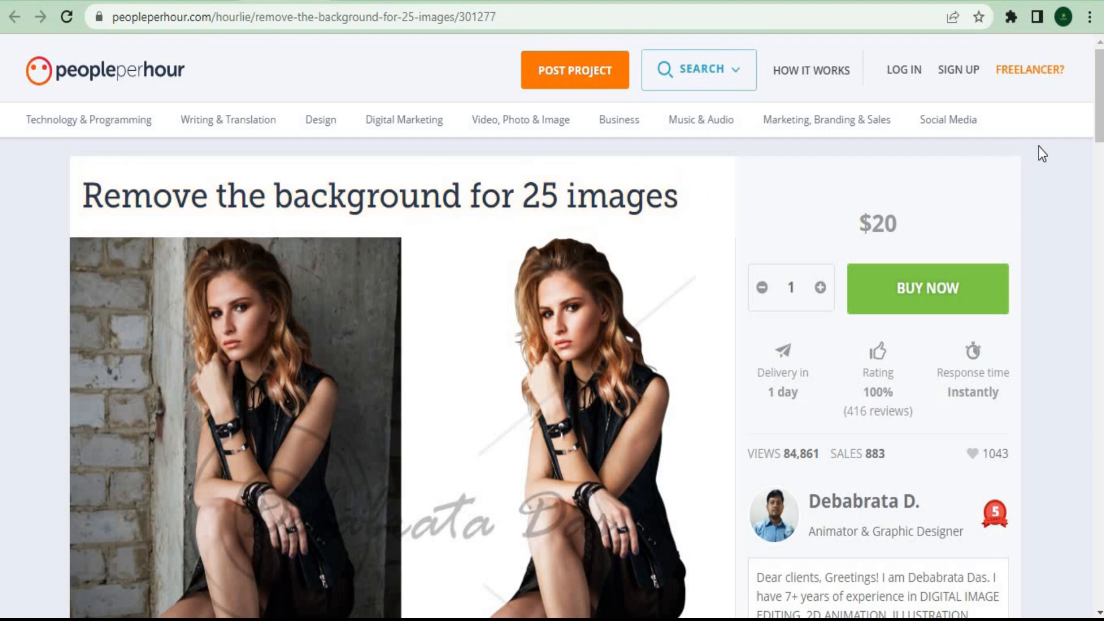
{"action": "scroll", "scroll_direction": "down", "scroll_amount": 3}
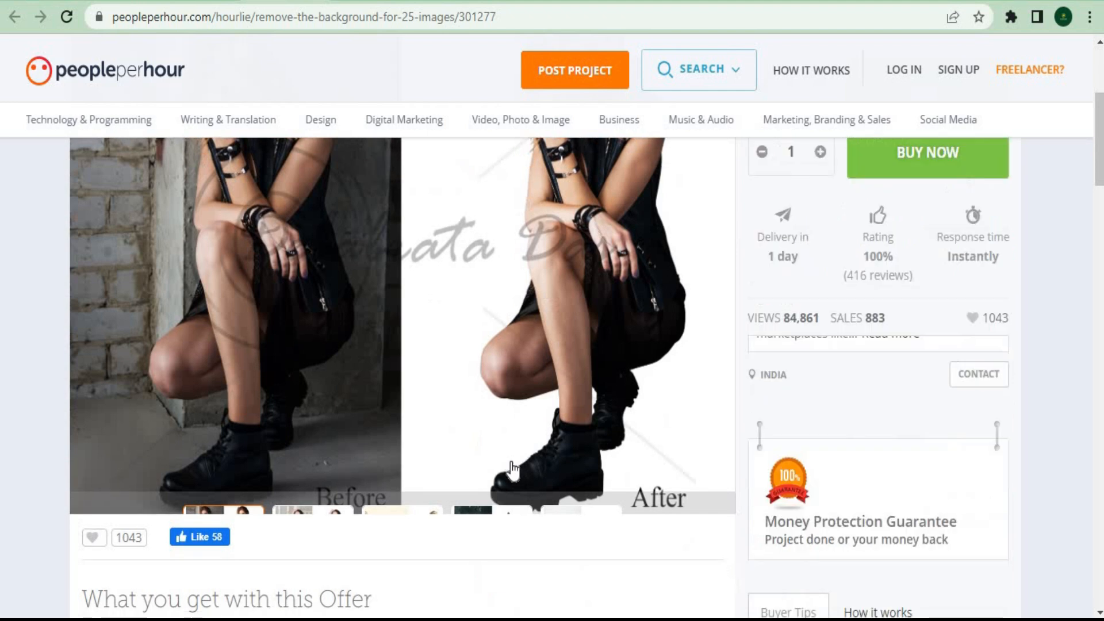
{"action": "scroll", "scroll_direction": "down", "scroll_amount": 3}
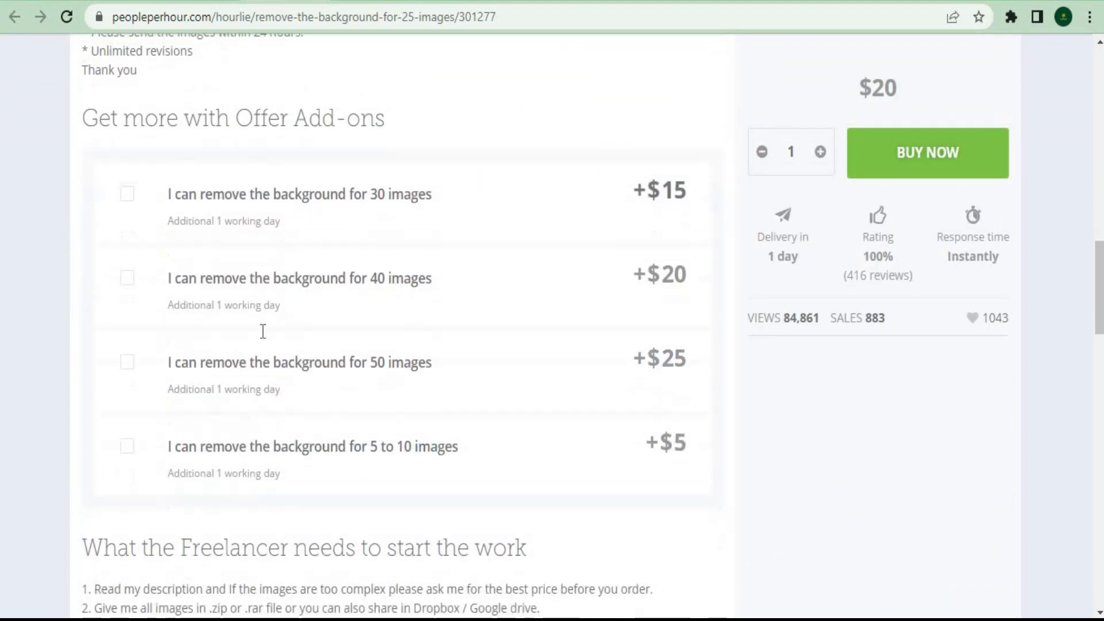
{"action": "scroll", "scroll_direction": "down", "scroll_amount": 3}
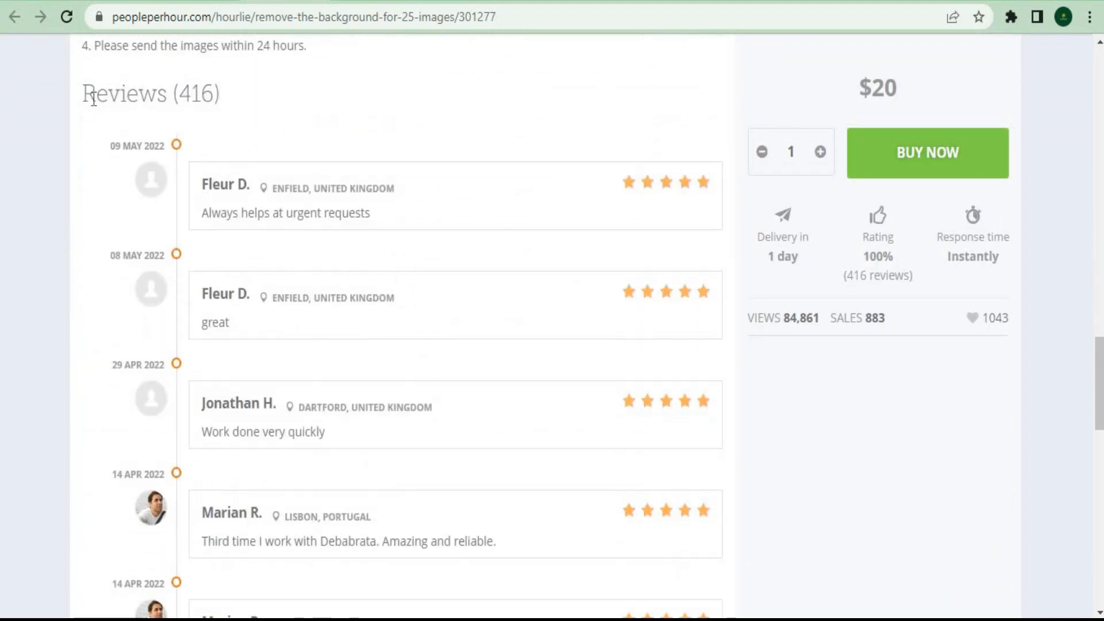
{"action": "scroll", "scroll_direction": "down", "scroll_amount": 3}
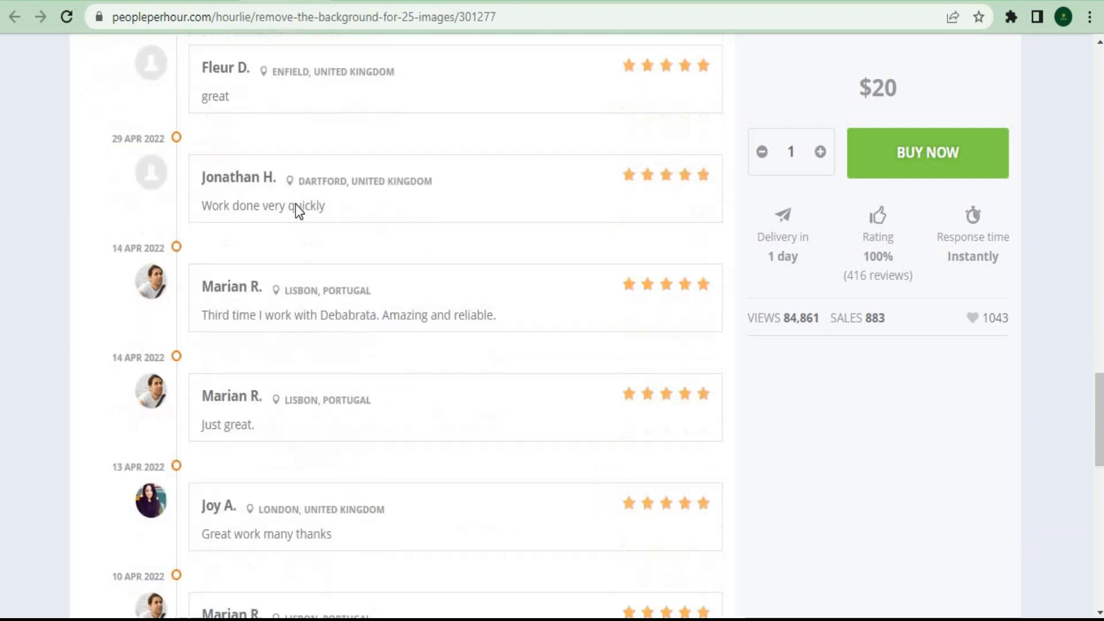
{"action": "scroll", "scroll_direction": "down", "scroll_amount": 3}
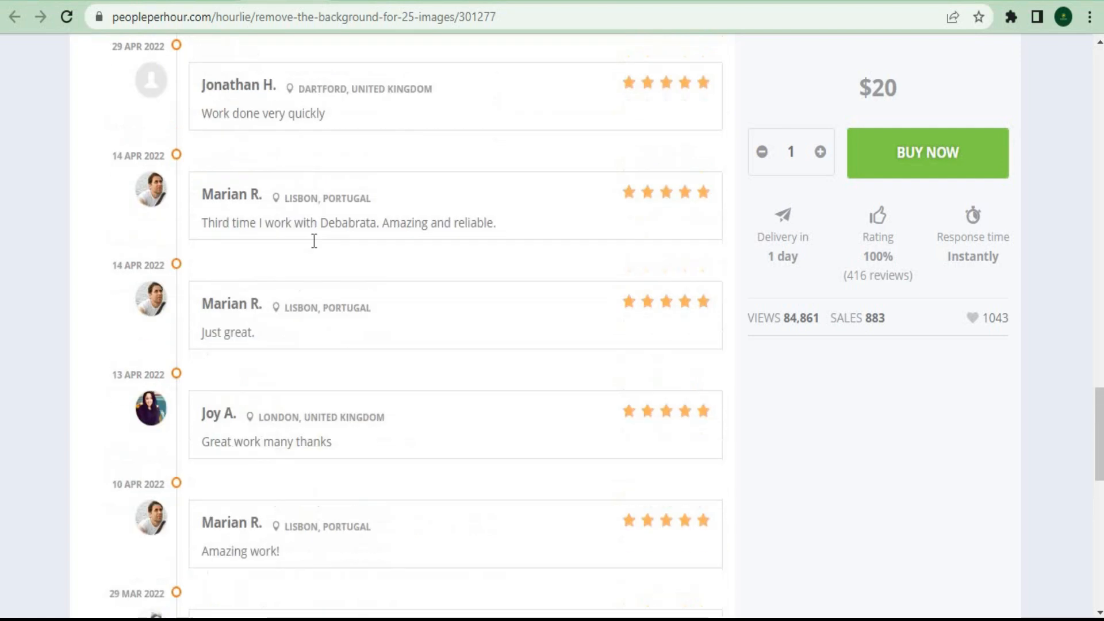
{"action": "scroll", "scroll_direction": "up", "scroll_amount": 3}
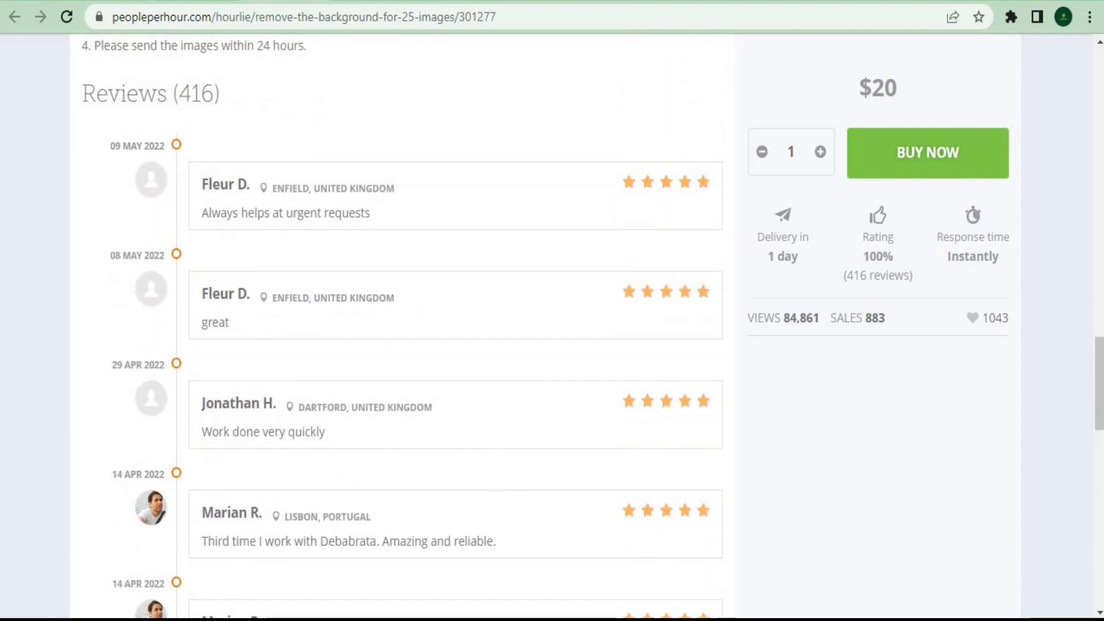
Go back to the background-removal results and browse offers priced $10–$50
{"action": "left_click", "coordinate": [16, 15]}
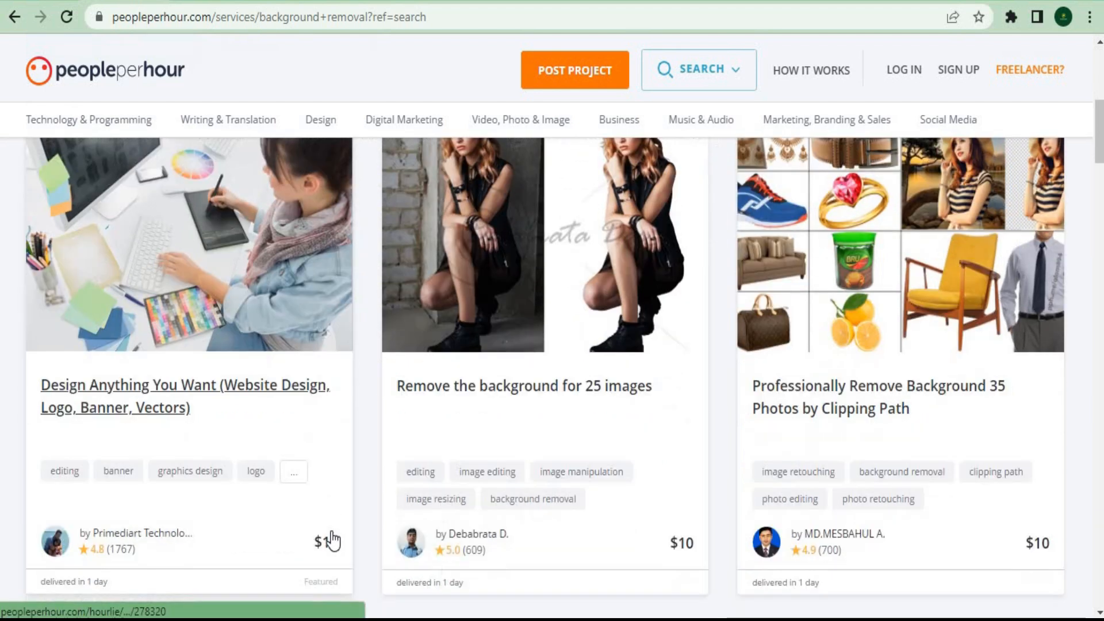
{"action": "scroll", "scroll_direction": "down", "scroll_amount": 3}
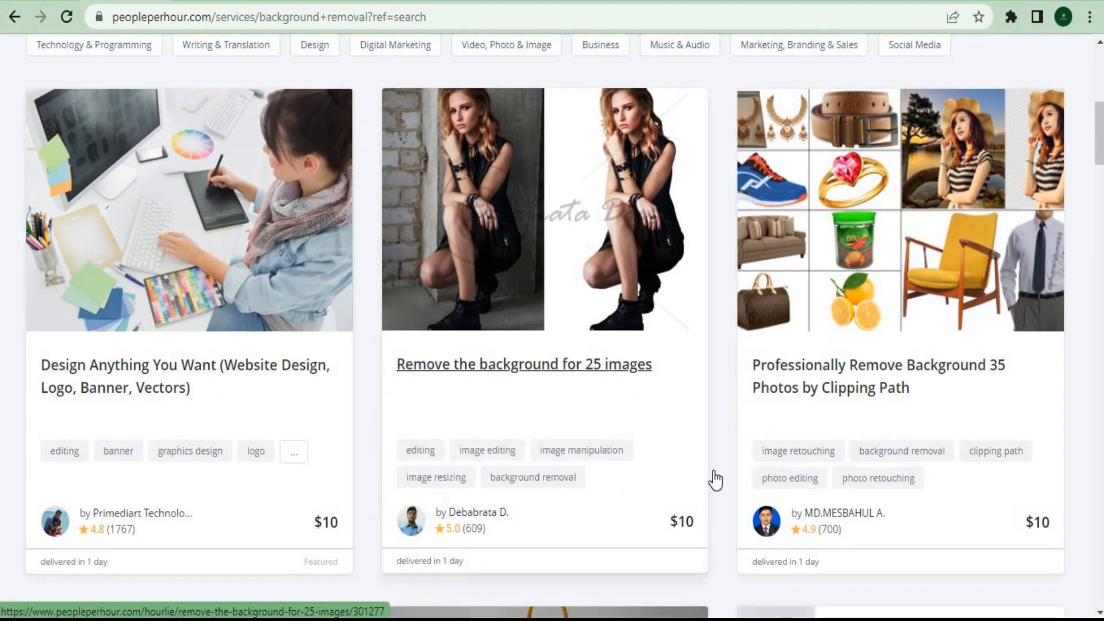
{"action": "scroll", "scroll_direction": "down", "scroll_amount": 3}
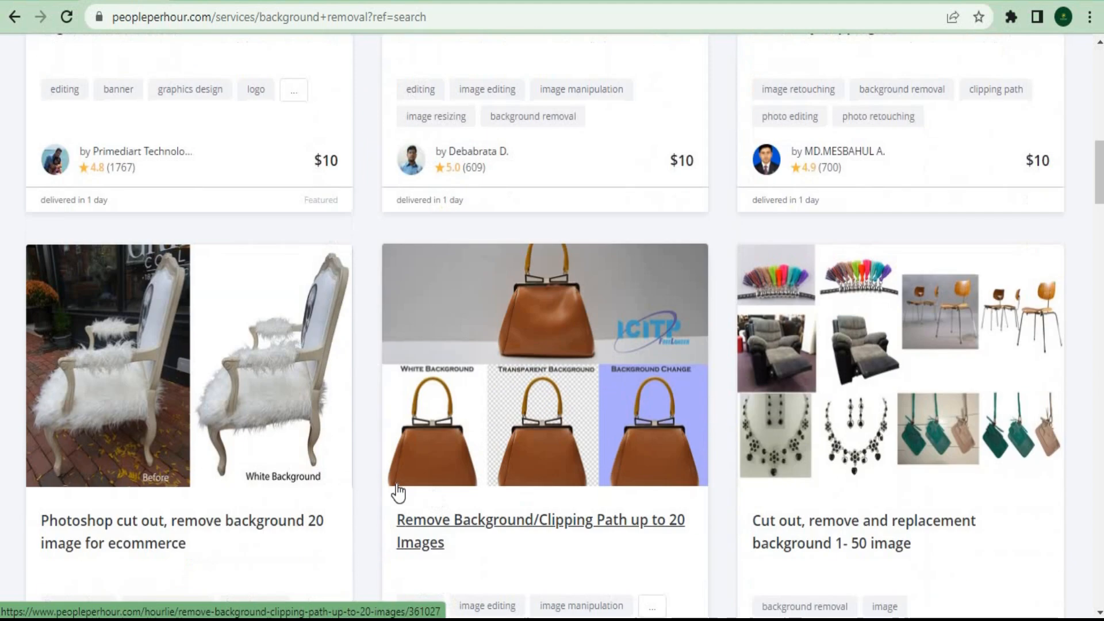
{"action": "scroll", "scroll_direction": "down", "scroll_amount": 3}
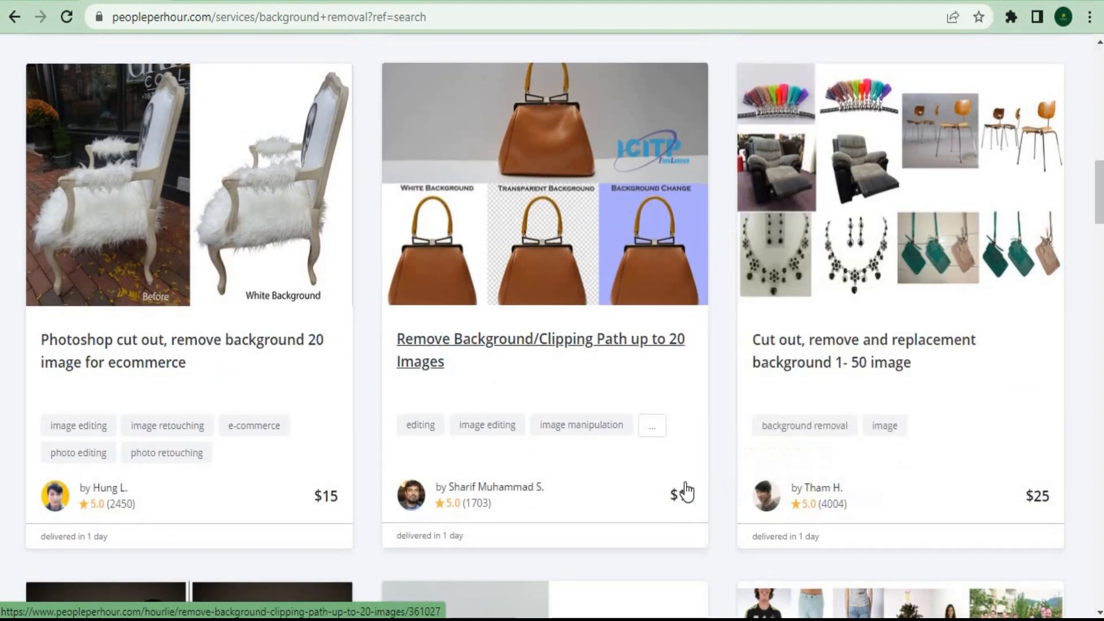
{"action": "scroll", "scroll_direction": "down", "scroll_amount": 3}
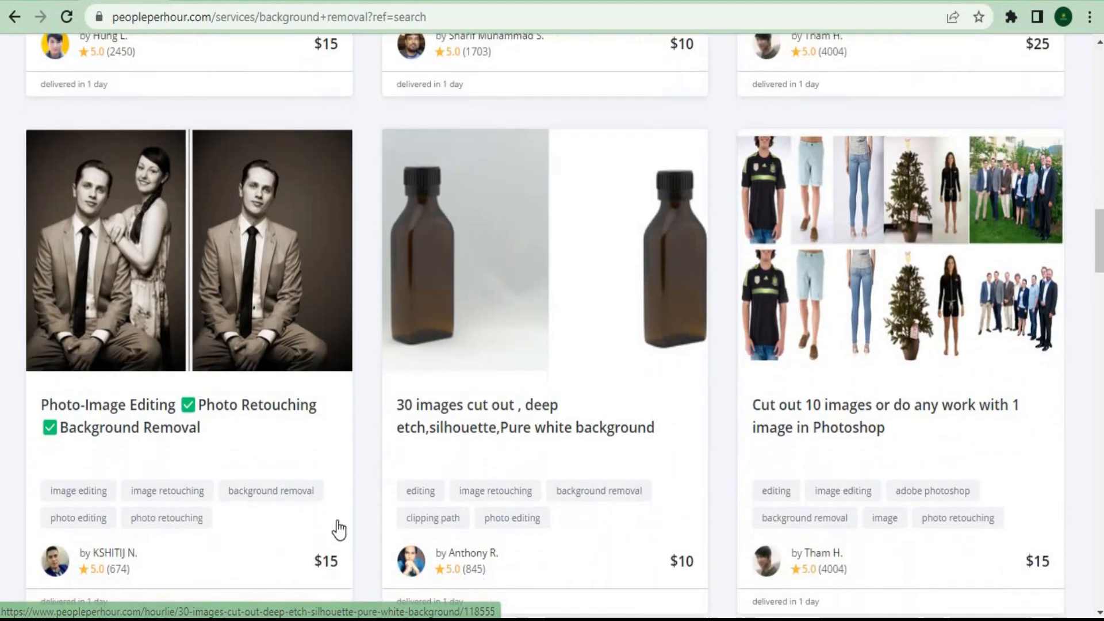
{"action": "scroll", "scroll_direction": "down", "scroll_amount": 3}
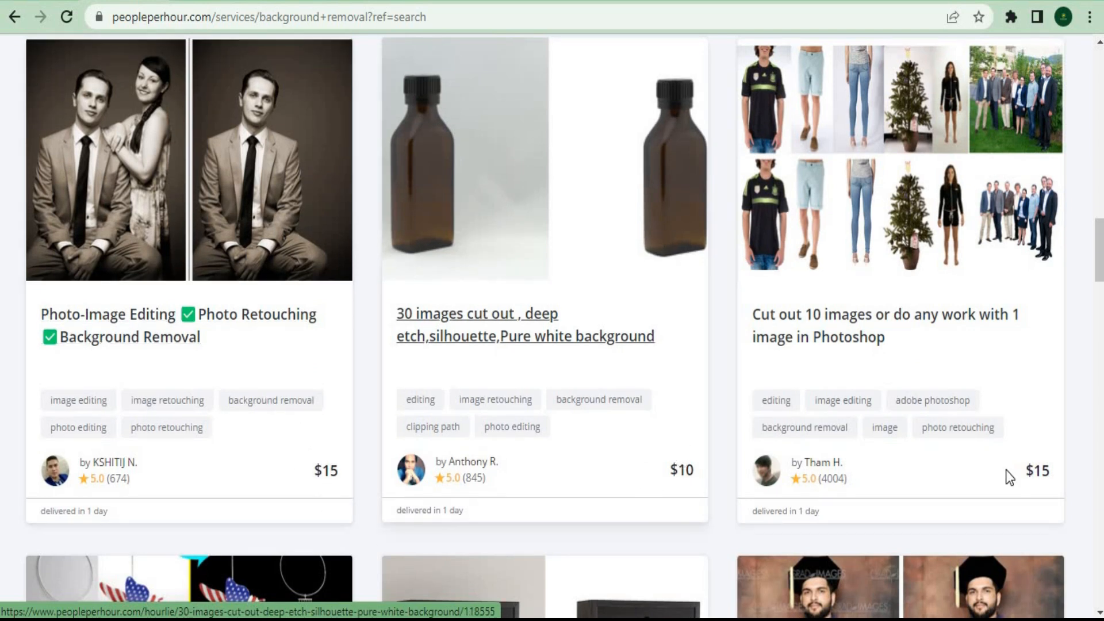
{"action": "scroll", "scroll_direction": "down", "scroll_amount": 3}
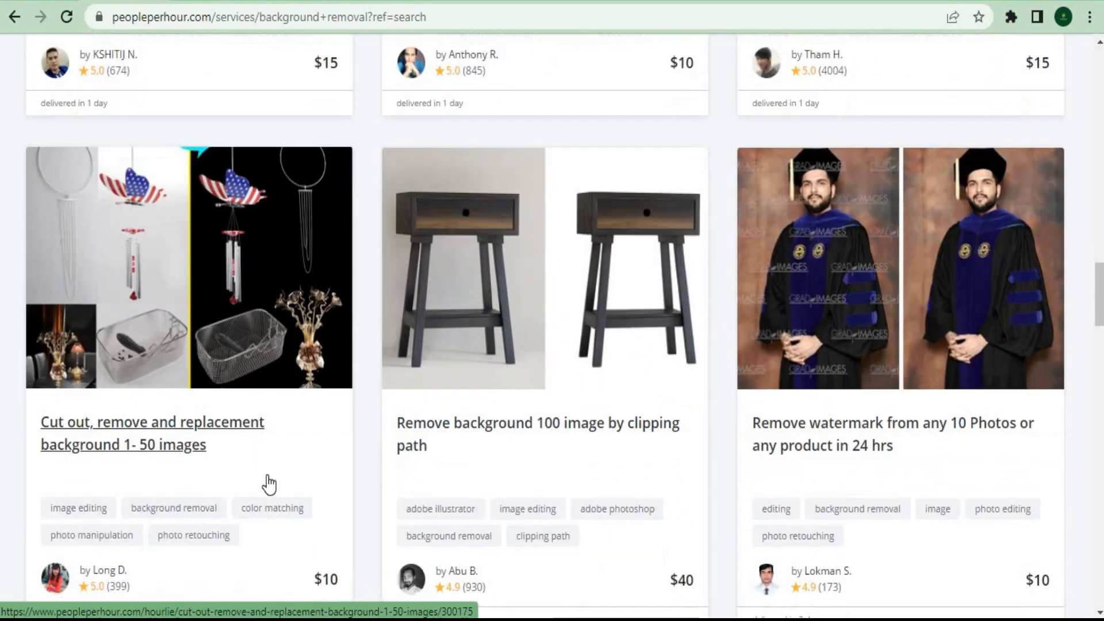
{"action": "scroll", "scroll_direction": "down", "scroll_amount": 3}
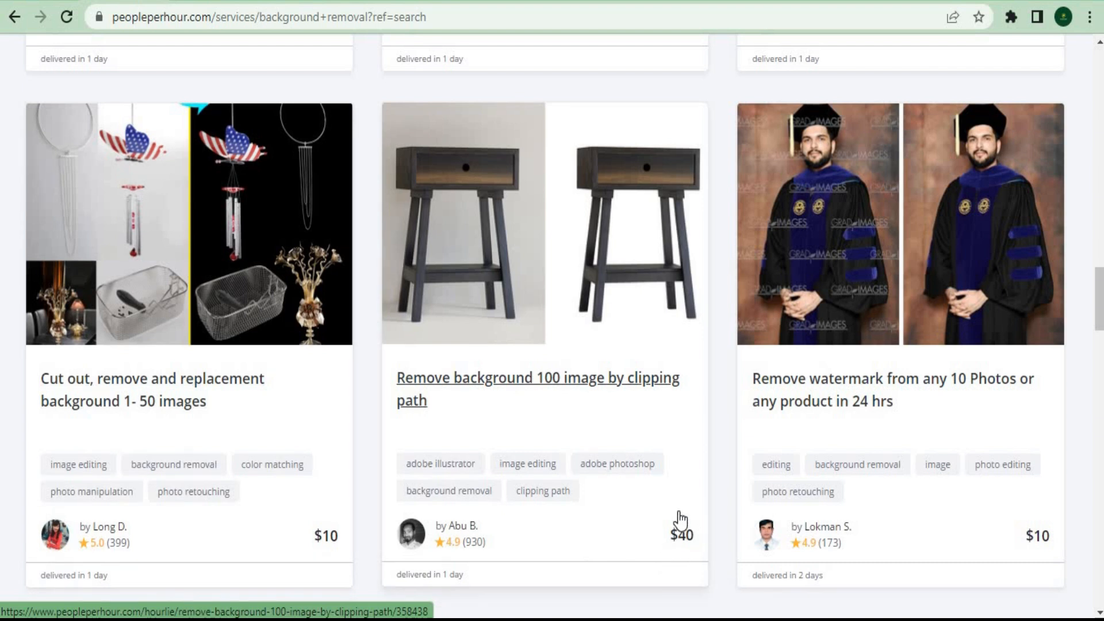
{"action": "scroll", "scroll_direction": "down", "scroll_amount": 3}
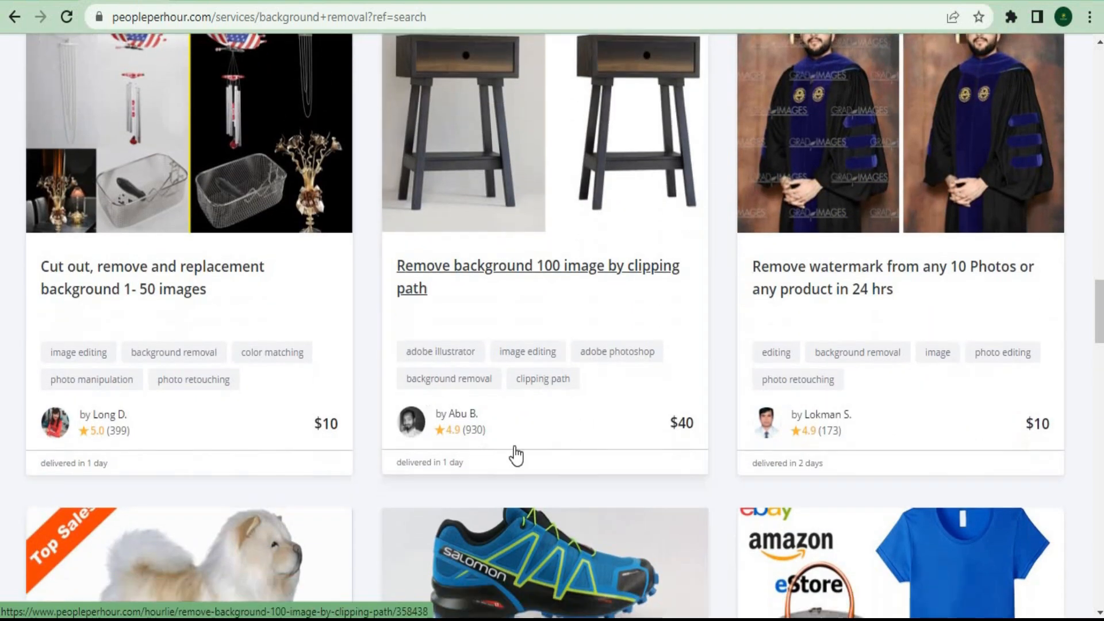
{"action": "scroll", "scroll_direction": "down", "scroll_amount": 3}
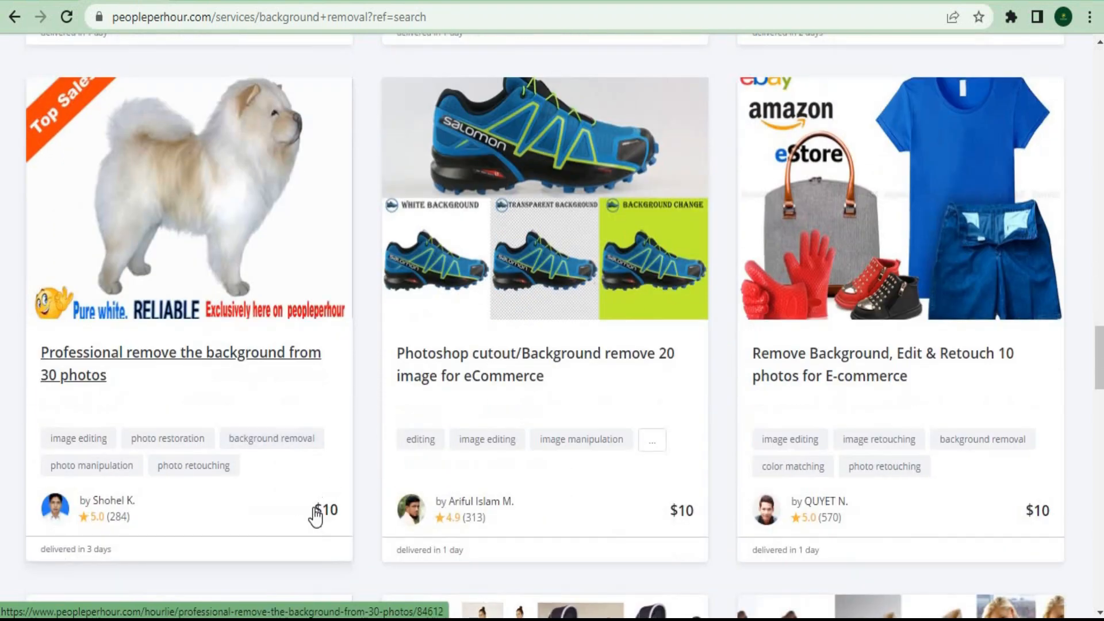
{"action": "scroll", "scroll_direction": "down", "scroll_amount": 3}
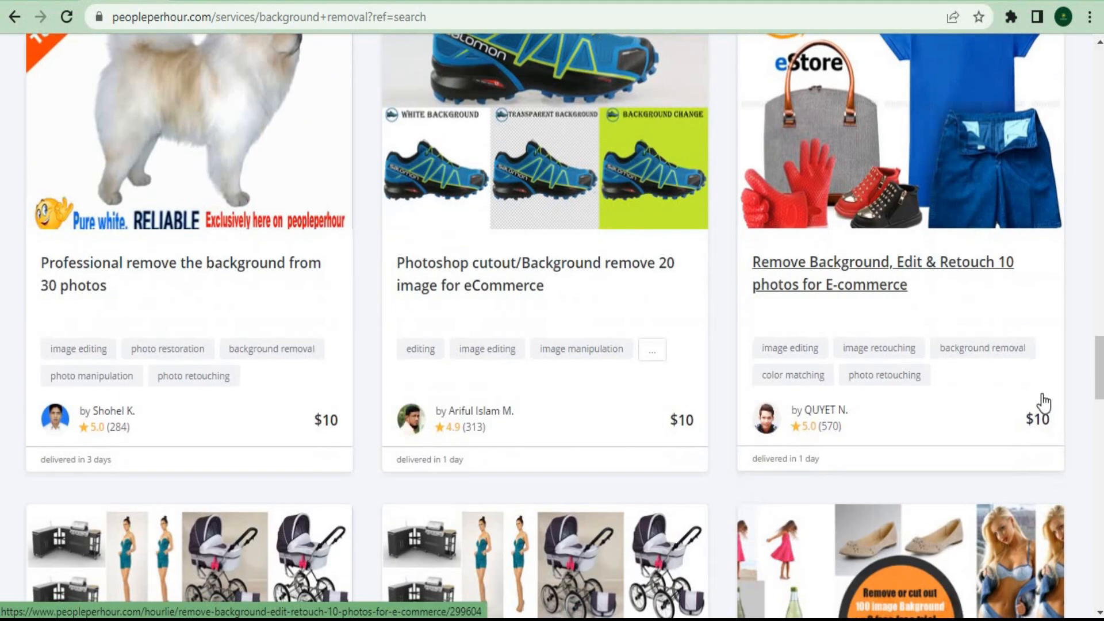
{"action": "scroll", "scroll_direction": "down", "scroll_amount": 3}
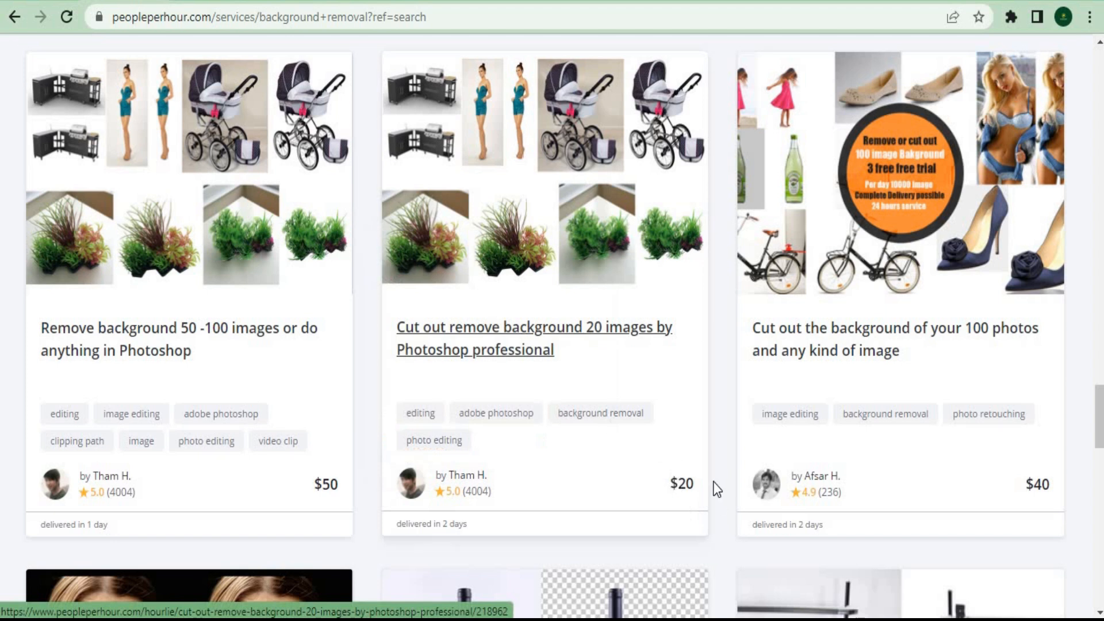
{"action": "scroll", "scroll_direction": "down", "scroll_amount": 3}
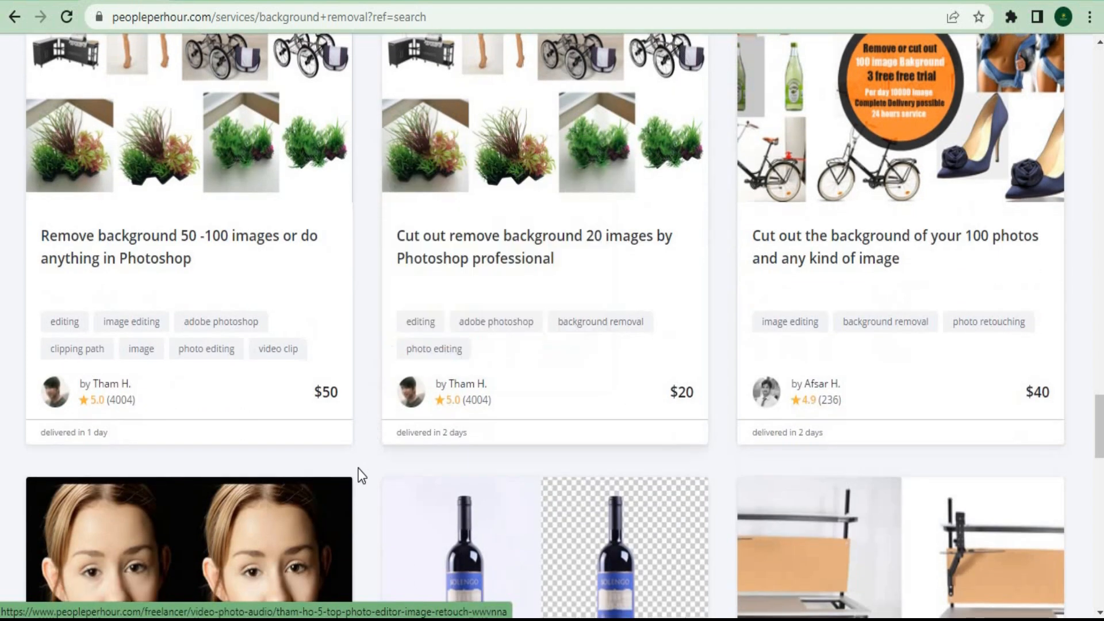
{"action": "scroll", "scroll_direction": "down", "scroll_amount": 3}
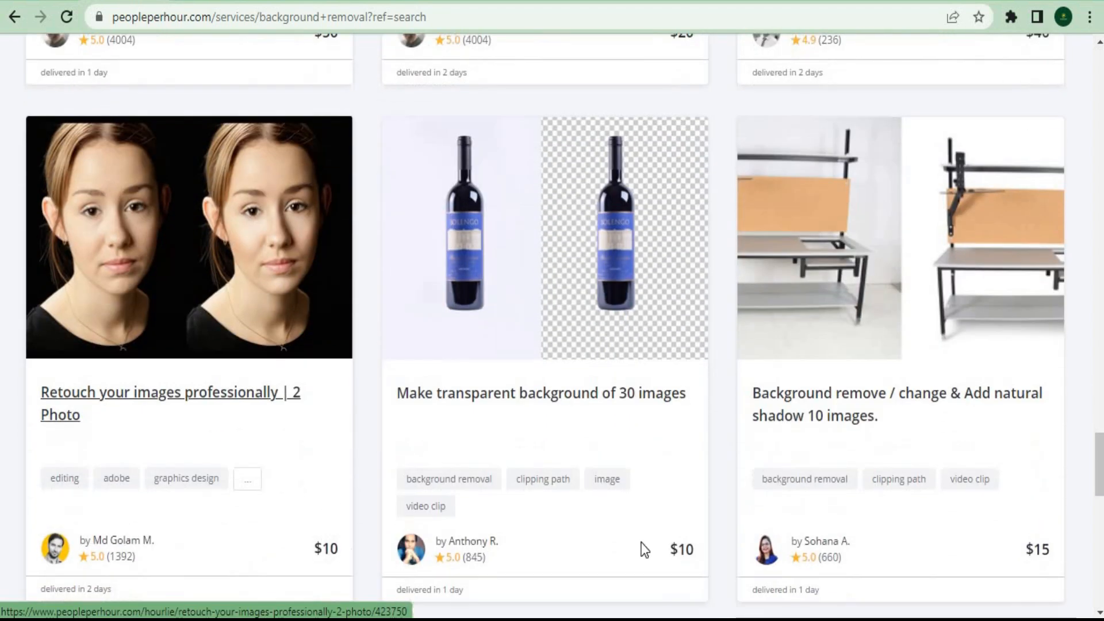
{"action": "scroll", "scroll_direction": "down", "scroll_amount": 3}
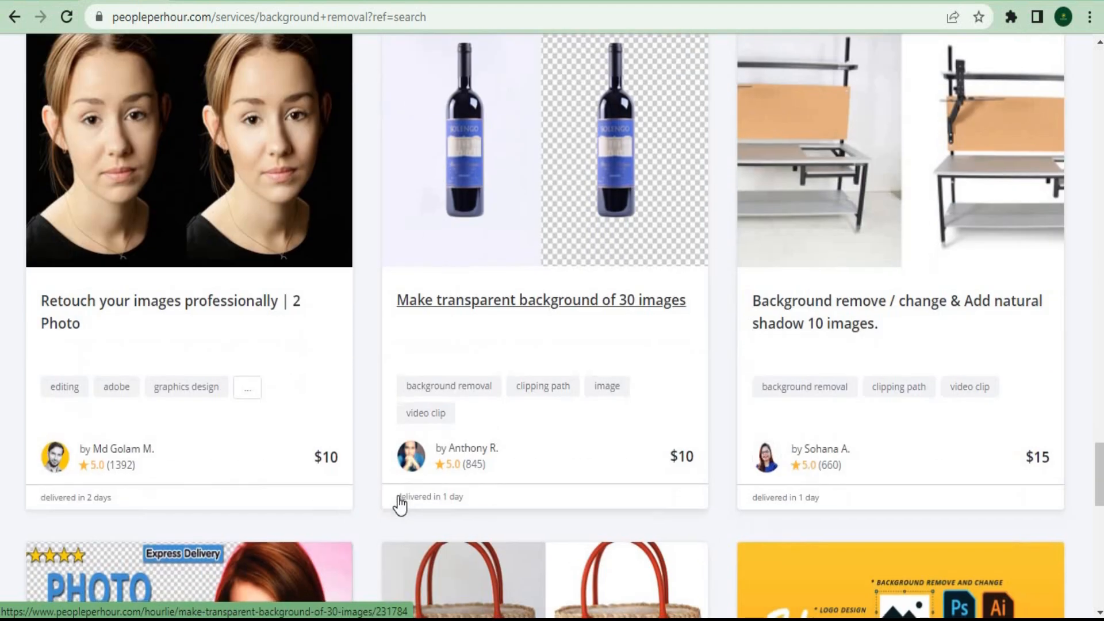
{"action": "scroll", "scroll_direction": "down", "scroll_amount": 3}
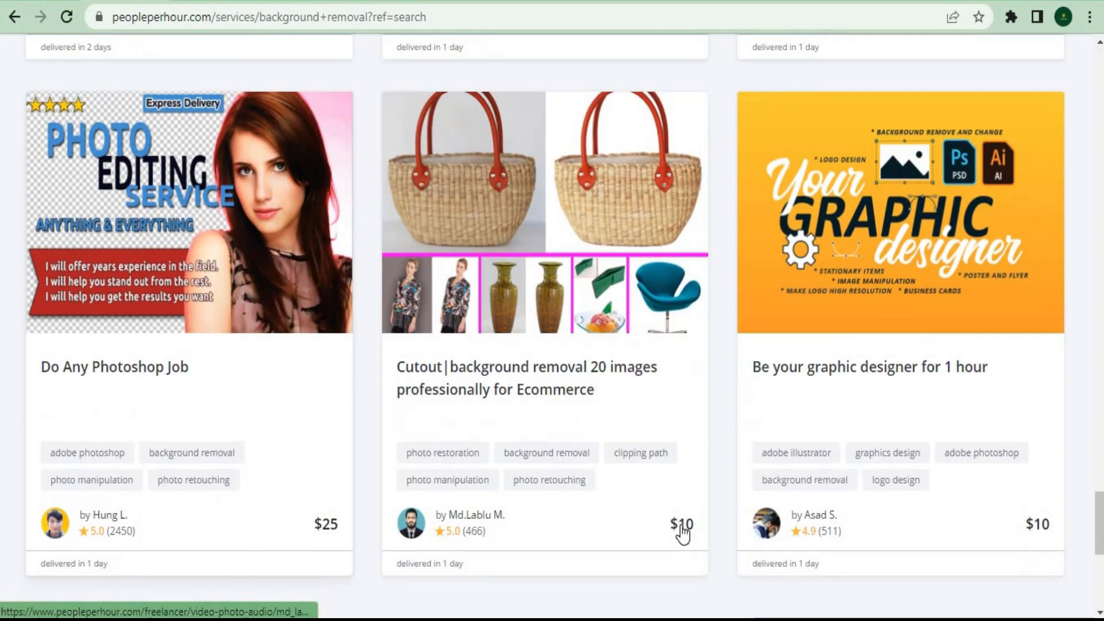
{"action": "mouse_move", "coordinate": [740, 489]}
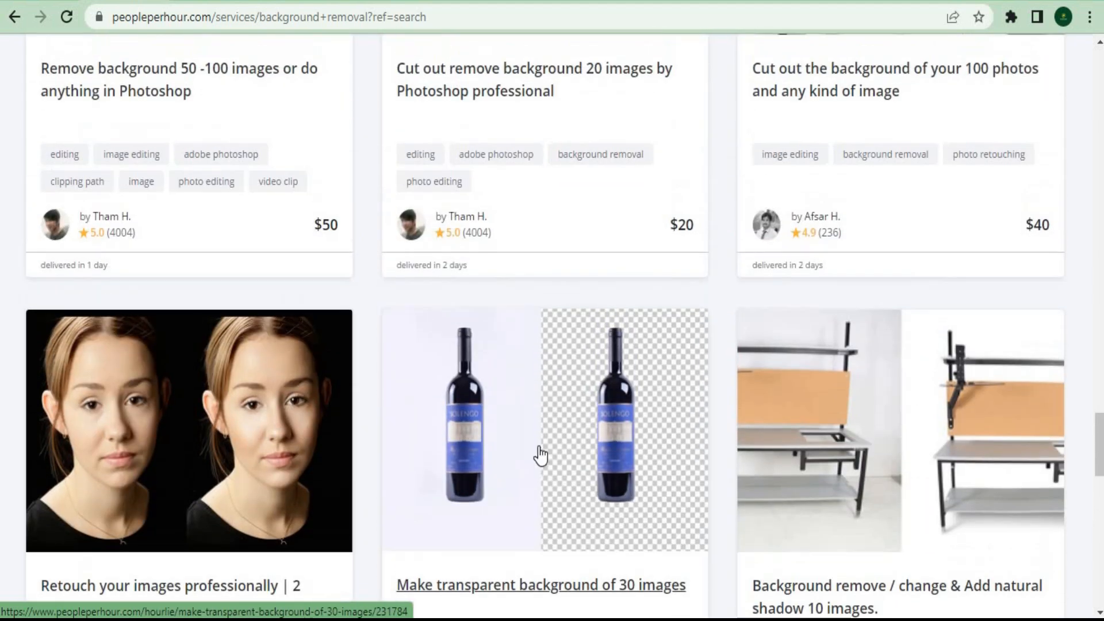
{"action": "scroll", "scroll_direction": "down", "scroll_amount": 3}
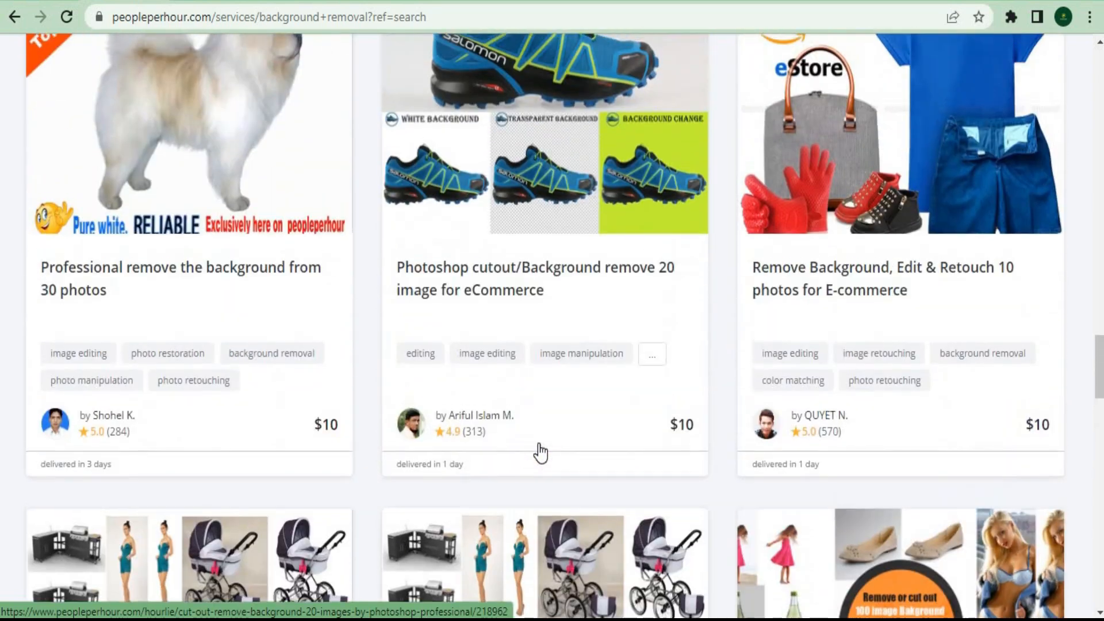
{"action": "scroll", "scroll_direction": "down", "scroll_amount": 3}
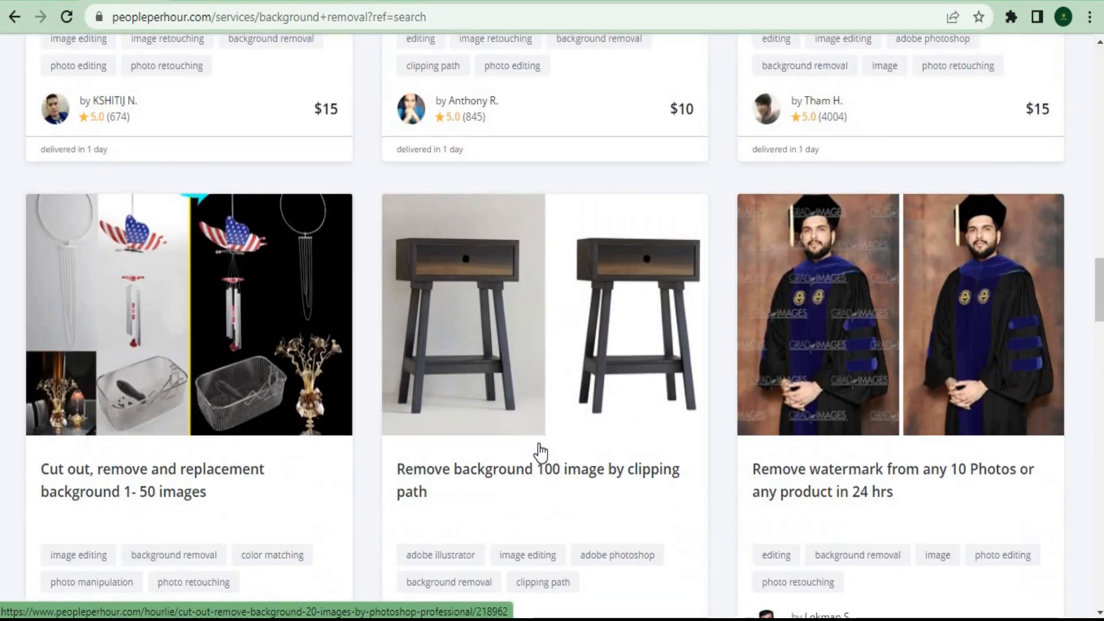
{"action": "scroll", "scroll_direction": "down", "scroll_amount": 3}
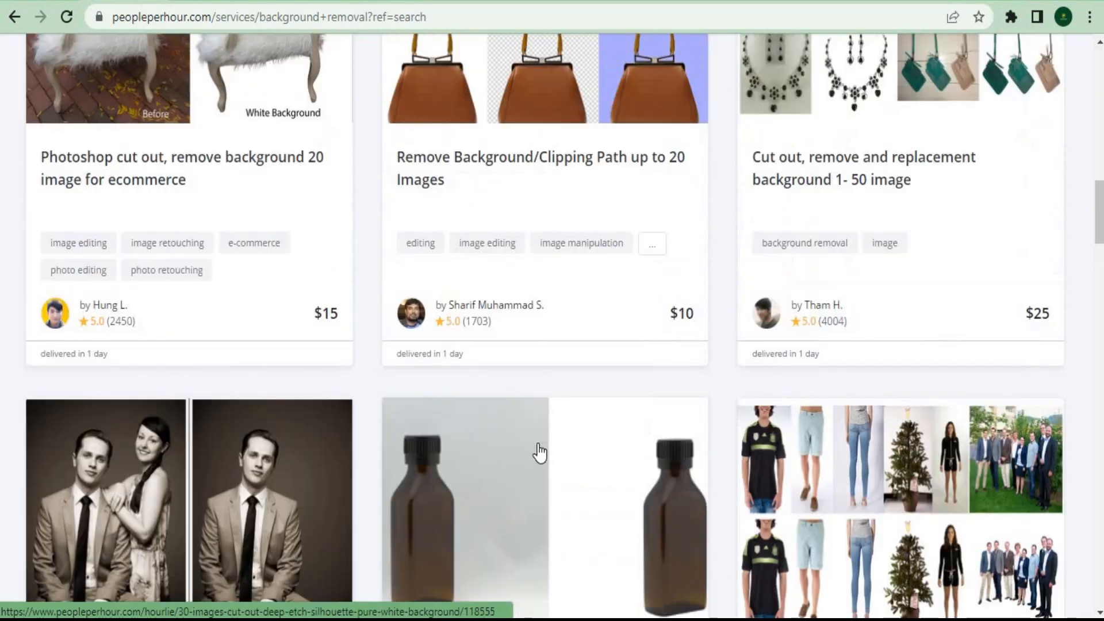
{"action": "scroll", "scroll_direction": "down", "scroll_amount": 3}
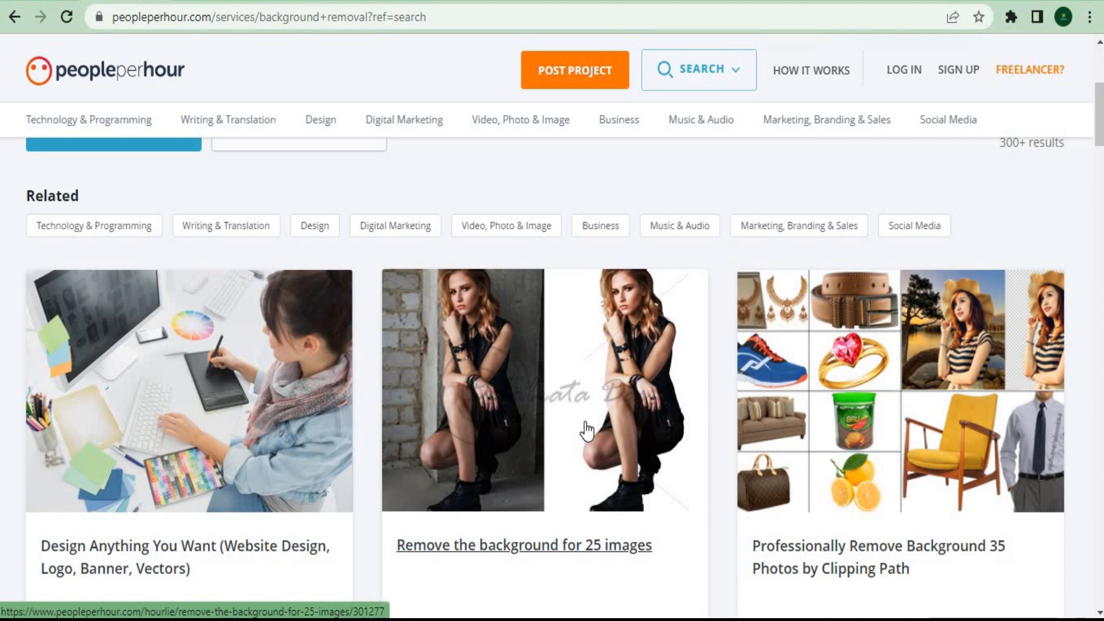
Open Guru's background-removal freelancers page and browse listings charging $5–$15/hr
{"action": "type", "text": "guru.com/d/freelancers/skill/background-removal/"}
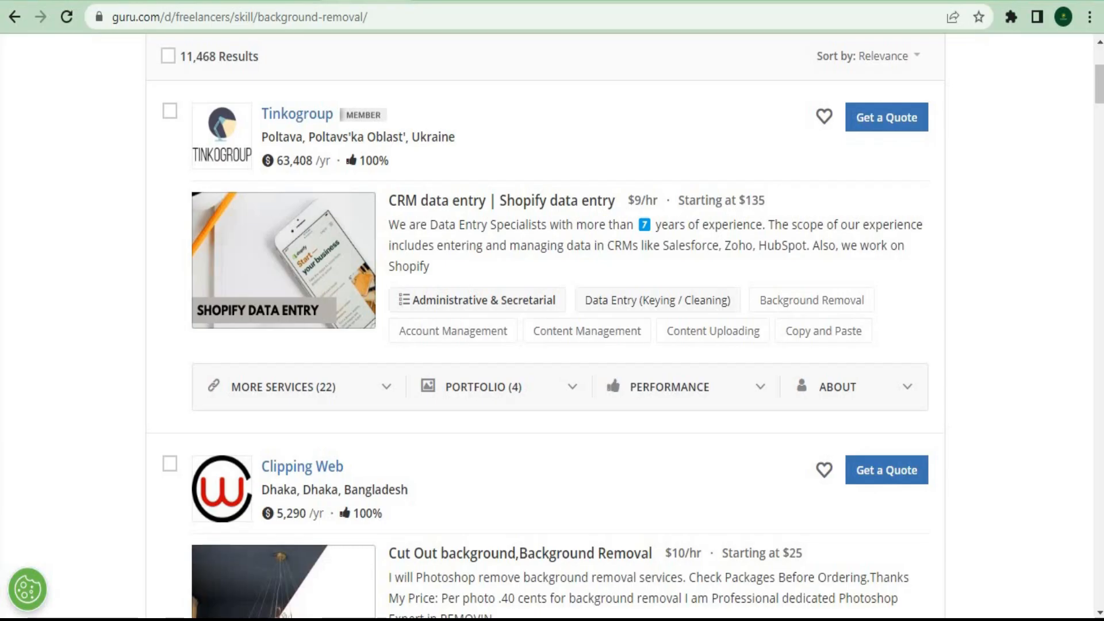
{"action": "mouse_move", "coordinate": [585, 424]}
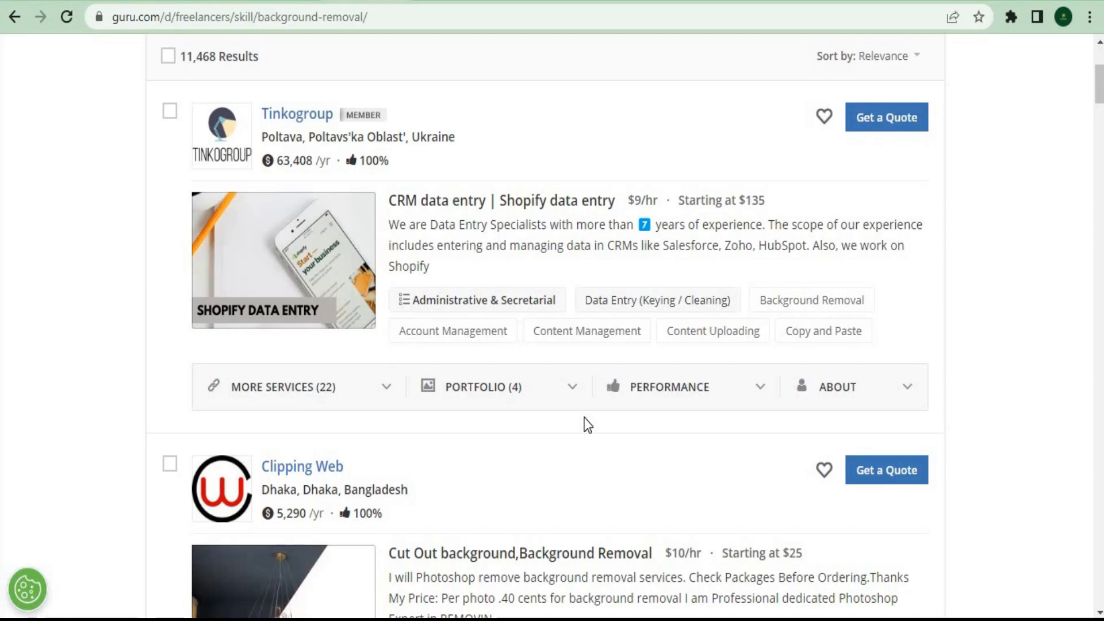
{"action": "mouse_move", "coordinate": [488, 436]}
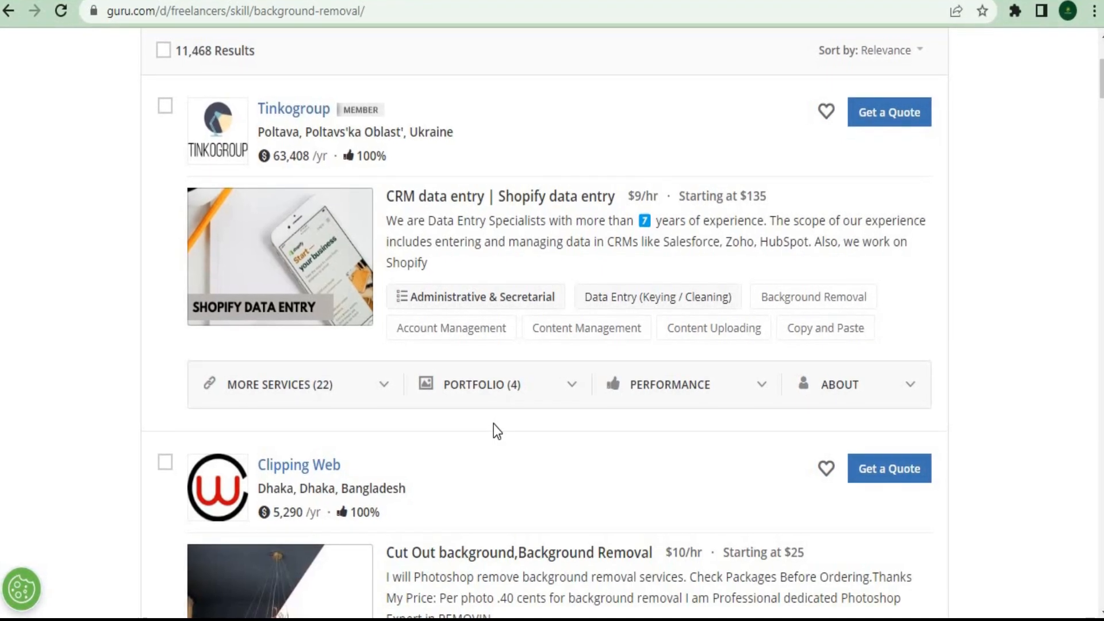
{"action": "scroll", "scroll_direction": "down", "scroll_amount": 3}
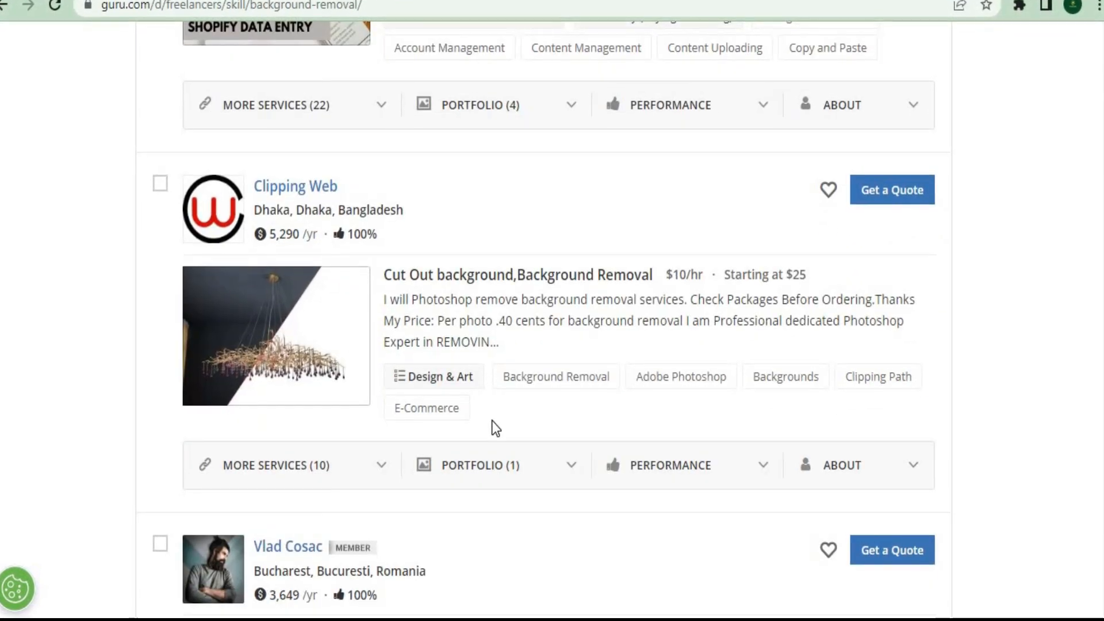
{"action": "scroll", "scroll_direction": "down", "scroll_amount": 3}
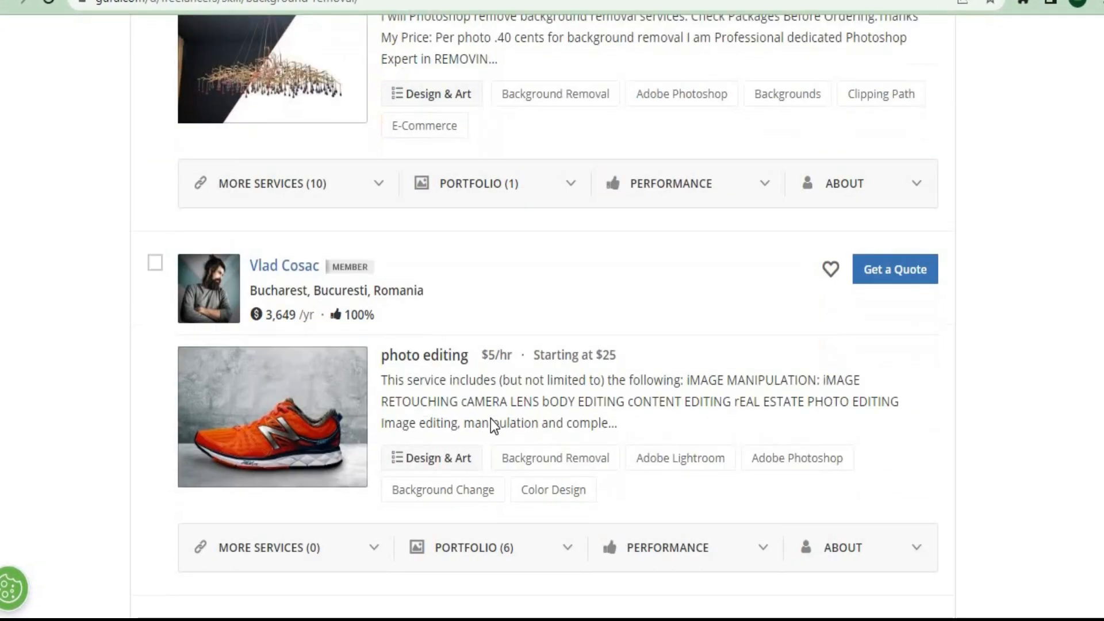
{"action": "scroll", "scroll_direction": "down", "scroll_amount": 3}
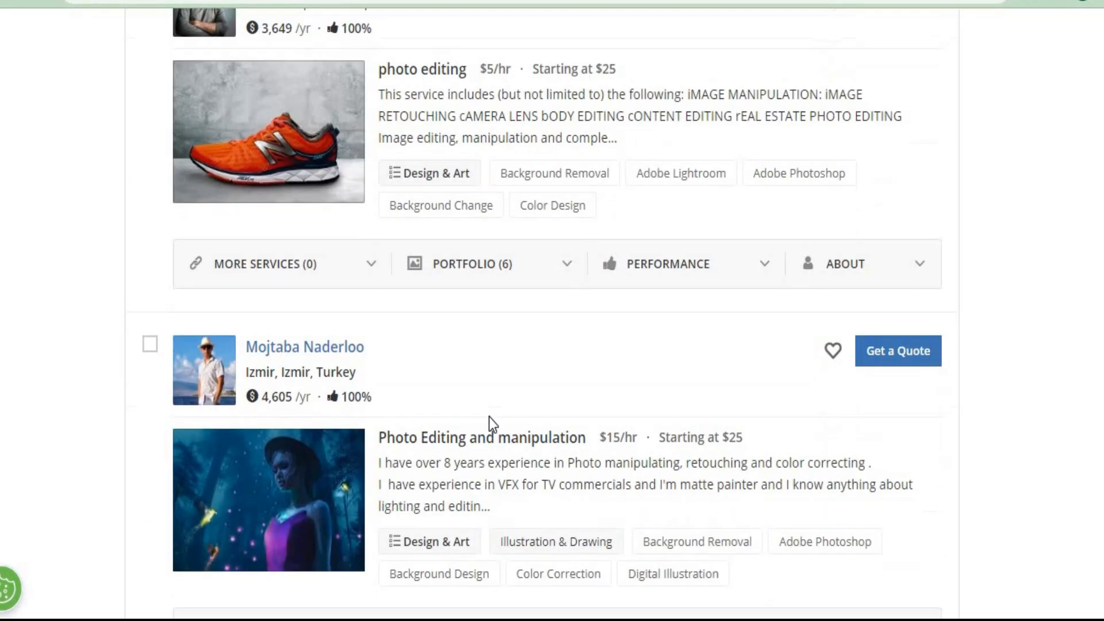
{"action": "scroll", "scroll_direction": "down", "scroll_amount": 3}
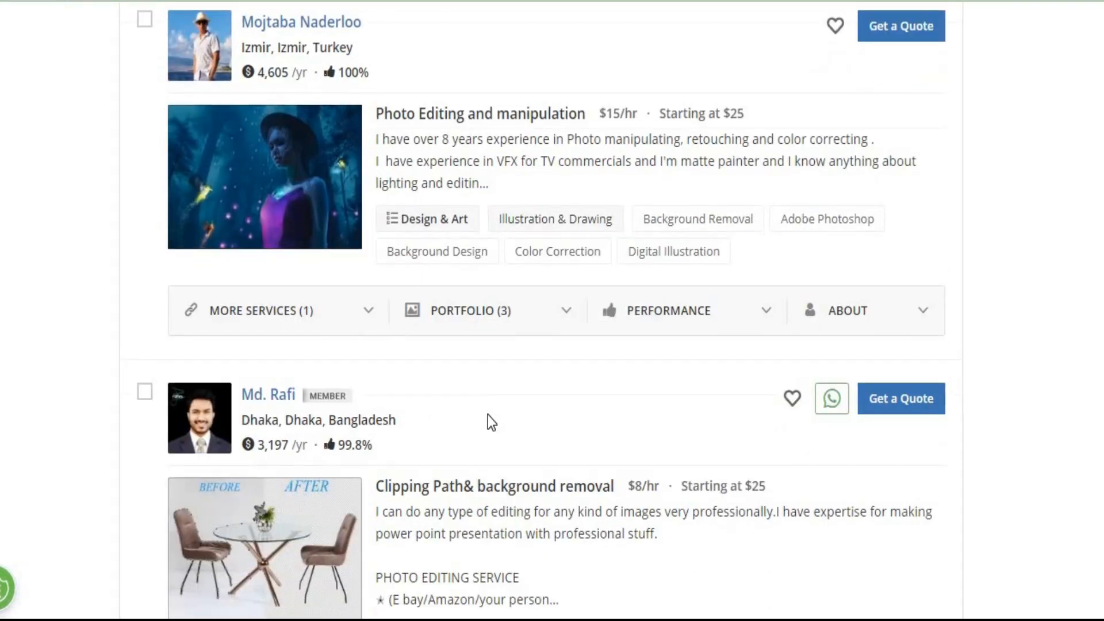
{"action": "scroll", "scroll_direction": "down", "scroll_amount": 3}
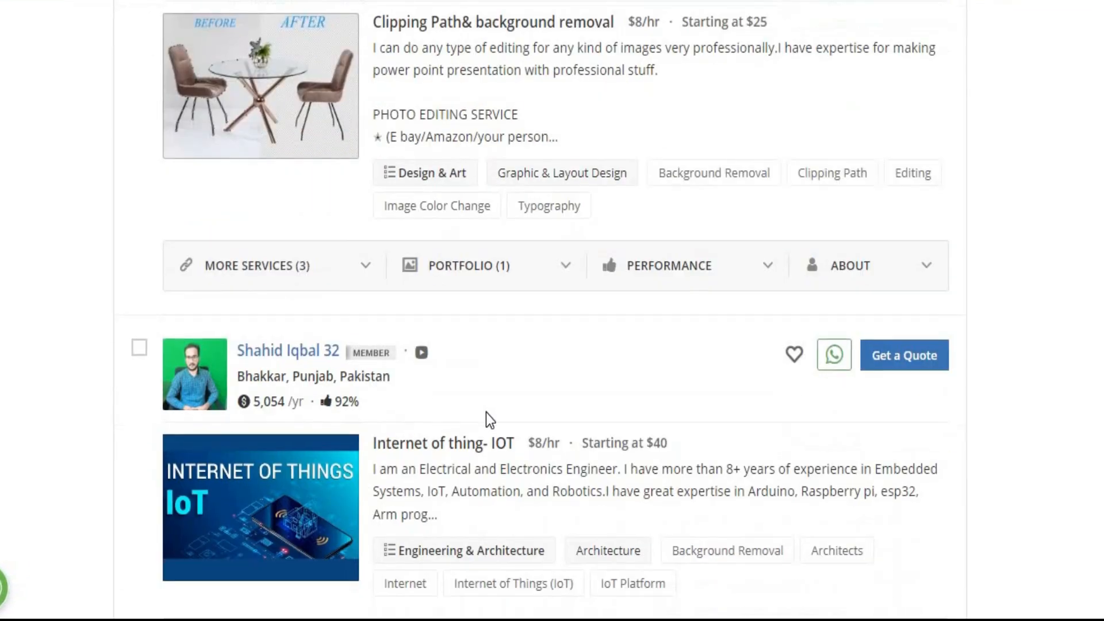
{"action": "scroll", "scroll_direction": "down", "scroll_amount": 3}
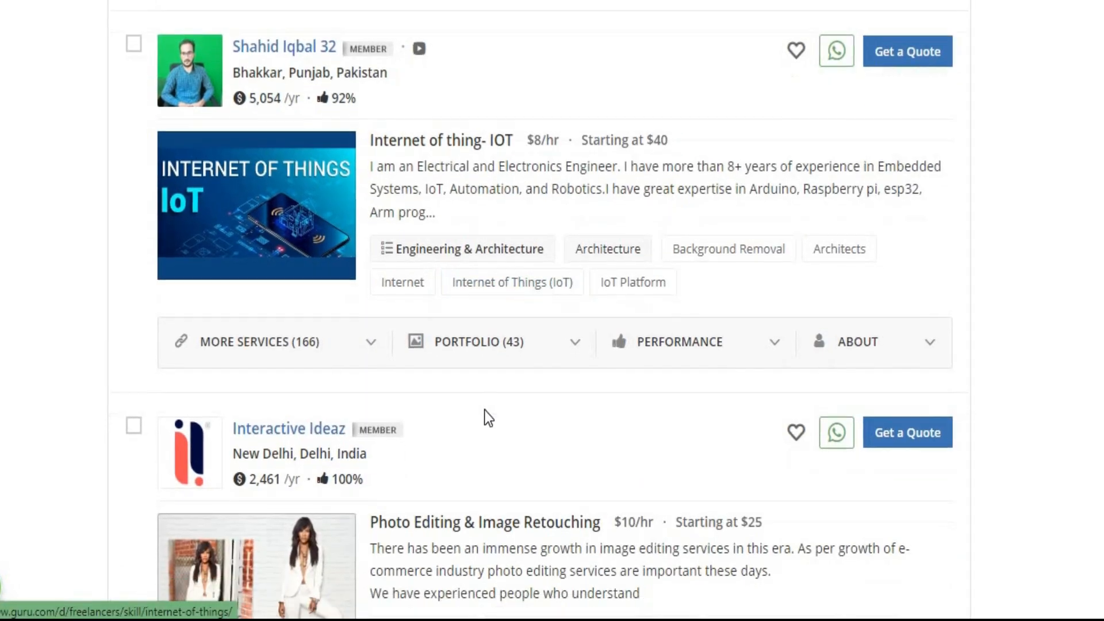
{"action": "scroll", "scroll_direction": "down", "scroll_amount": 3}
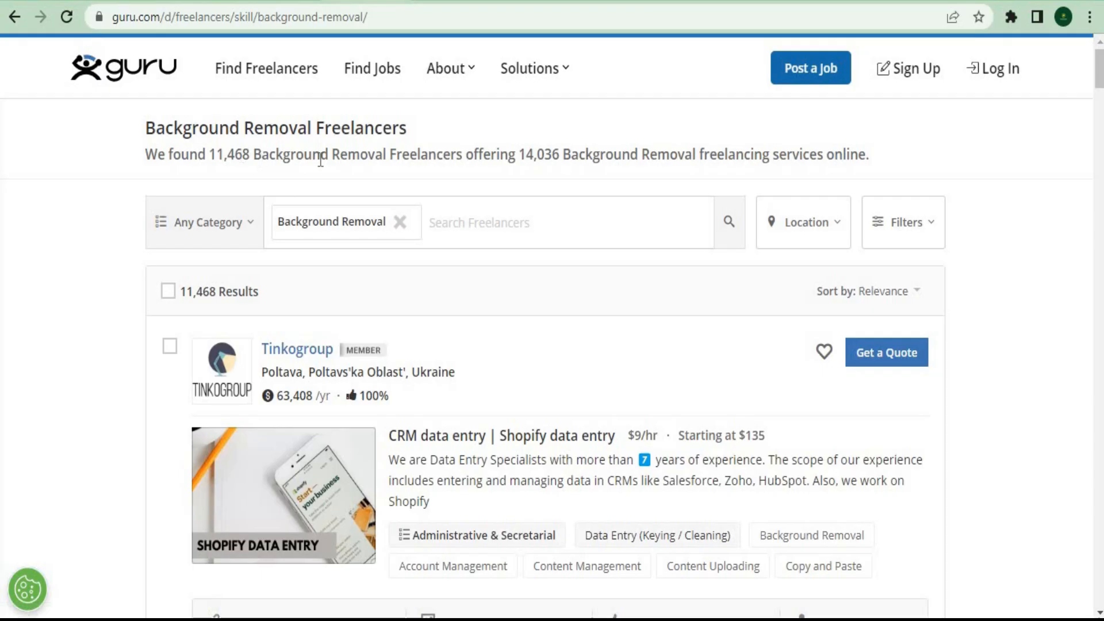
{"action": "mouse_move", "coordinate": [366, 246]}
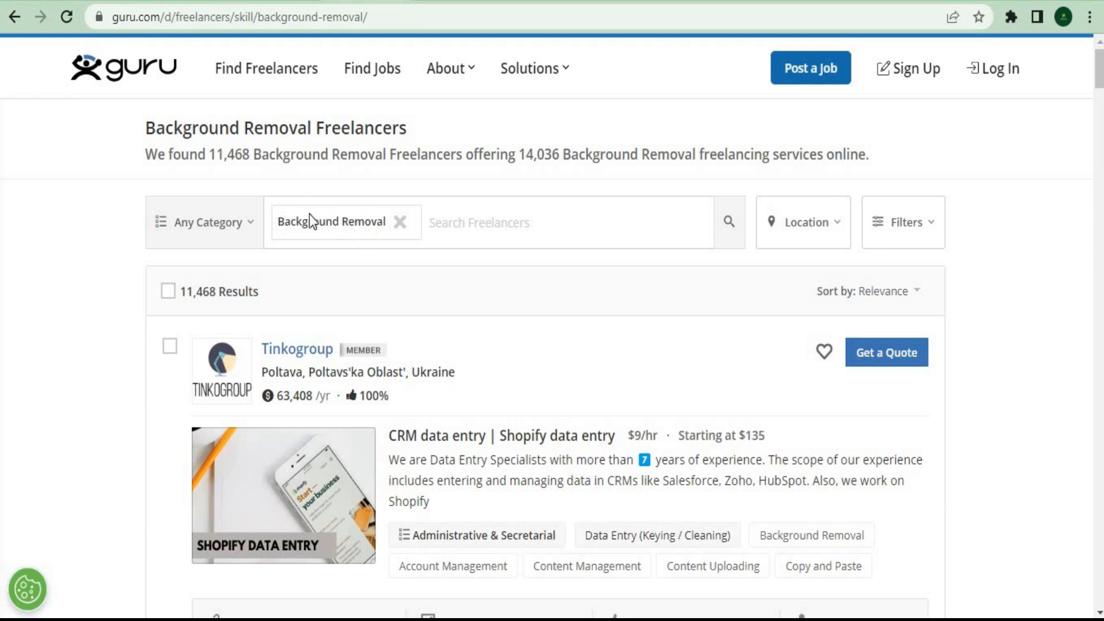
{"action": "mouse_move", "coordinate": [564, 289]}
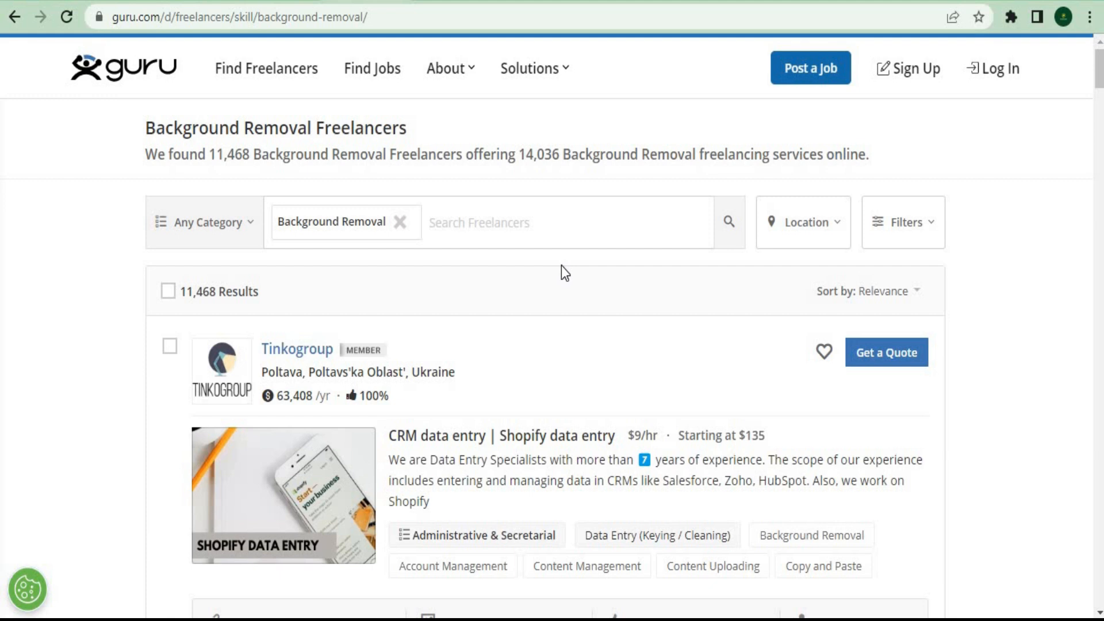
{"action": "scroll", "scroll_direction": "down", "scroll_amount": 3}
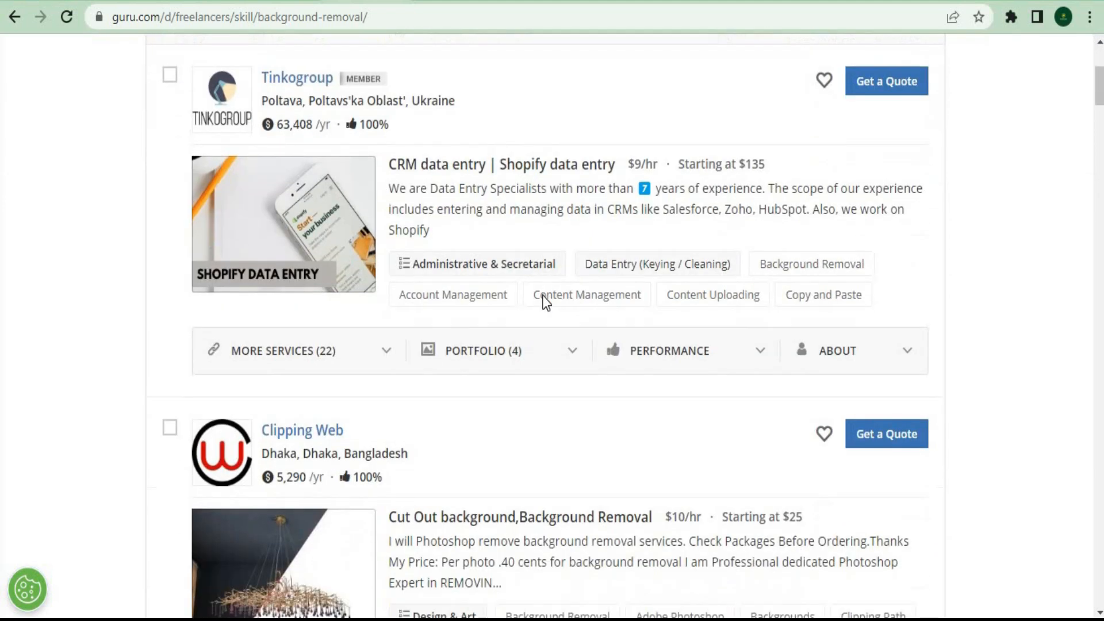
{"action": "scroll", "scroll_direction": "down", "scroll_amount": 3}
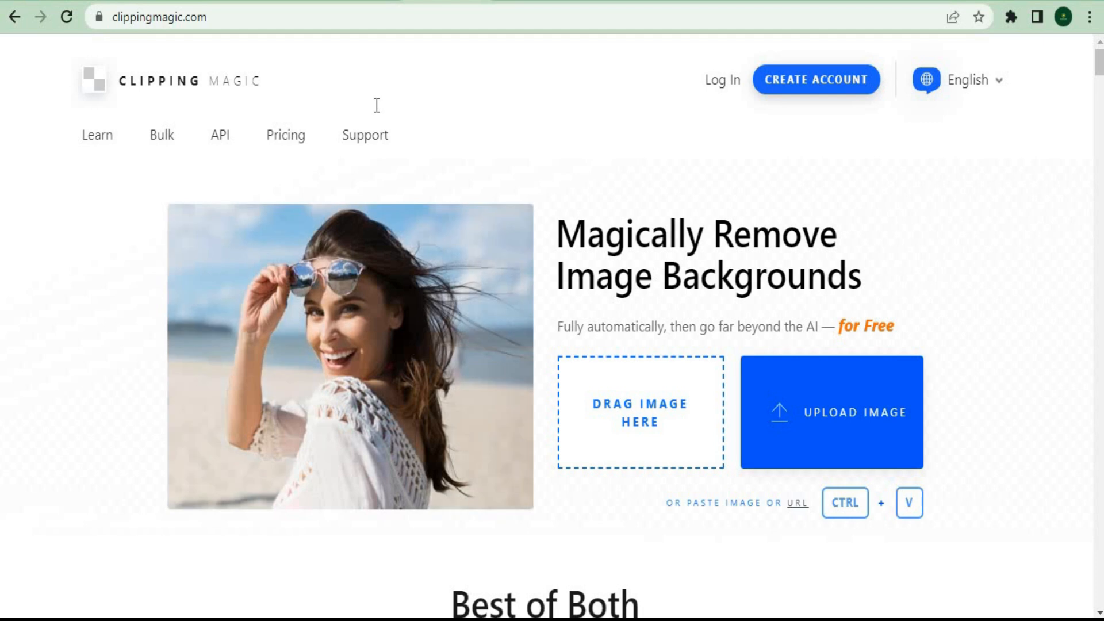
{"action": "mouse_move", "coordinate": [543, 495]}
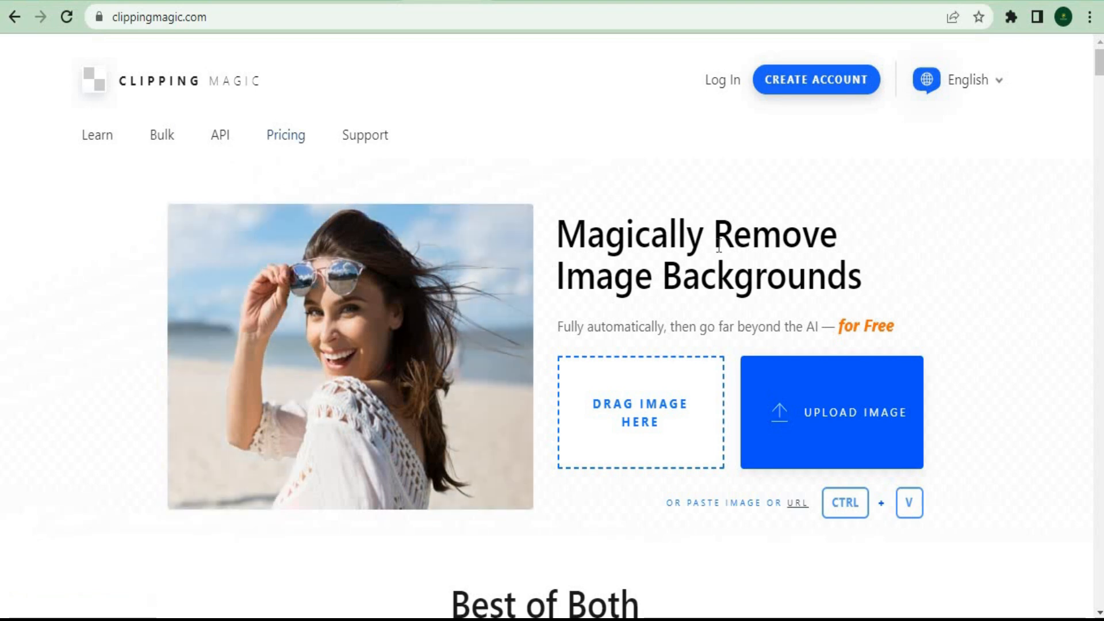
Highlight the 'Magically Remove Image Backgrounds' headline on clippingmagic.com, then clear the selection
{"action": "left_click_drag", "start_coordinate": [556, 233], "coordinate": [859, 288]}
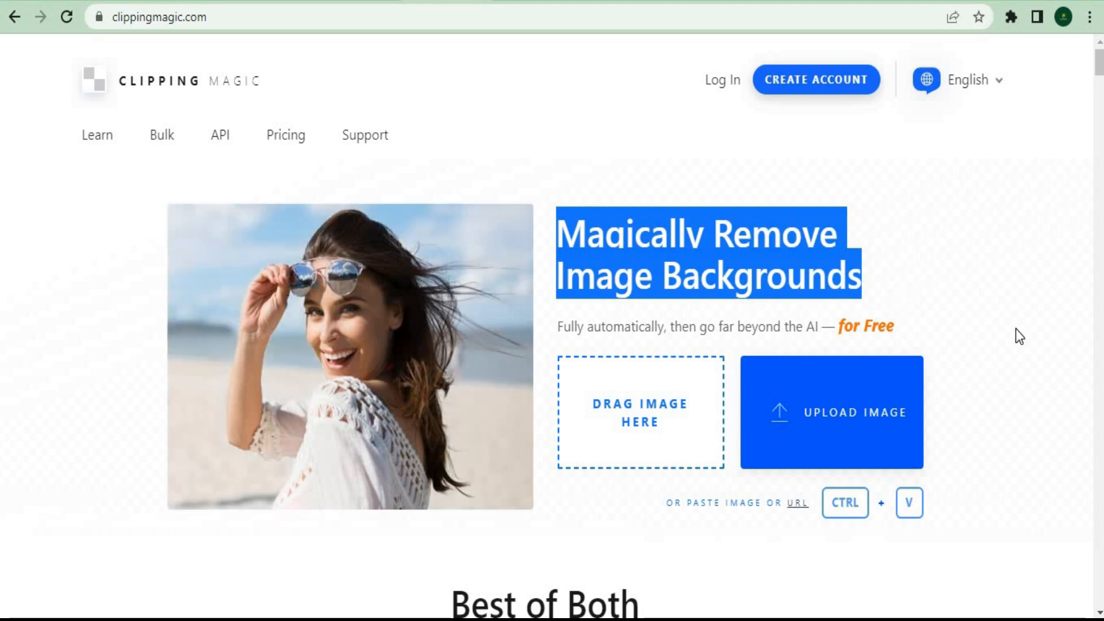
{"action": "left_click", "coordinate": [579, 338]}
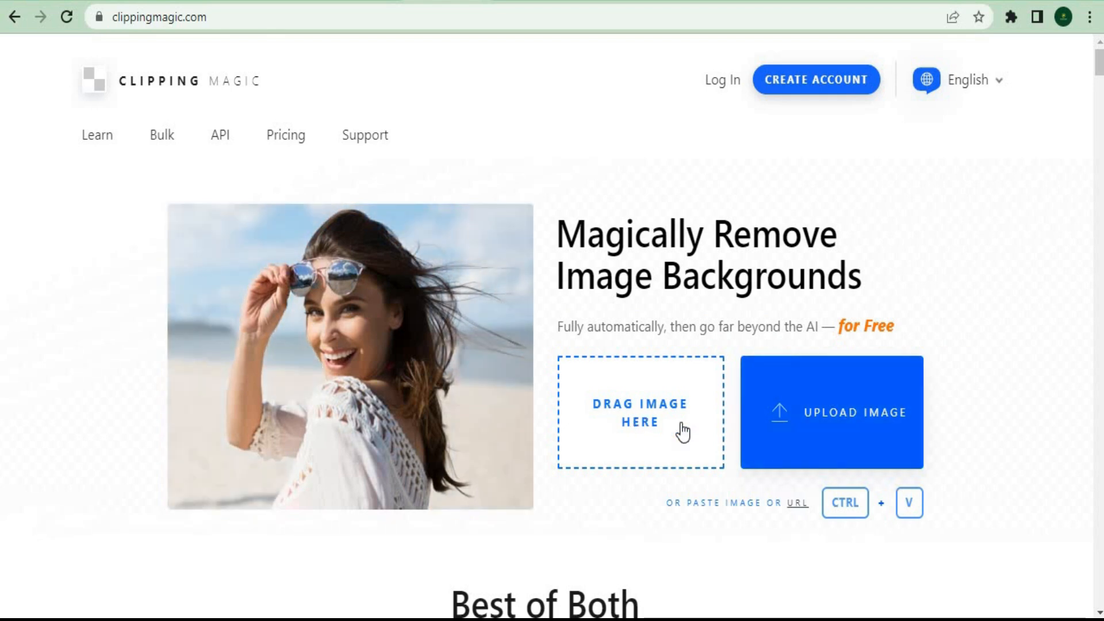
{"action": "mouse_move", "coordinate": [866, 432]}
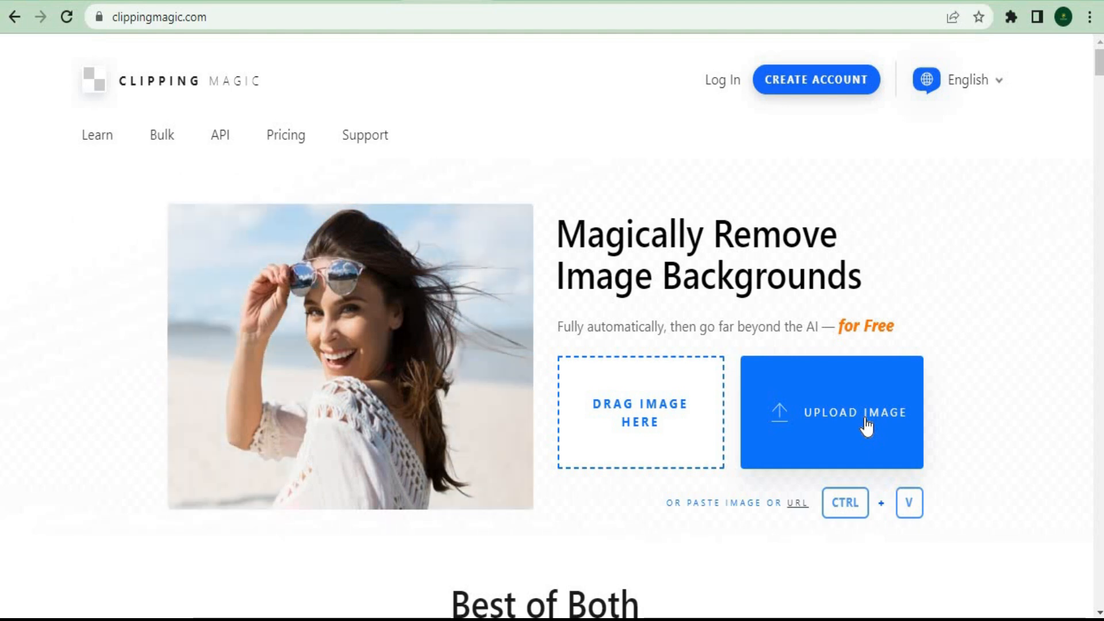
{"action": "mouse_move", "coordinate": [835, 415]}
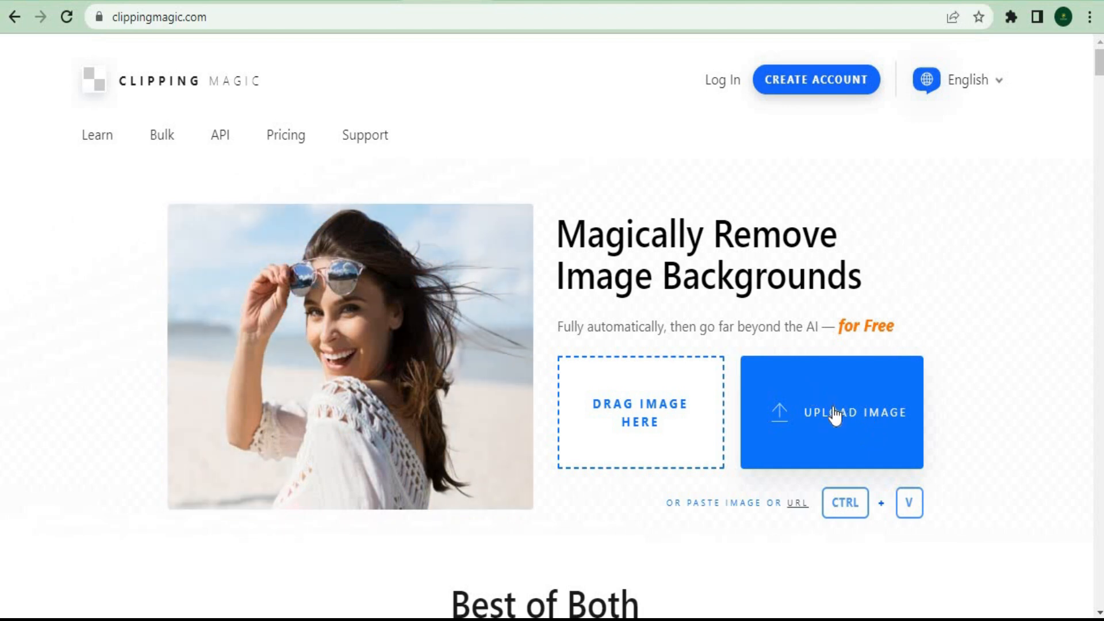
Upload 'girl 2.jpg' from Downloads to get its automatic cutout
{"action": "left_click", "coordinate": [834, 412]}
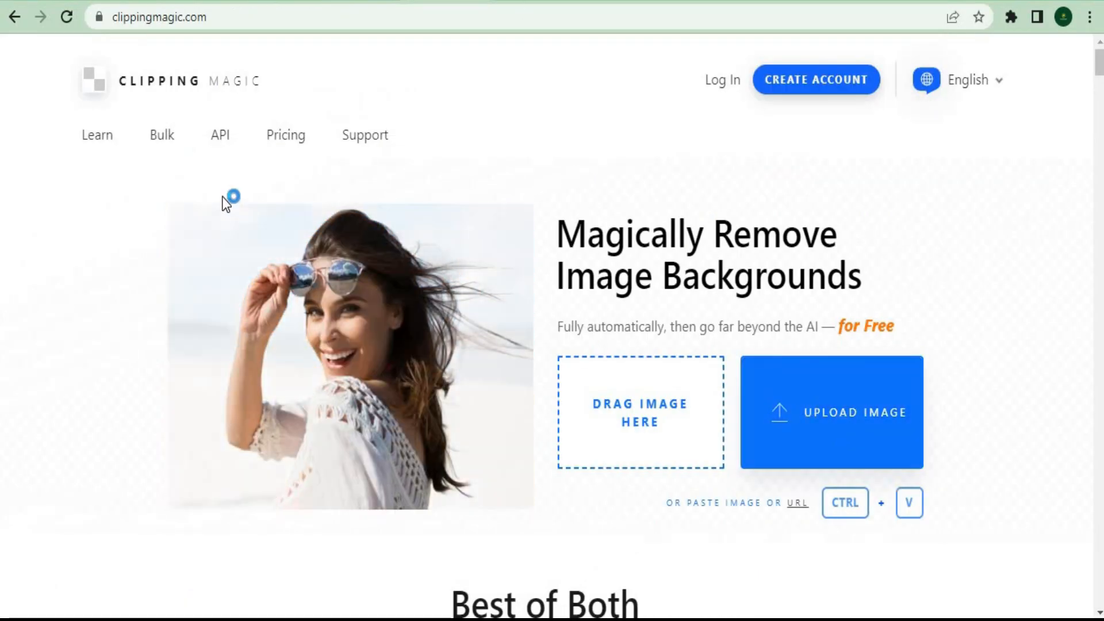
{"action": "left_click", "coordinate": [832, 412]}
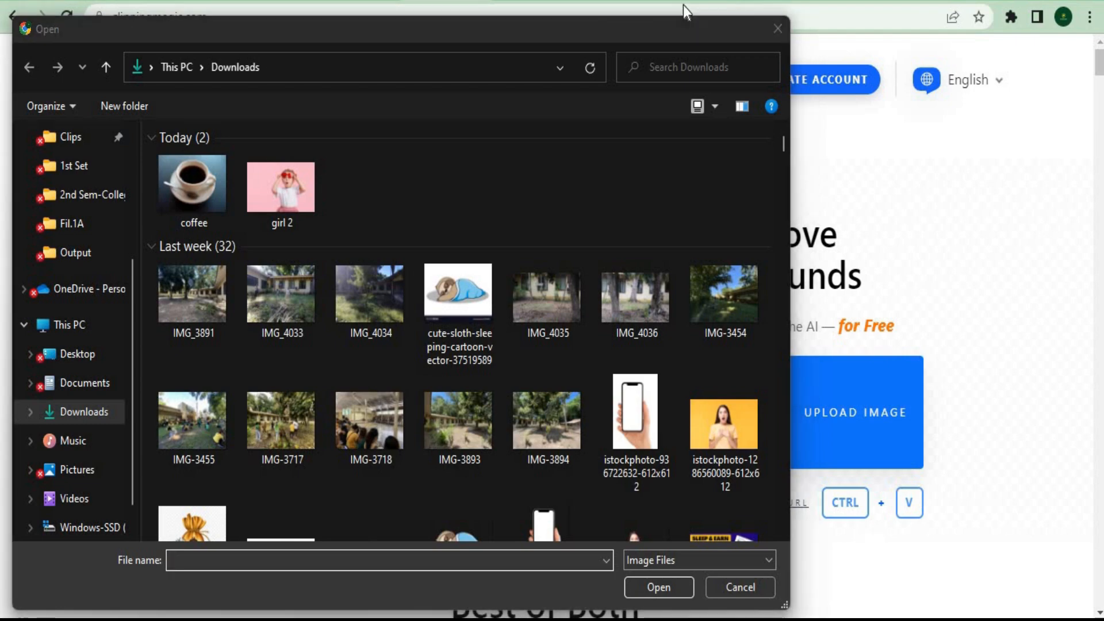
{"action": "double_click", "coordinate": [280, 184]}
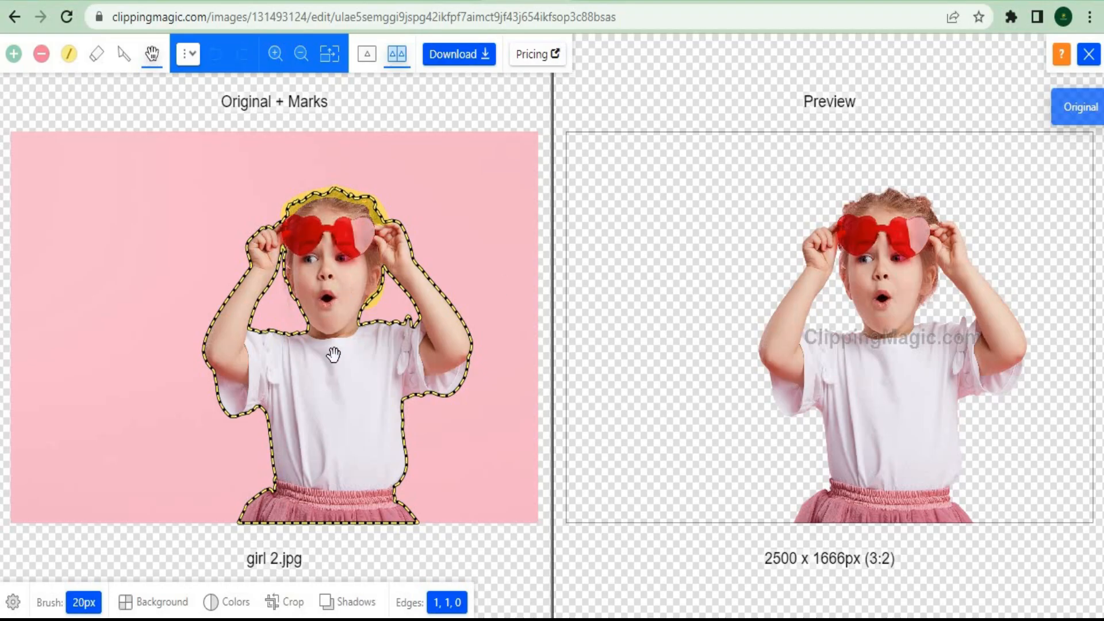
{"action": "mouse_move", "coordinate": [315, 354]}
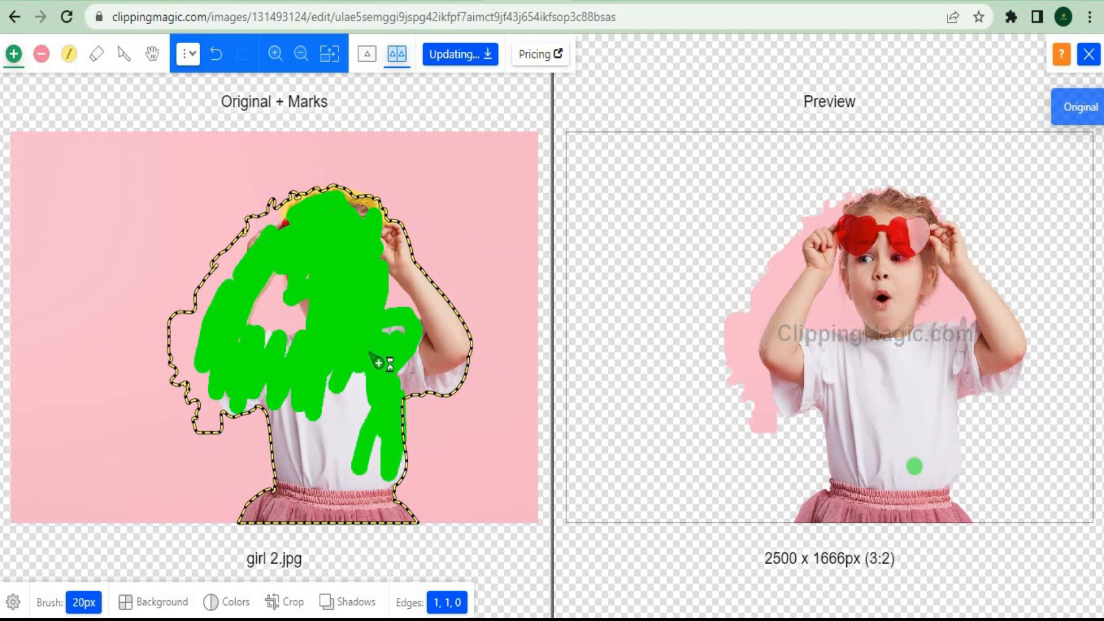
Brush green keep marks over the girl's head, body and torso
{"action": "left_click_drag", "start_coordinate": [380, 366], "coordinate": [295, 479]}
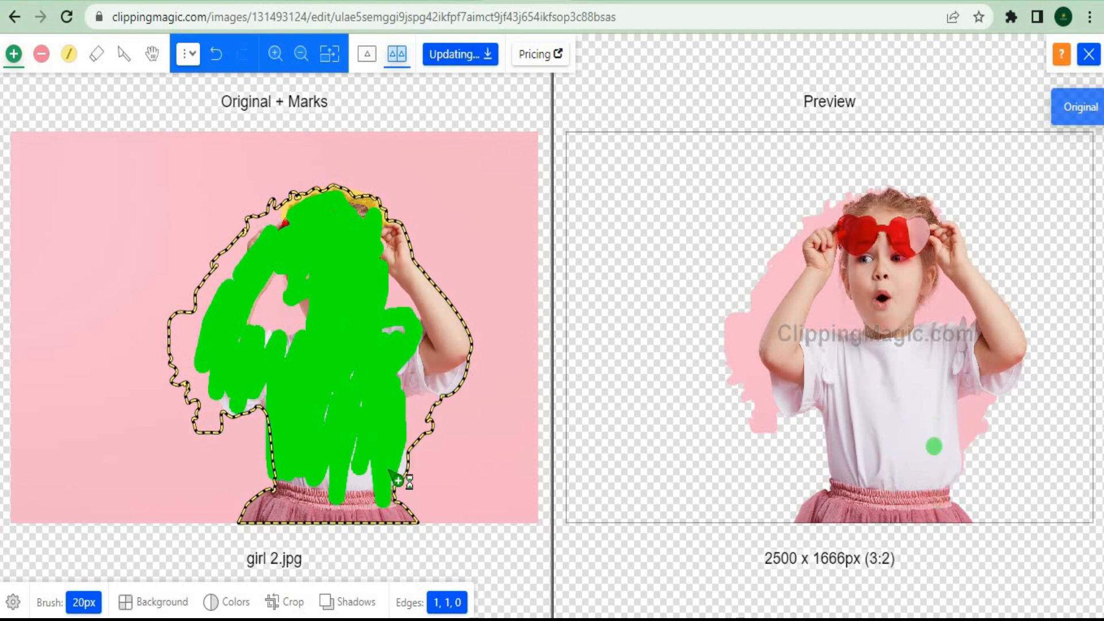
{"action": "left_click_drag", "start_coordinate": [391, 471], "coordinate": [430, 423]}
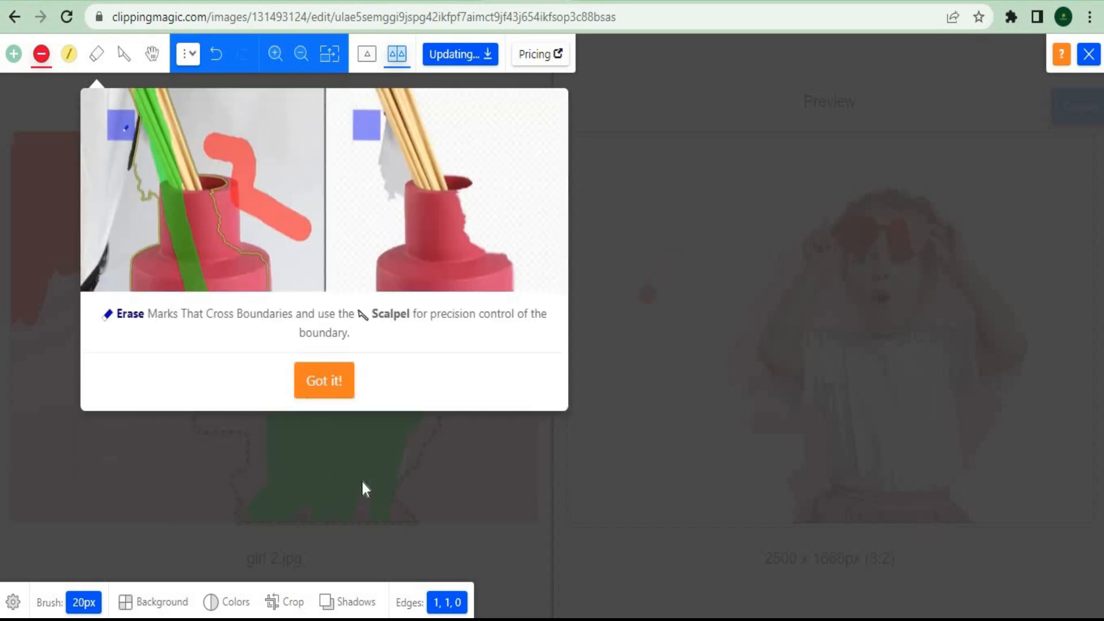
Dismiss the erase-marks tip and click the top toolbar, moving on from the girl image
{"action": "left_click", "coordinate": [323, 379]}
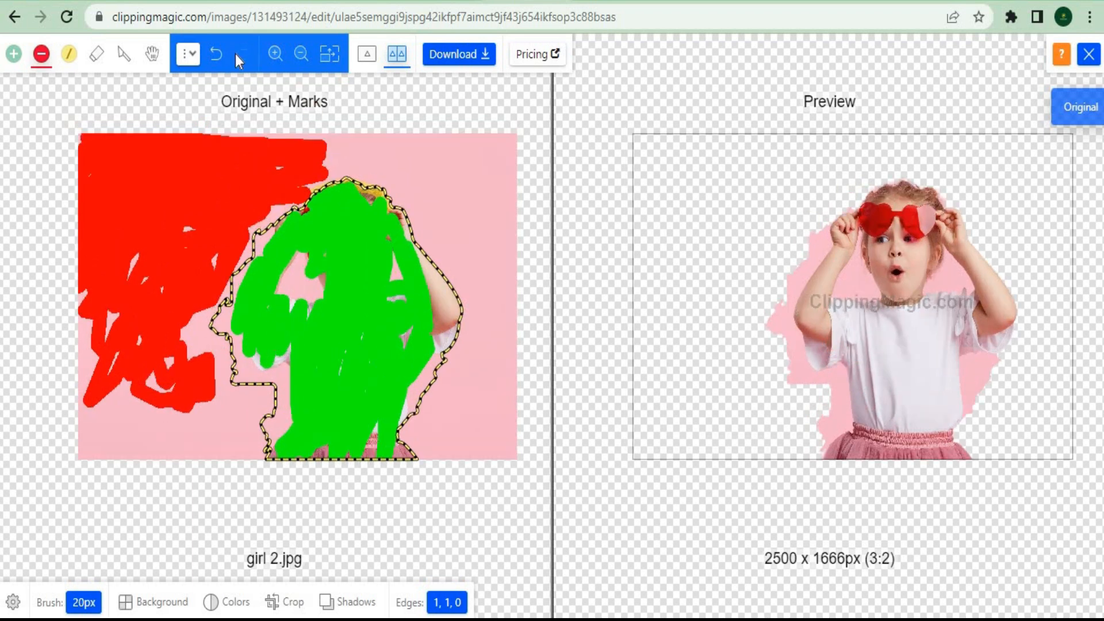
{"action": "left_click", "coordinate": [212, 54]}
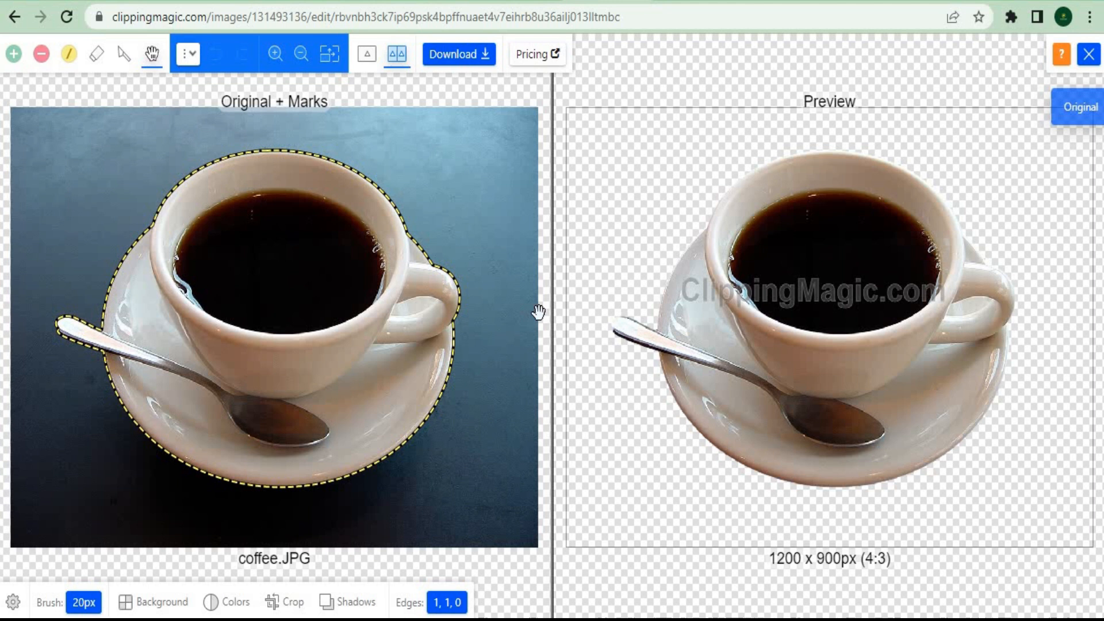
{"action": "mouse_move", "coordinate": [24, 68]}
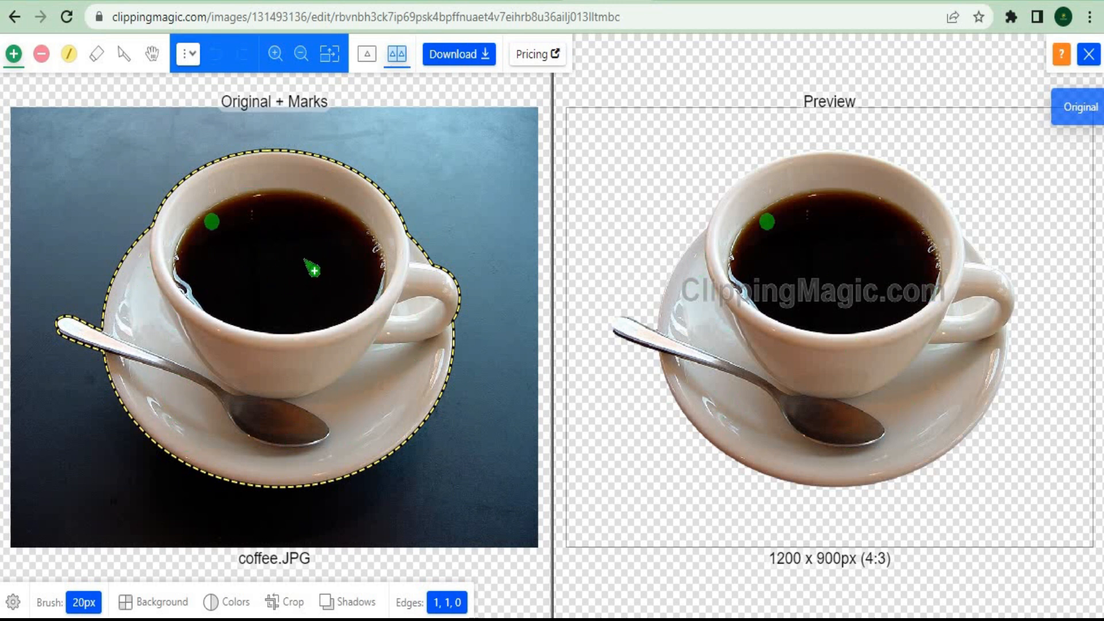
Place green keep marks on the saucer and the coffee inside the cup
{"action": "left_click", "coordinate": [328, 387]}
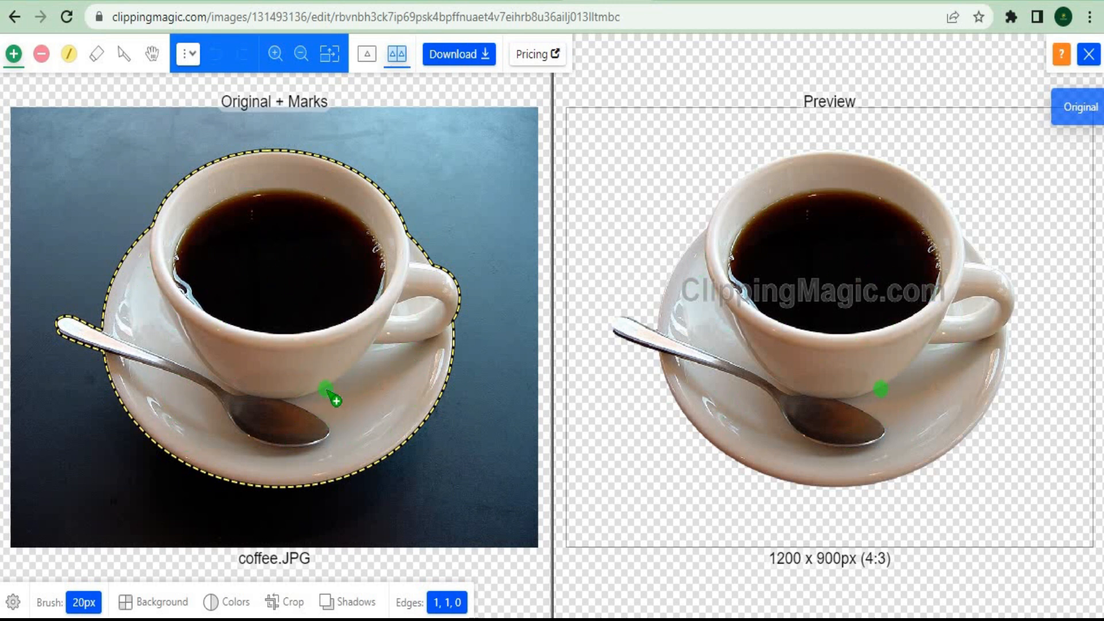
{"action": "left_click", "coordinate": [209, 278]}
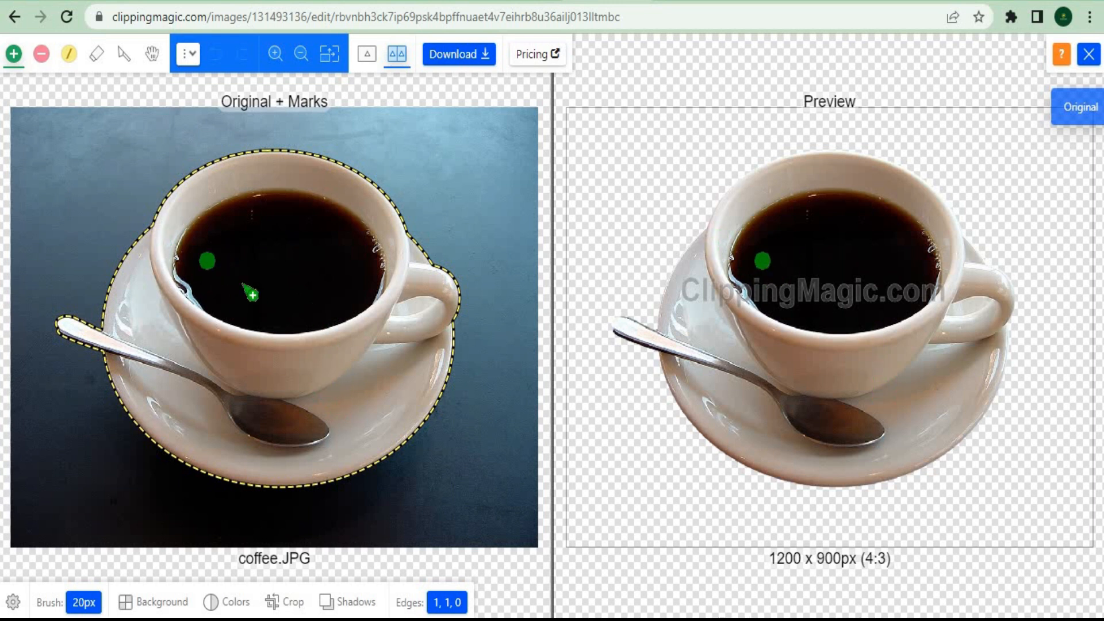
{"action": "left_click", "coordinate": [40, 52]}
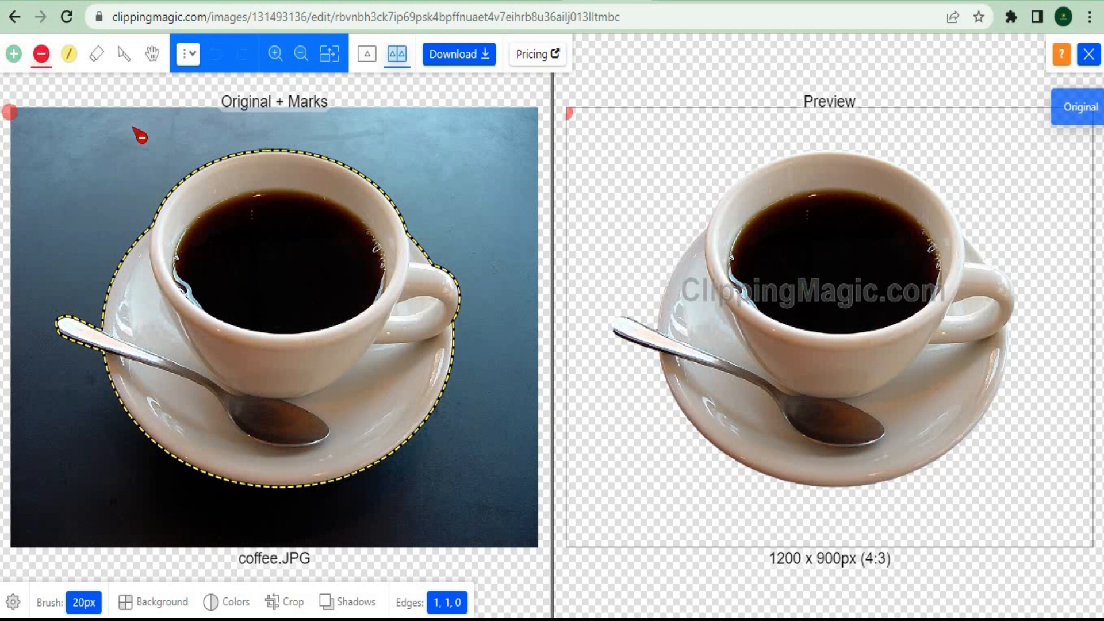
Paint red remove strokes along the coffee photo's top edge and down its right side
{"action": "left_click_drag", "start_coordinate": [106, 123], "coordinate": [415, 138]}
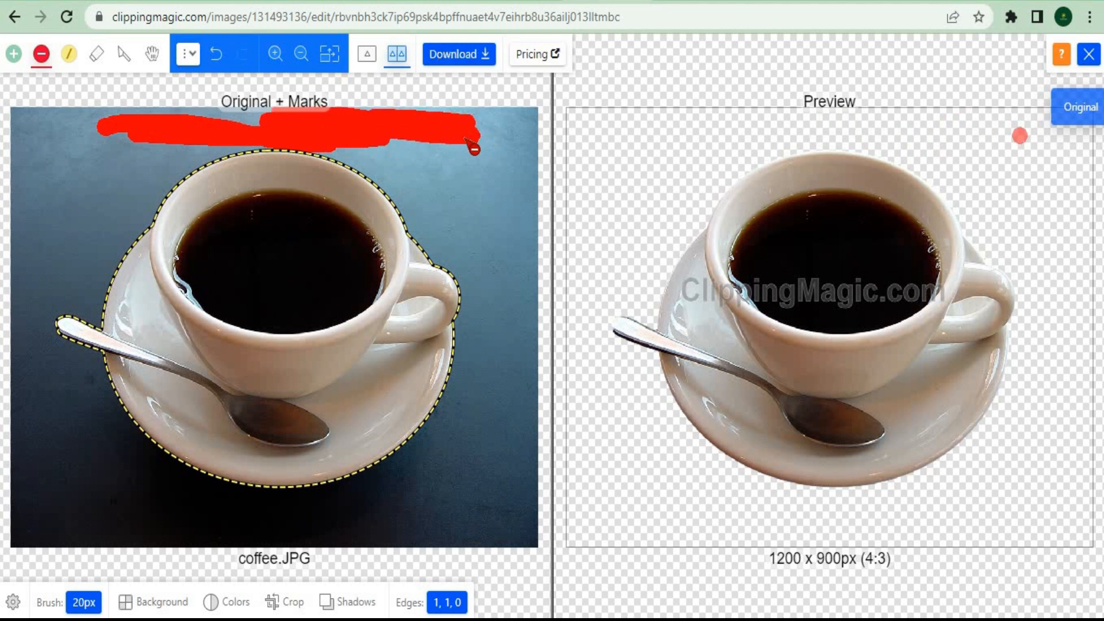
{"action": "left_click_drag", "start_coordinate": [479, 134], "coordinate": [507, 154]}
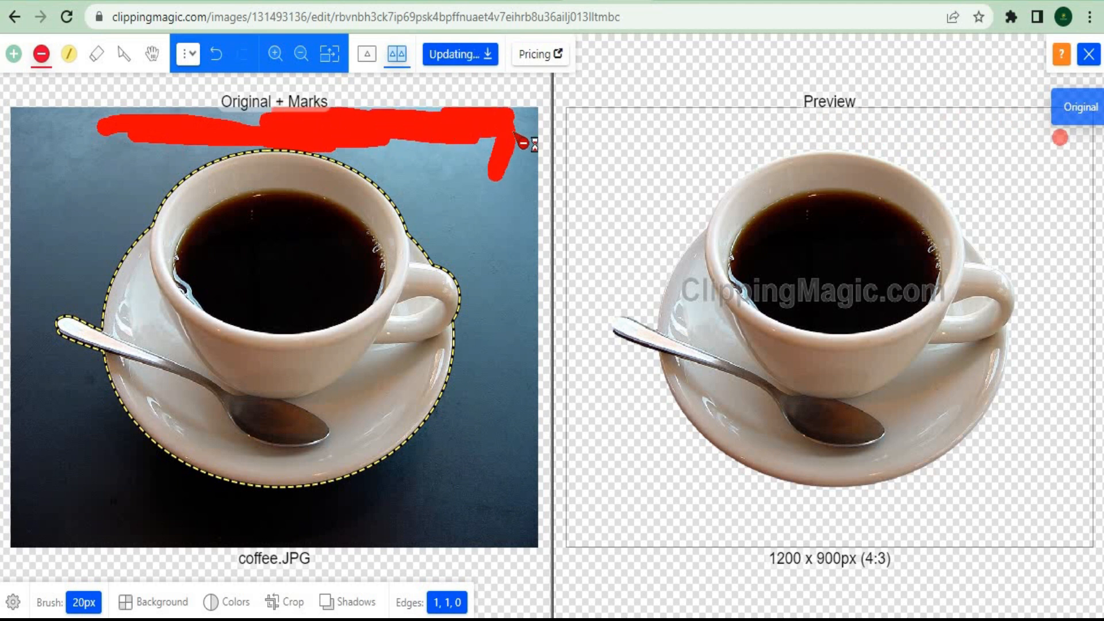
{"action": "left_click_drag", "start_coordinate": [521, 147], "coordinate": [422, 535]}
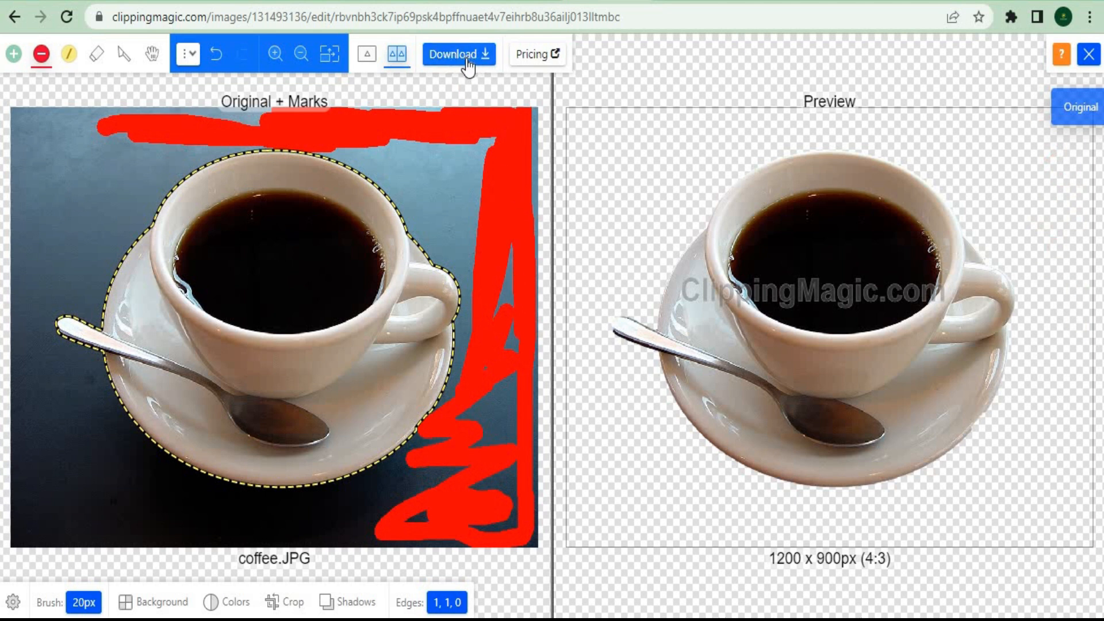
{"action": "mouse_move", "coordinate": [467, 68]}
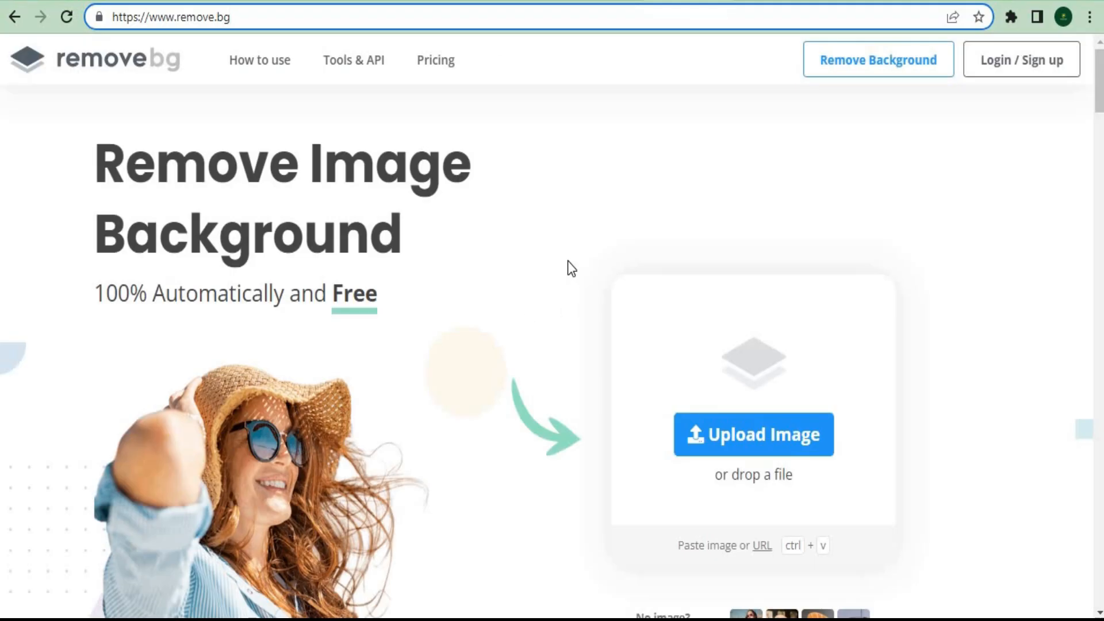
{"action": "mouse_move", "coordinate": [189, 139]}
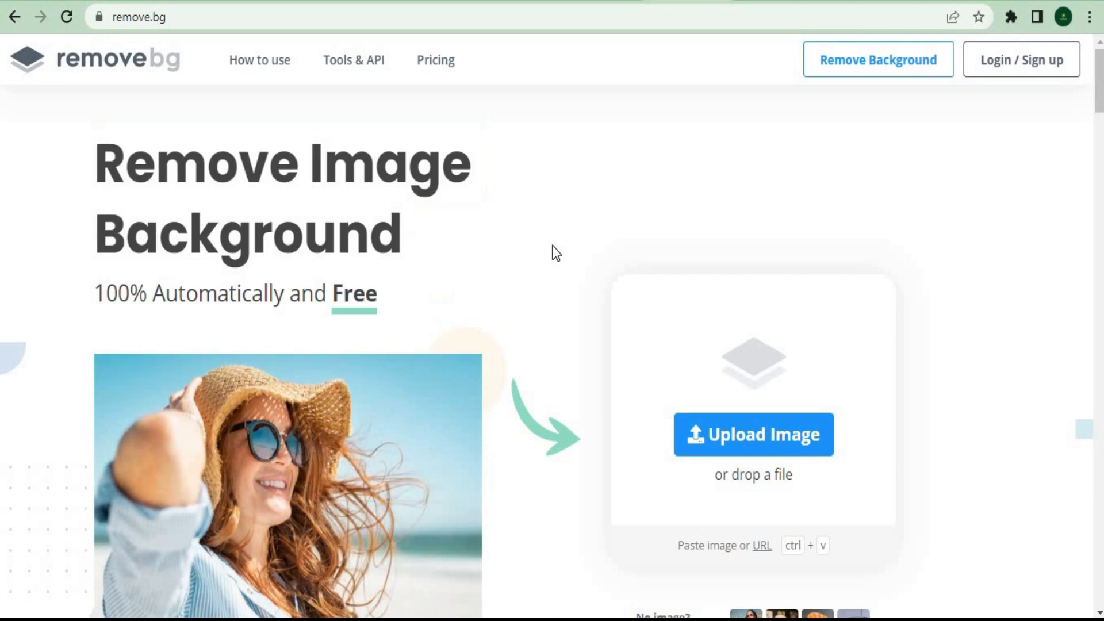
Scroll through remove.bg's before-and-after example results on the homepage
{"action": "scroll", "scroll_direction": "down", "scroll_amount": 3}
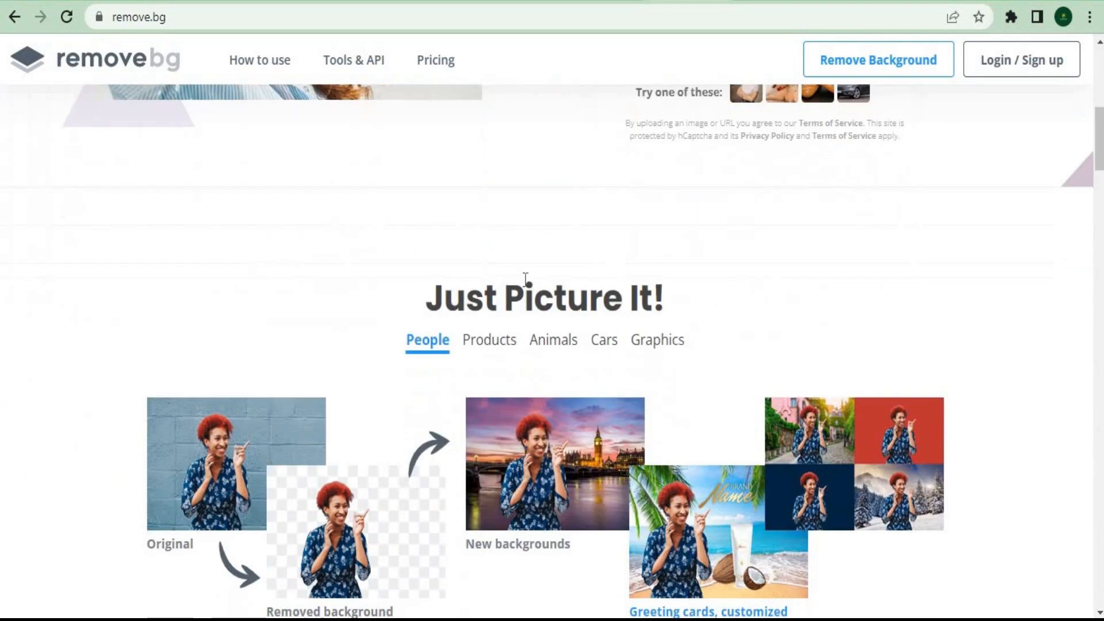
{"action": "scroll", "scroll_direction": "down", "scroll_amount": 3}
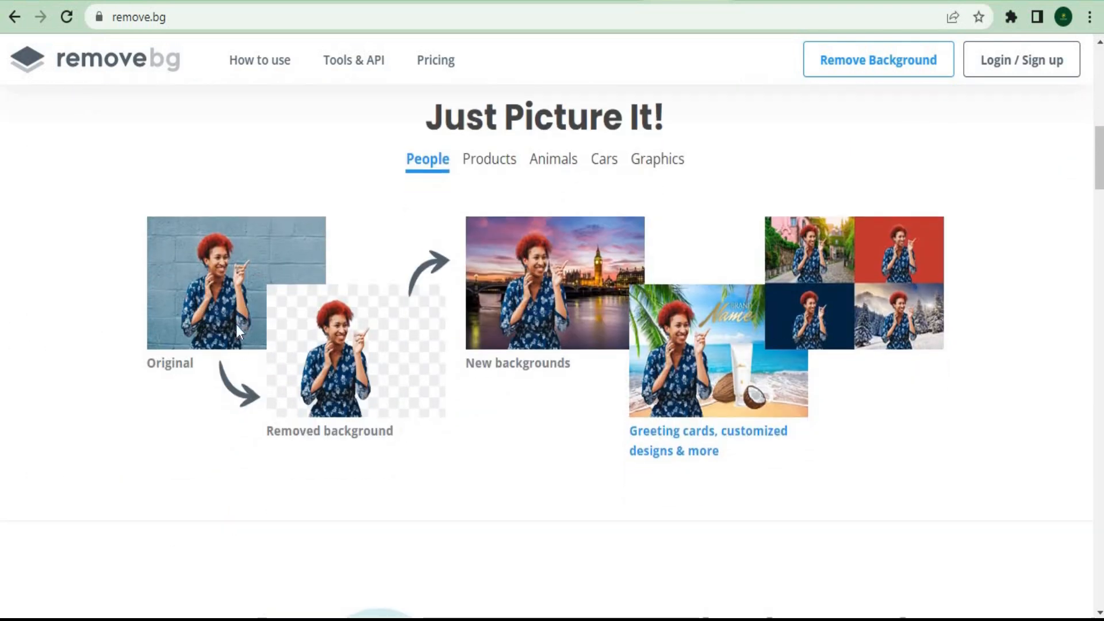
{"action": "mouse_move", "coordinate": [551, 309]}
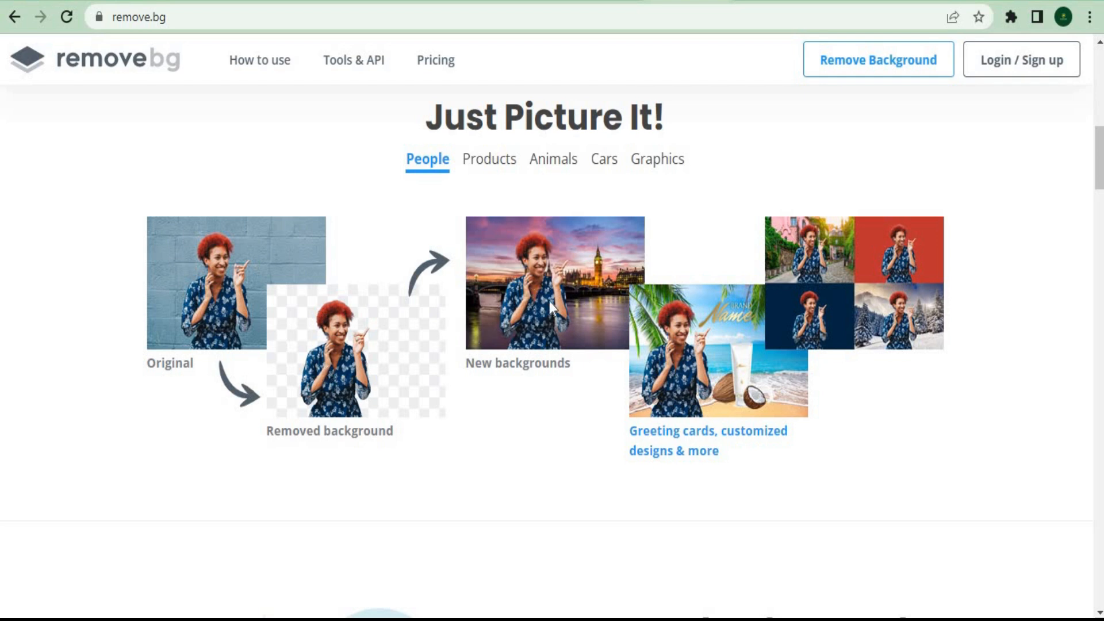
{"action": "mouse_move", "coordinate": [708, 345]}
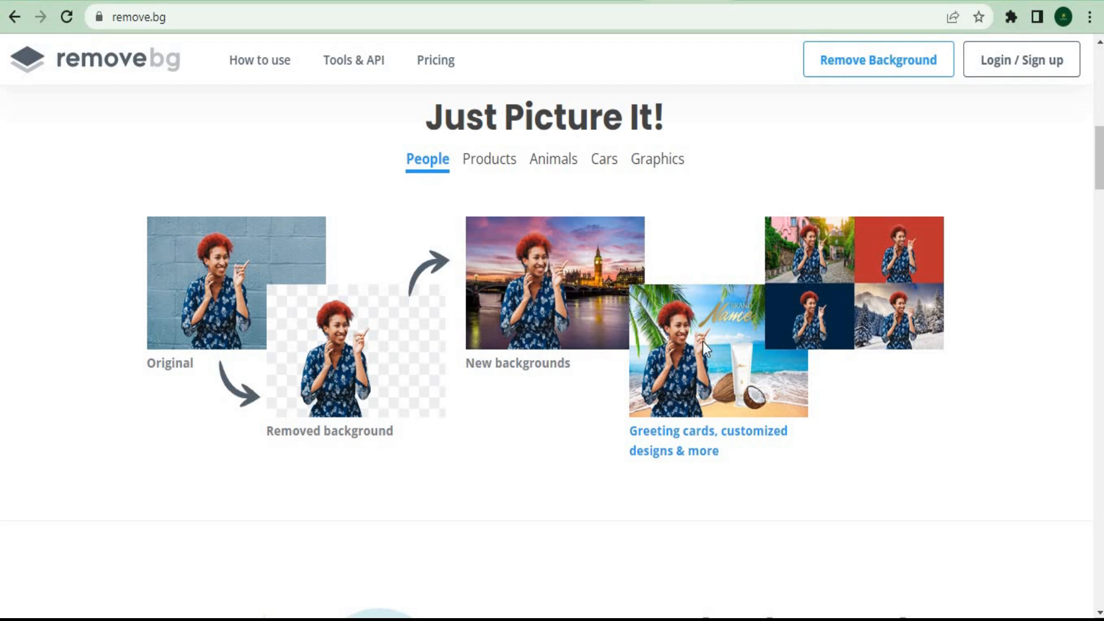
{"action": "mouse_move", "coordinate": [392, 368]}
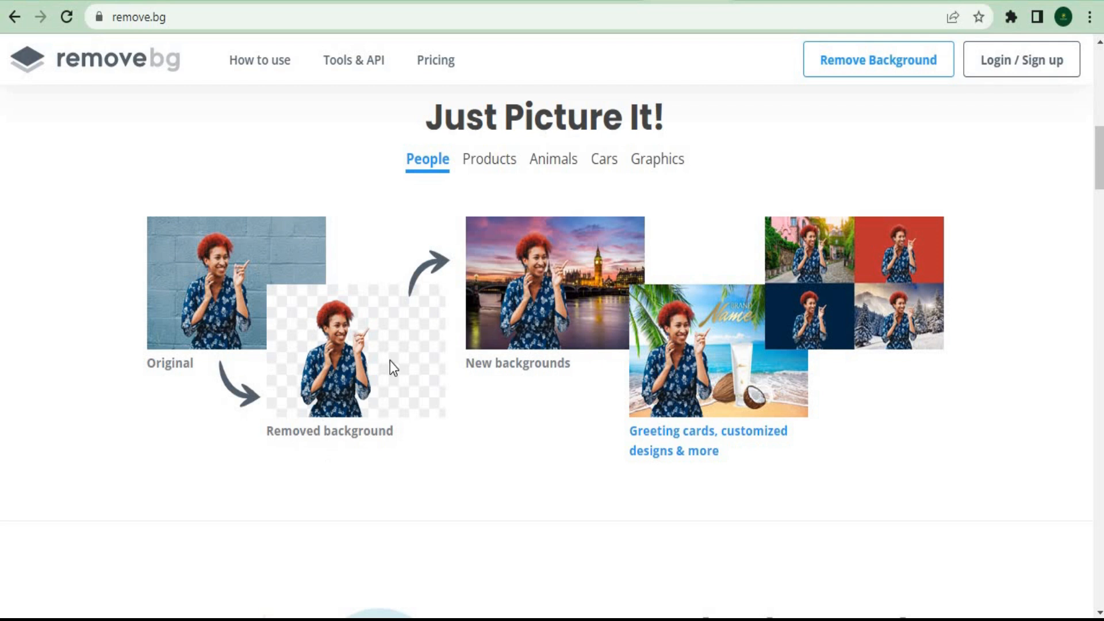
{"action": "mouse_move", "coordinate": [764, 394]}
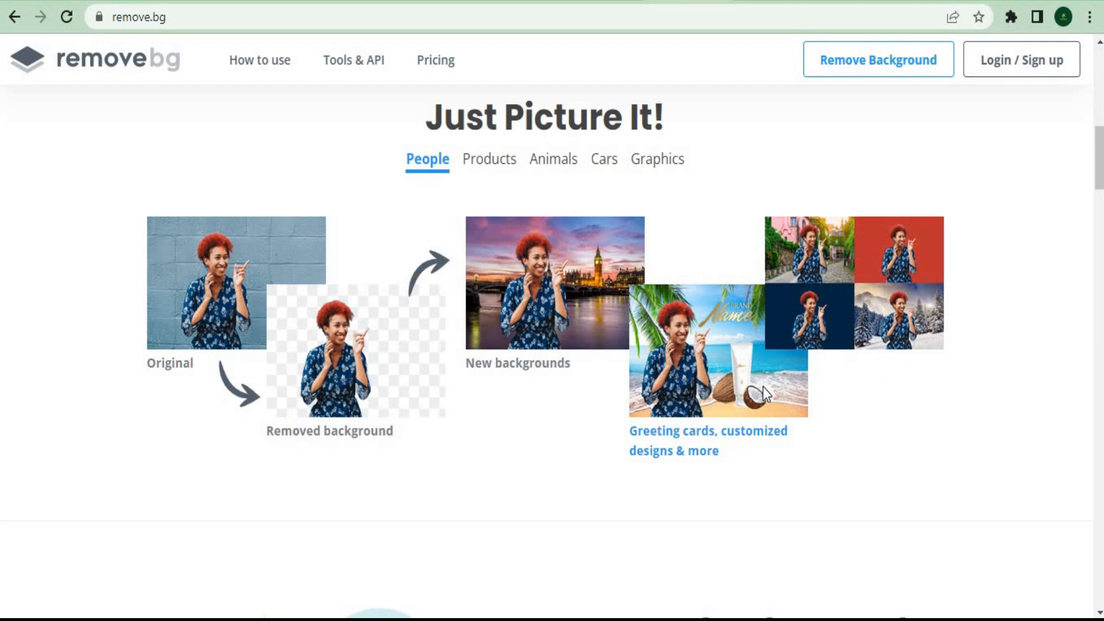
{"action": "mouse_move", "coordinate": [556, 461]}
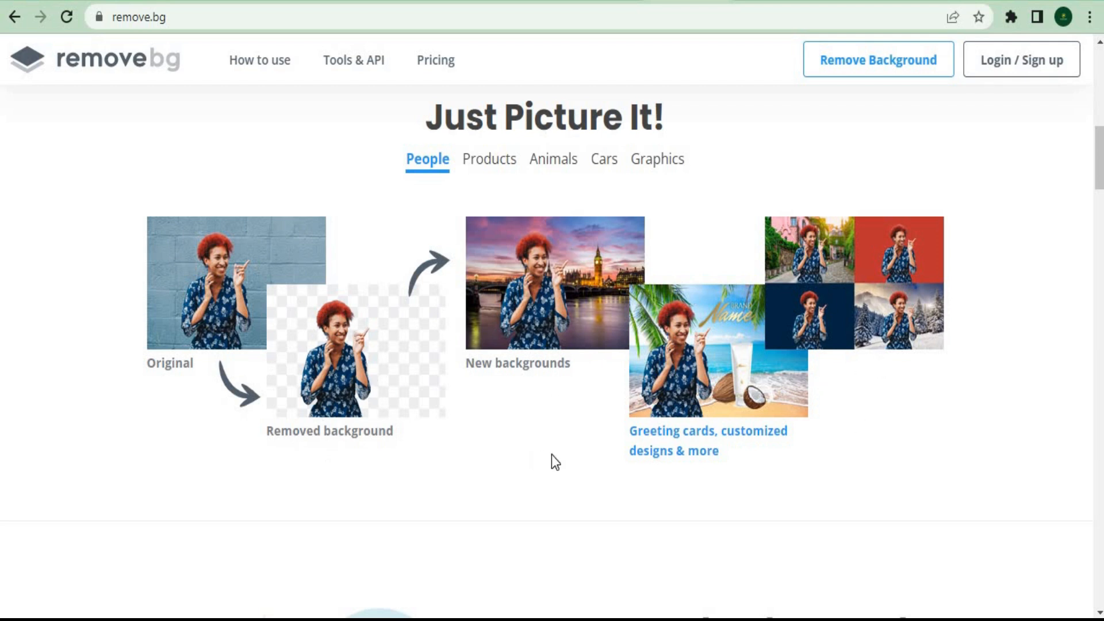
{"action": "scroll", "scroll_direction": "down", "scroll_amount": 3}
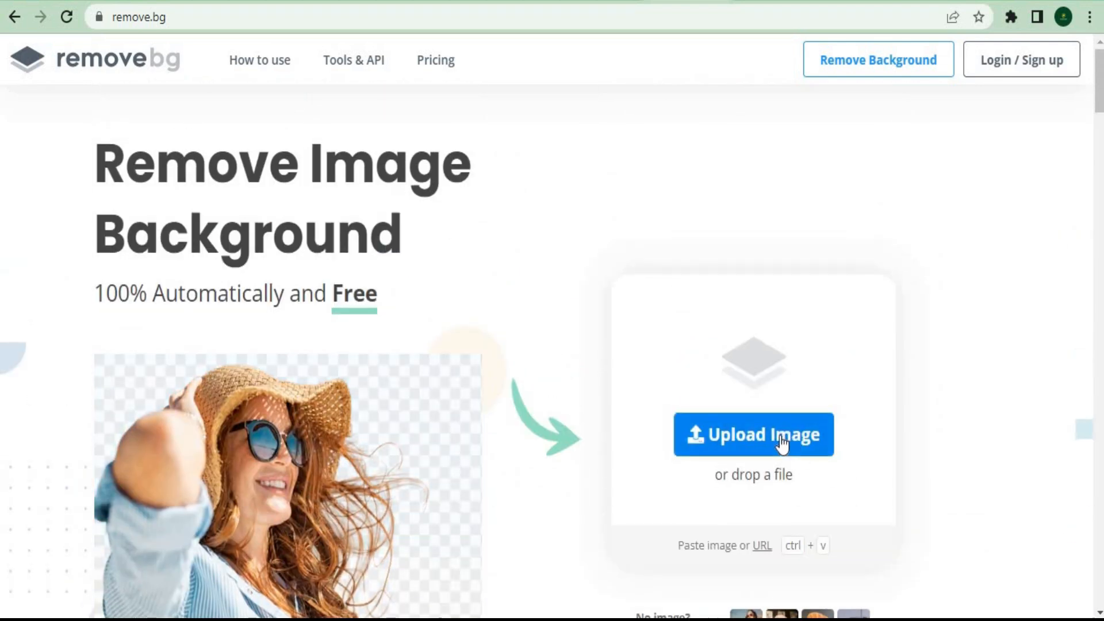
Upload the coffee photo from Downloads to remove.bg for automatic background removal
{"action": "left_click", "coordinate": [754, 434]}
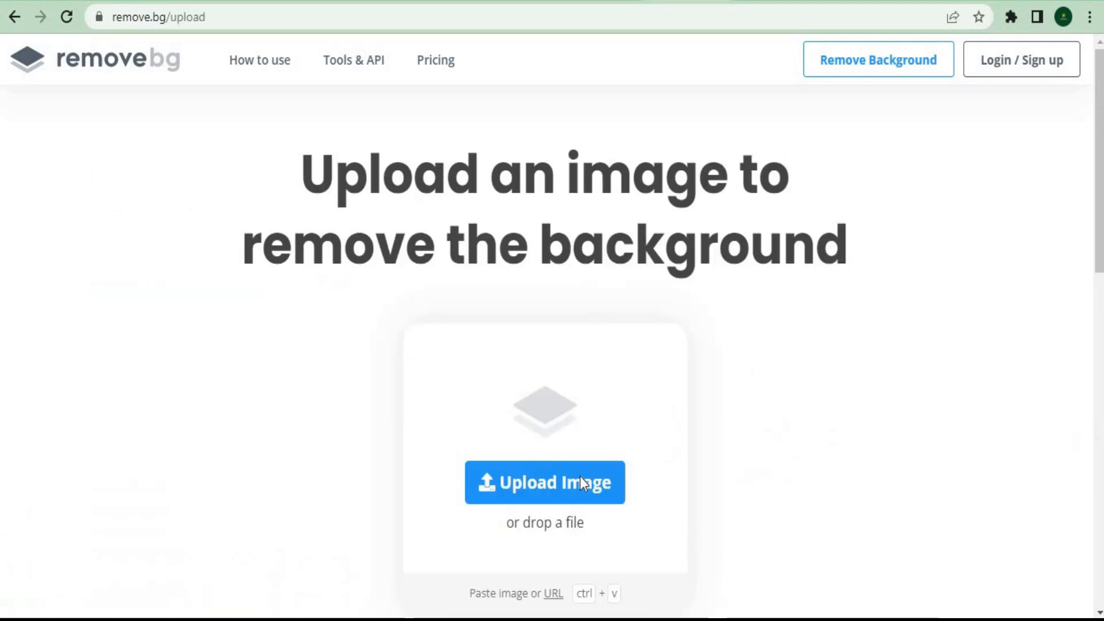
{"action": "left_click", "coordinate": [545, 482]}
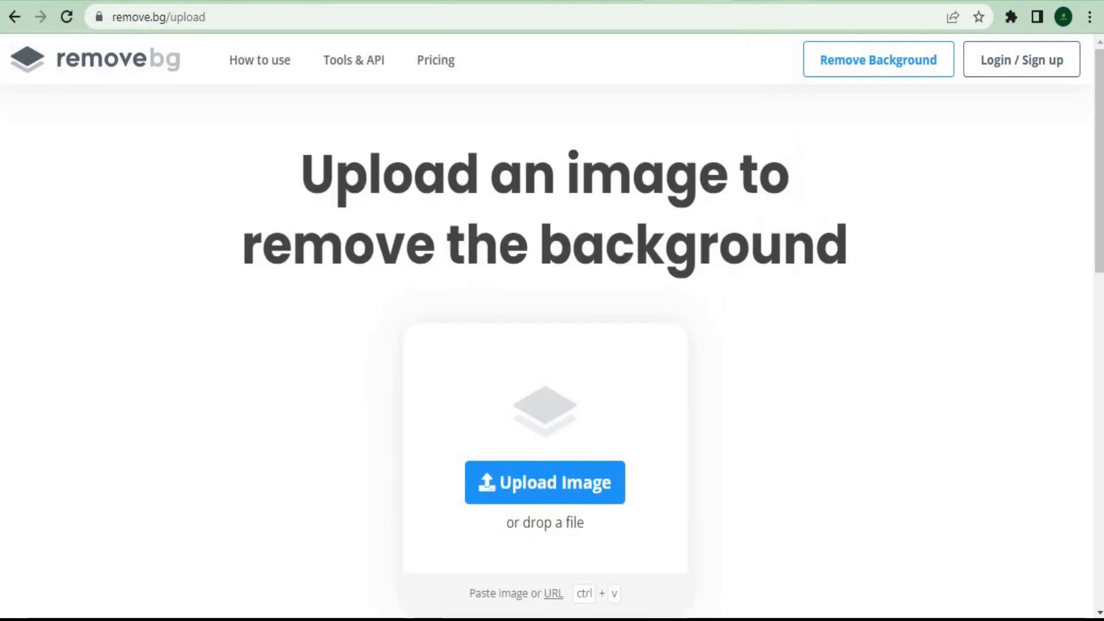
{"action": "left_click", "coordinate": [521, 482]}
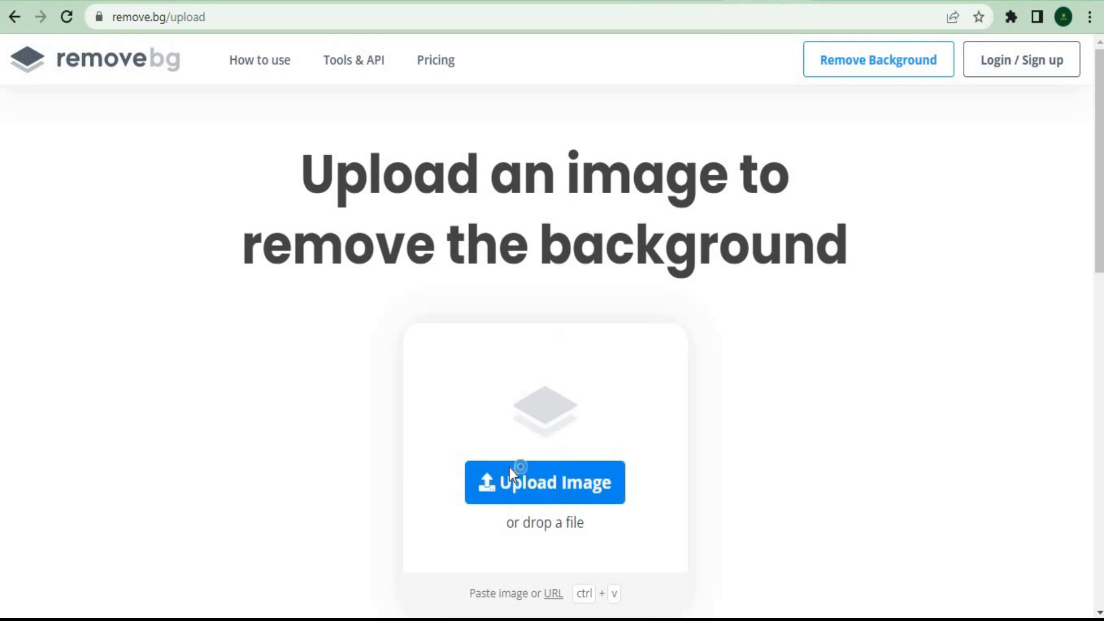
{"action": "left_click", "coordinate": [544, 482]}
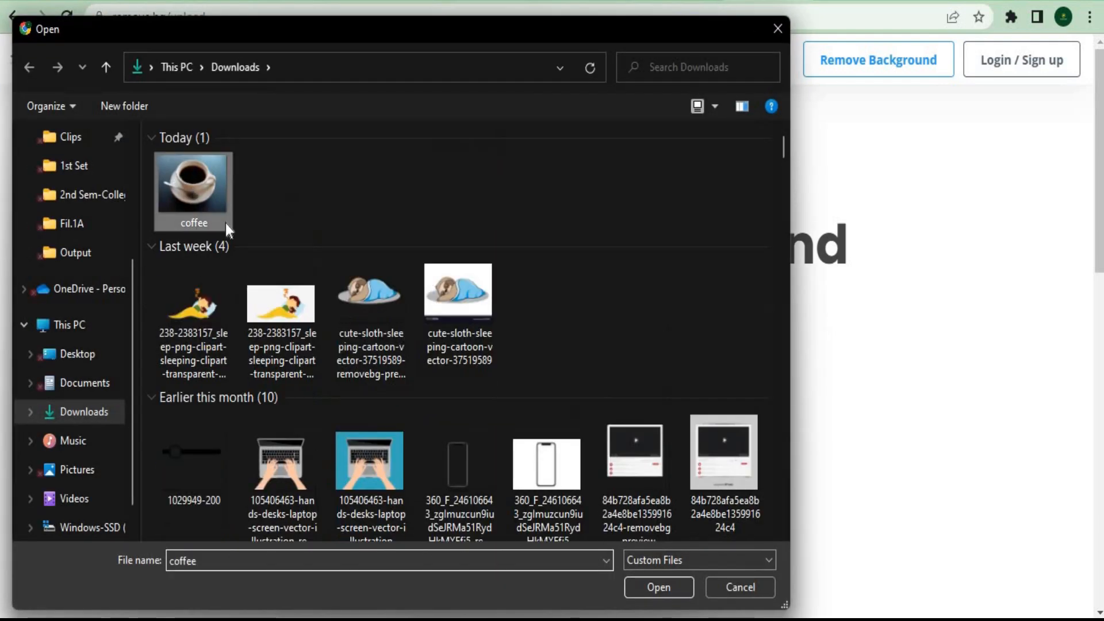
{"action": "left_click", "coordinate": [659, 587]}
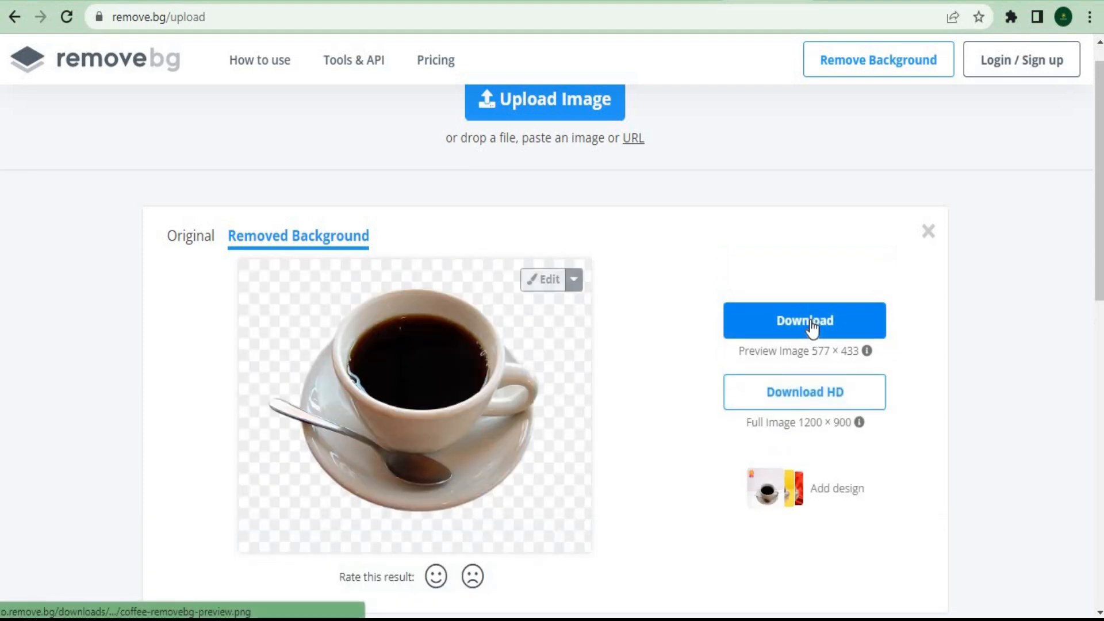
Download the background-removed coffee cup as the 577×433 preview image
{"action": "left_click", "coordinate": [805, 320]}
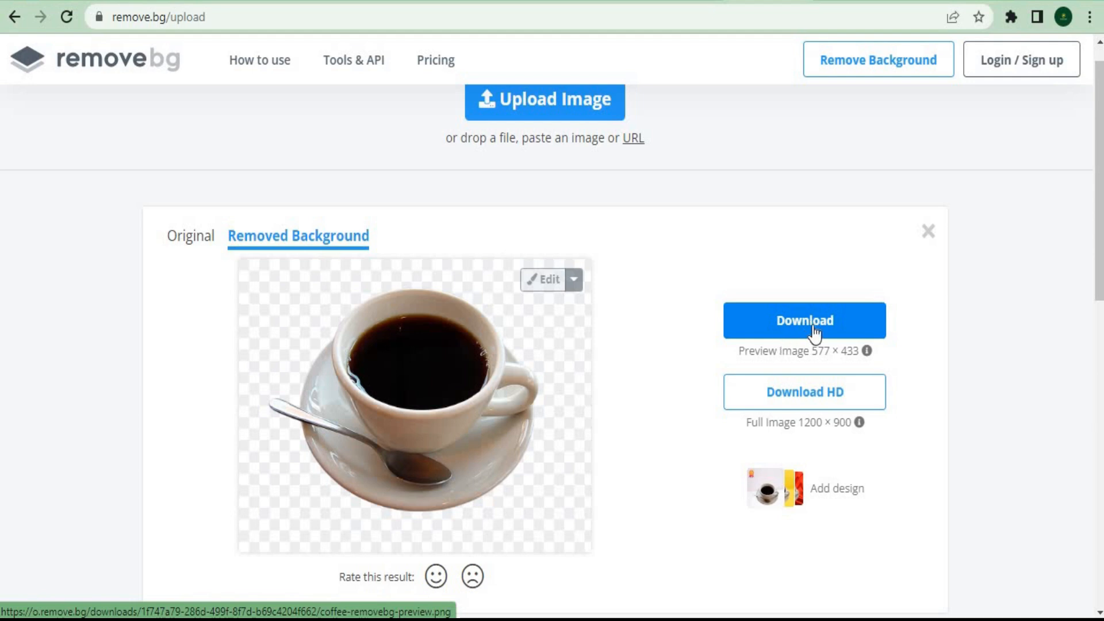
{"action": "mouse_move", "coordinate": [815, 350]}
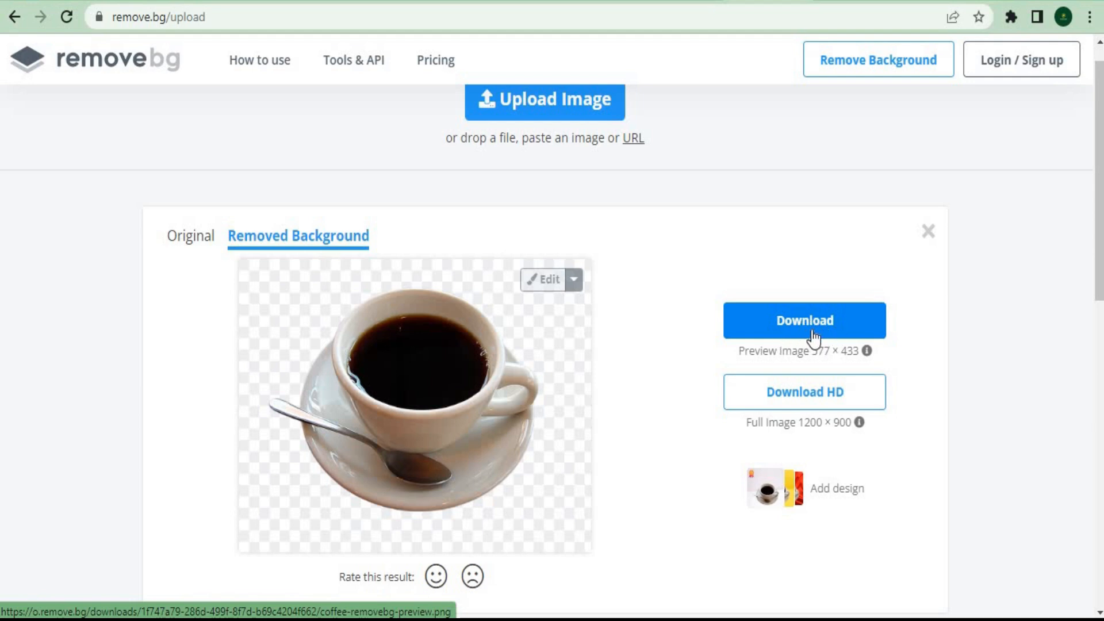
{"action": "mouse_move", "coordinate": [817, 336]}
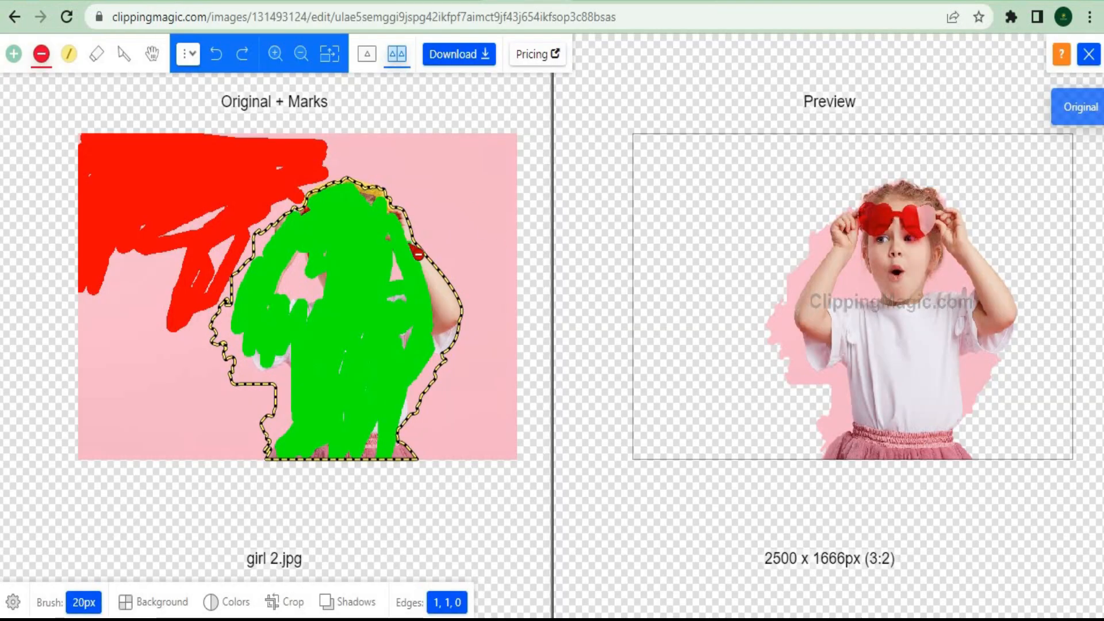
Return to the Clipping Magic tab showing girl 2.jpg with its marks and cutout preview
{"action": "left_click", "coordinate": [414, 313]}
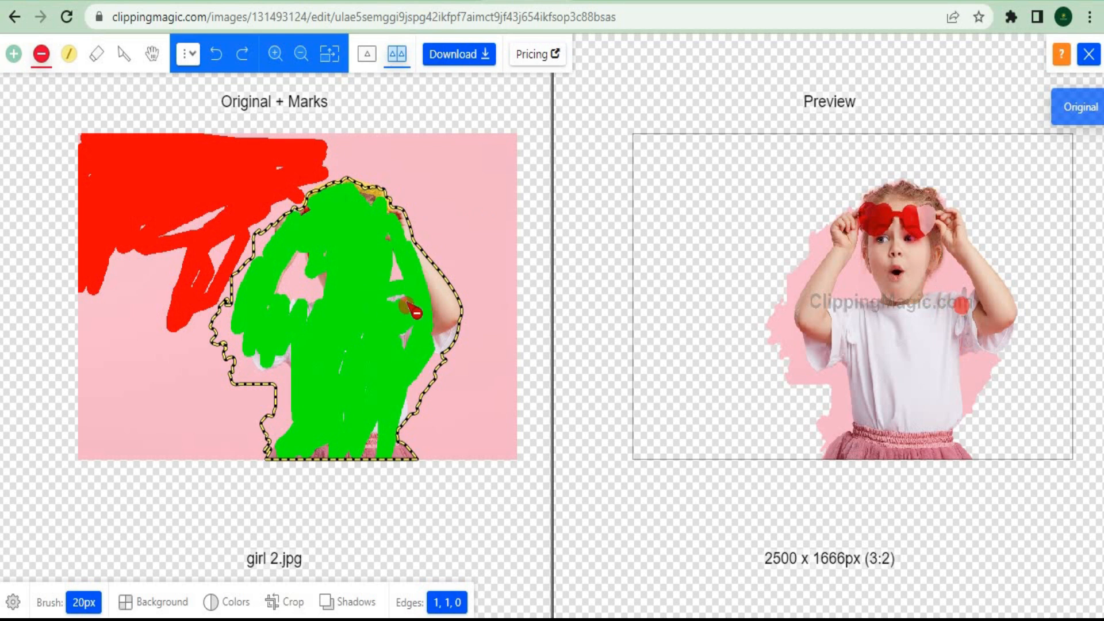